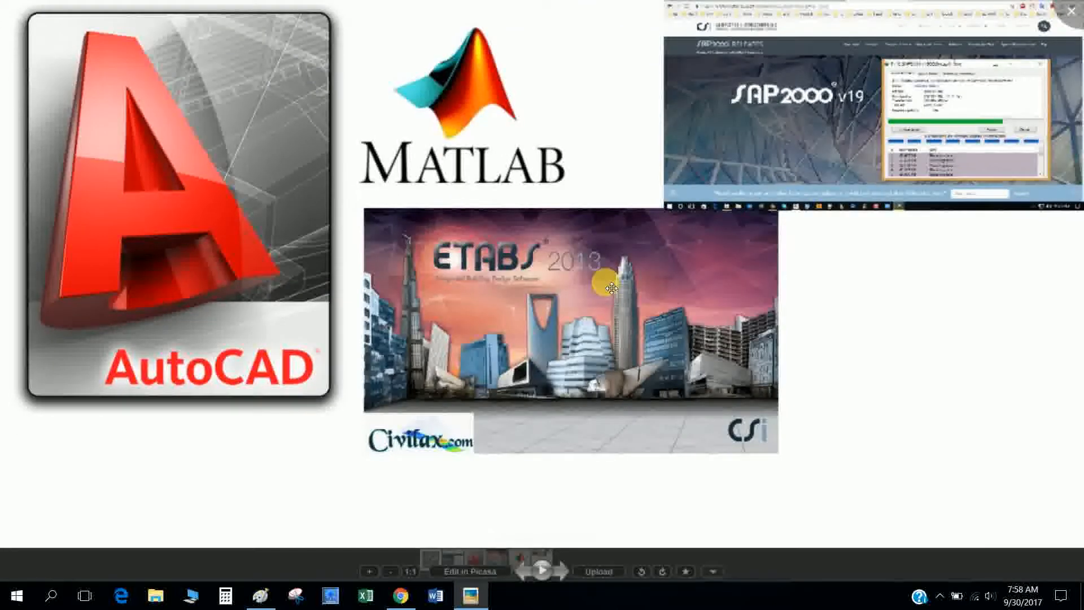
pyautogui.moveTo(599, 304)
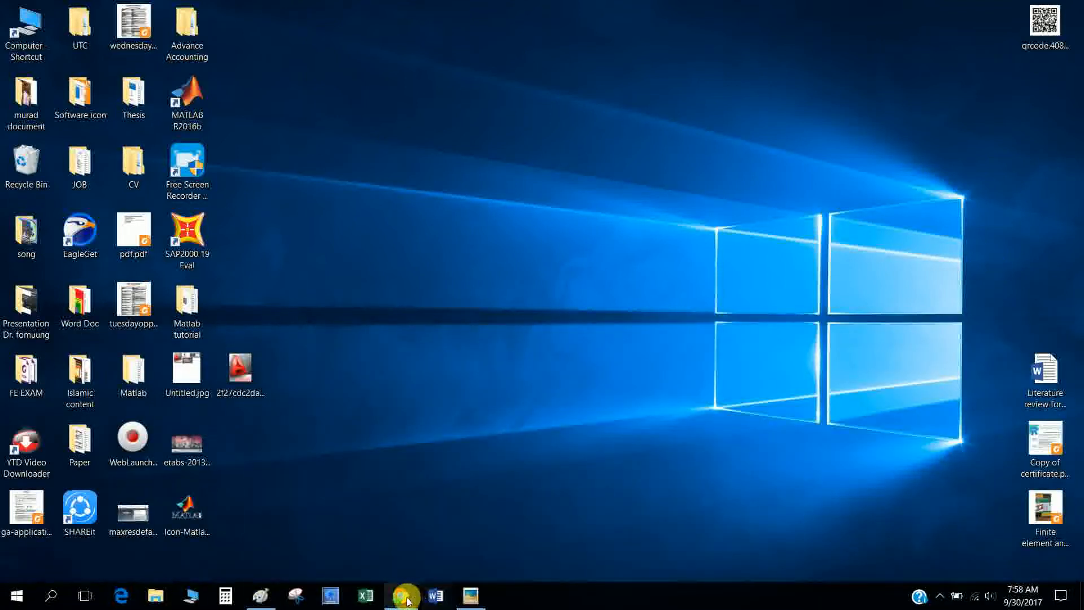
# Bring Chrome back up and show the Muradalqurishee site's Civil Engineering Materials page.
pyautogui.click(400, 595)
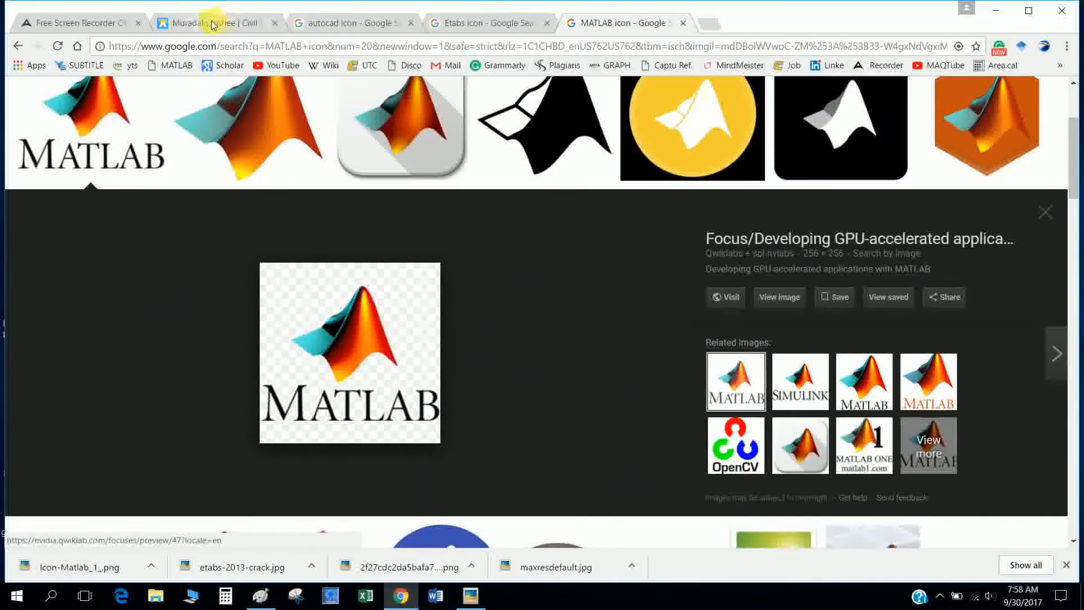
pyautogui.click(207, 23)
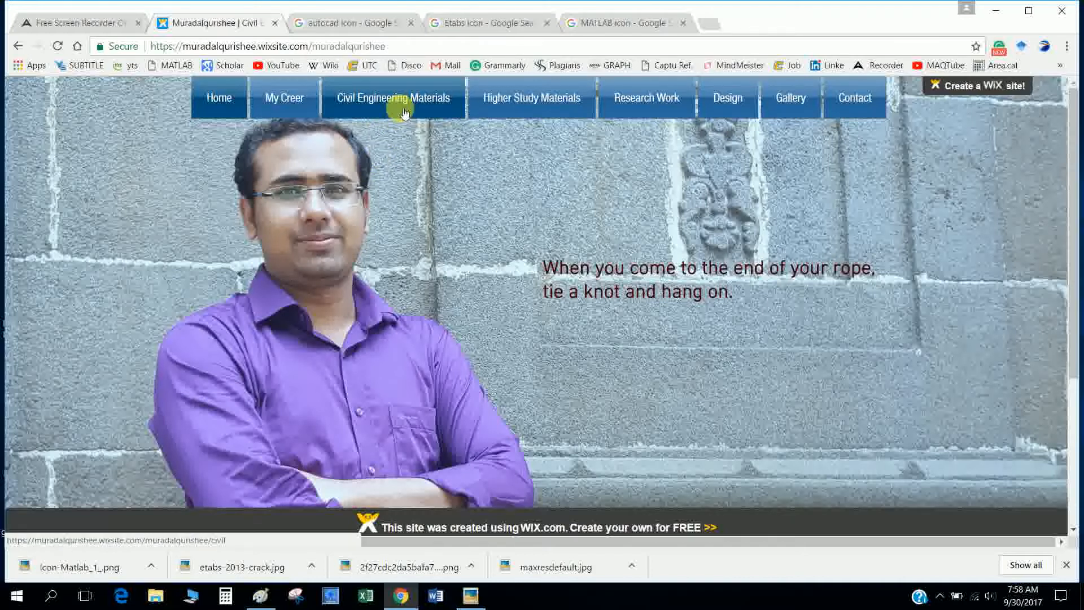
pyautogui.moveTo(429, 189)
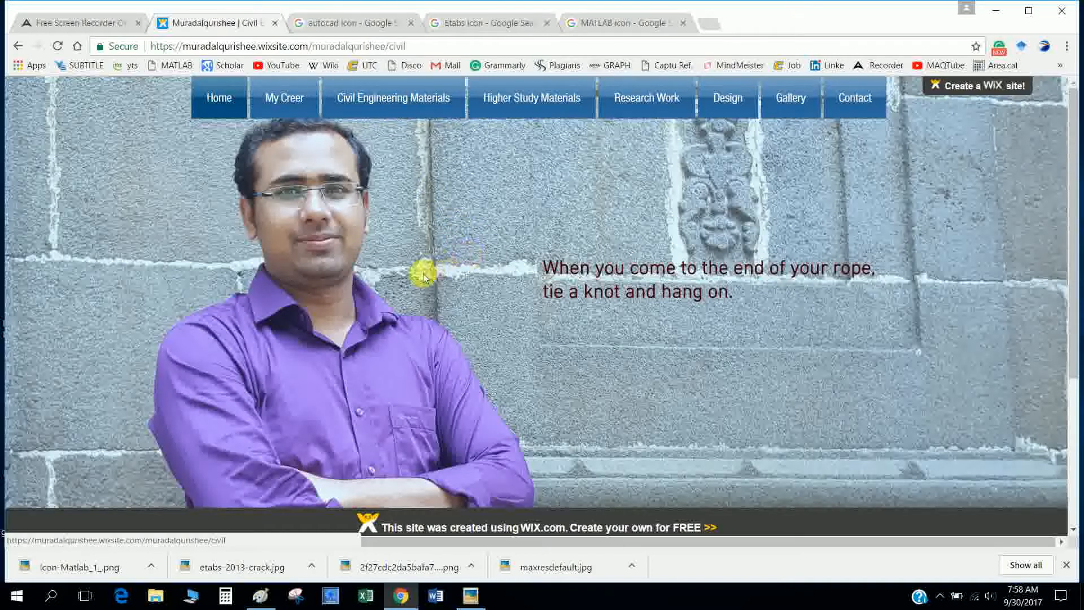
pyautogui.click(391, 97)
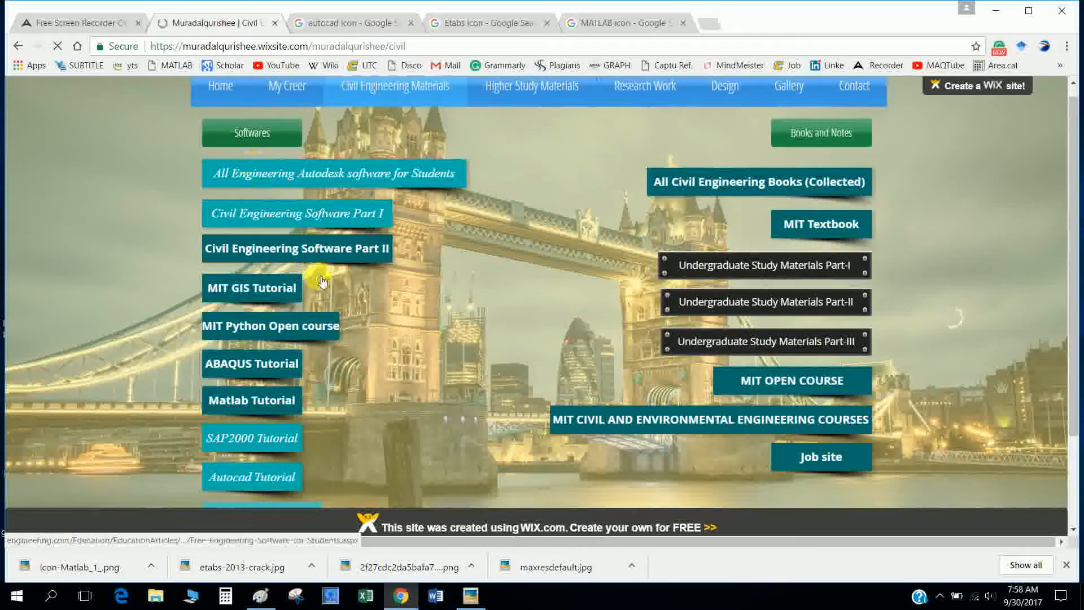
pyautogui.scroll(-3)
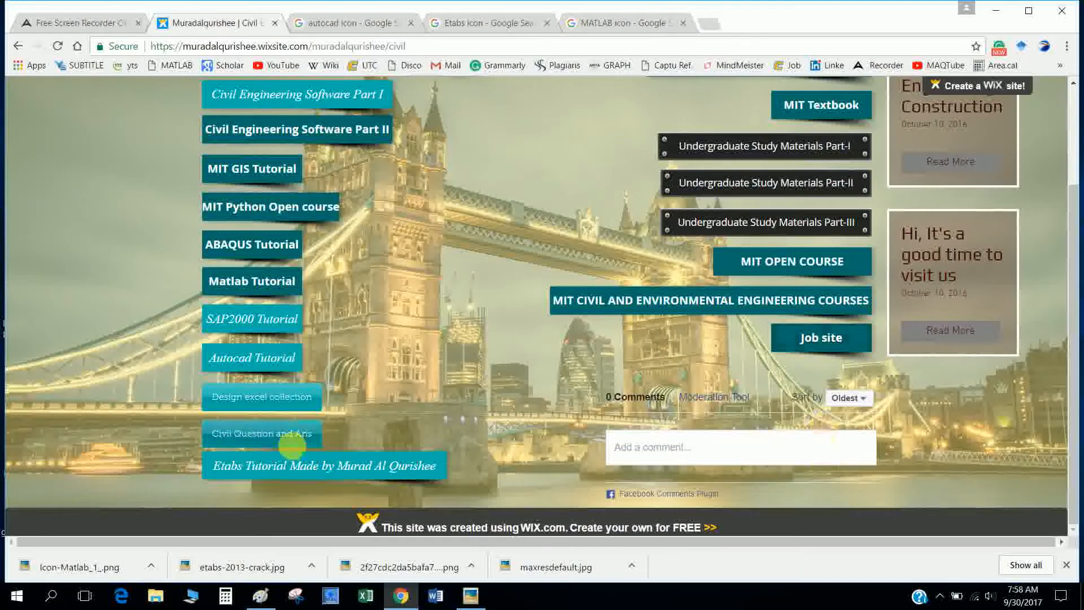
# Launch the Autocad Tutorial link in a new tab, then return to review the other tutorial links.
pyautogui.click(251, 358)
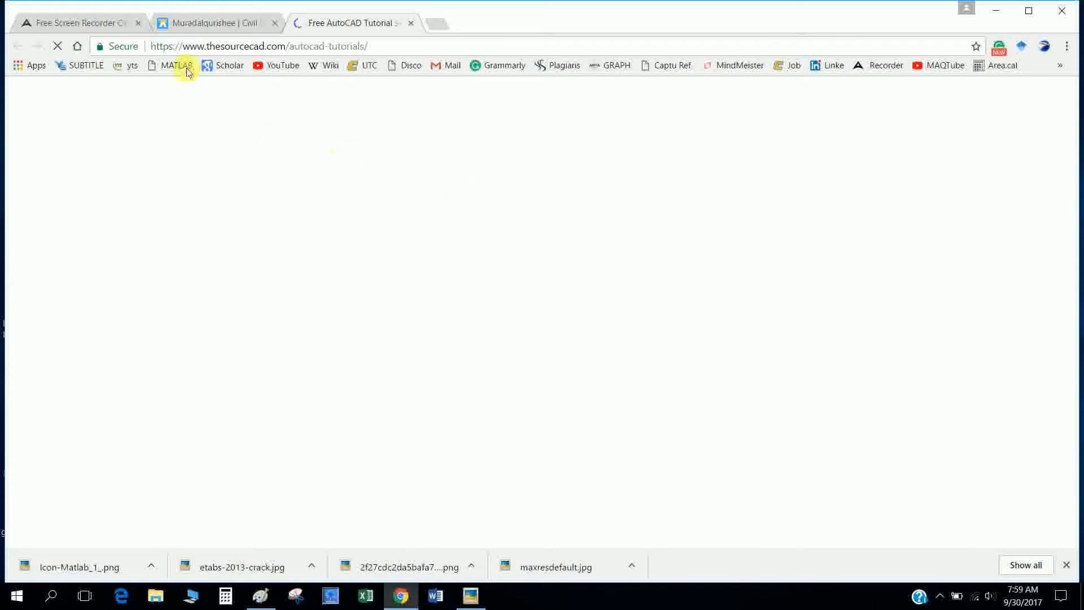
pyautogui.click(215, 23)
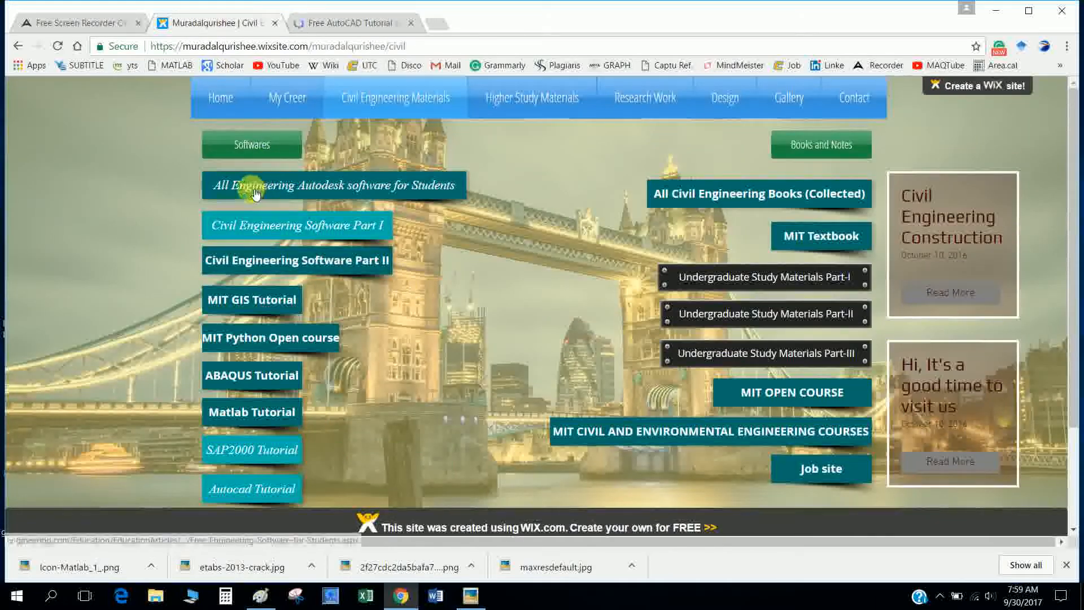
pyautogui.moveTo(310, 194)
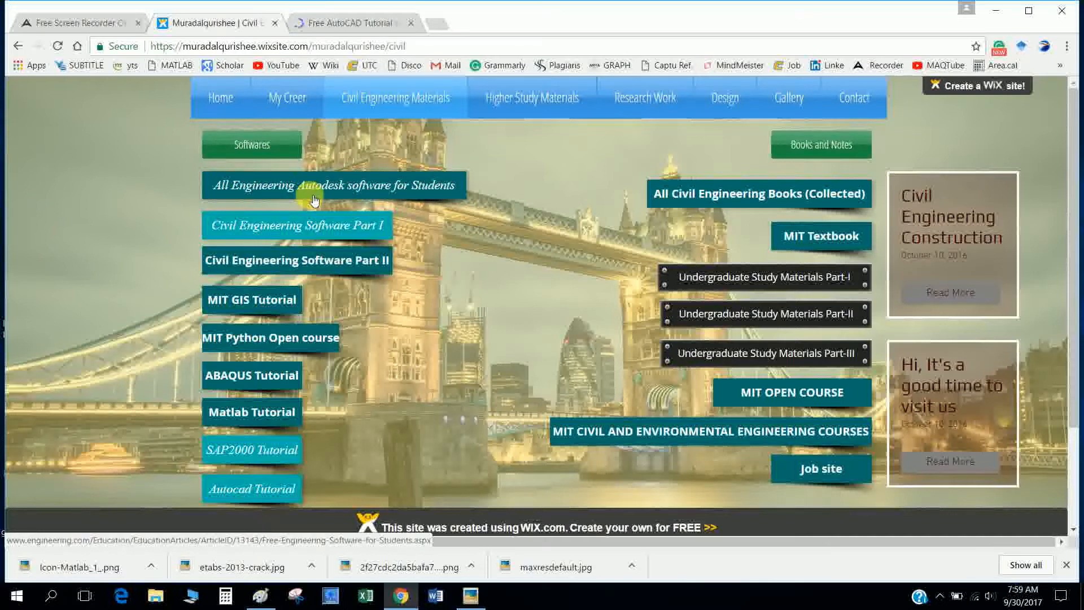
pyautogui.moveTo(322, 222)
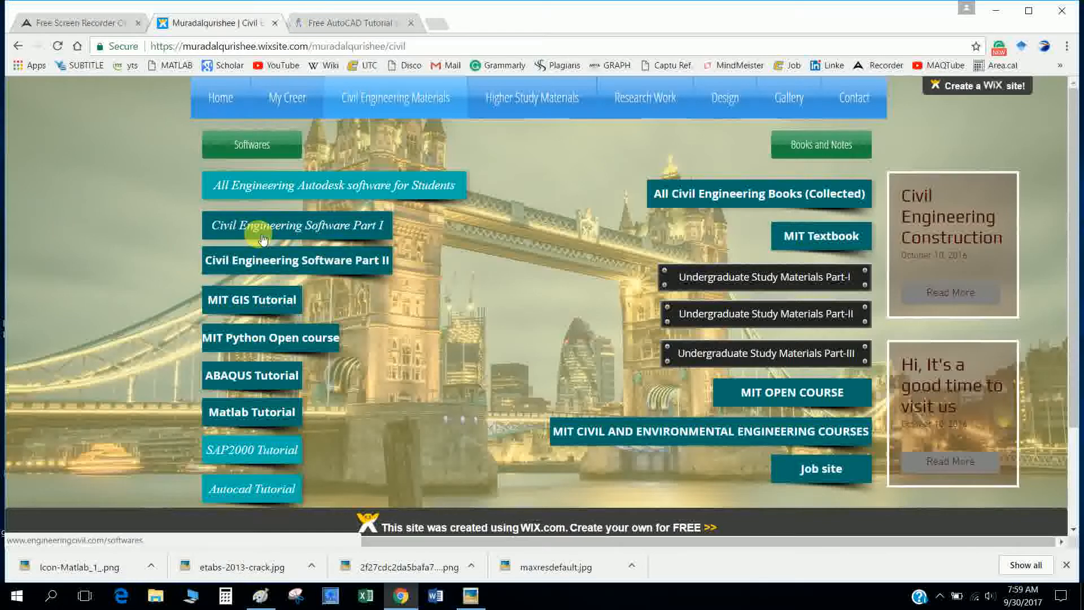
pyautogui.moveTo(299, 247)
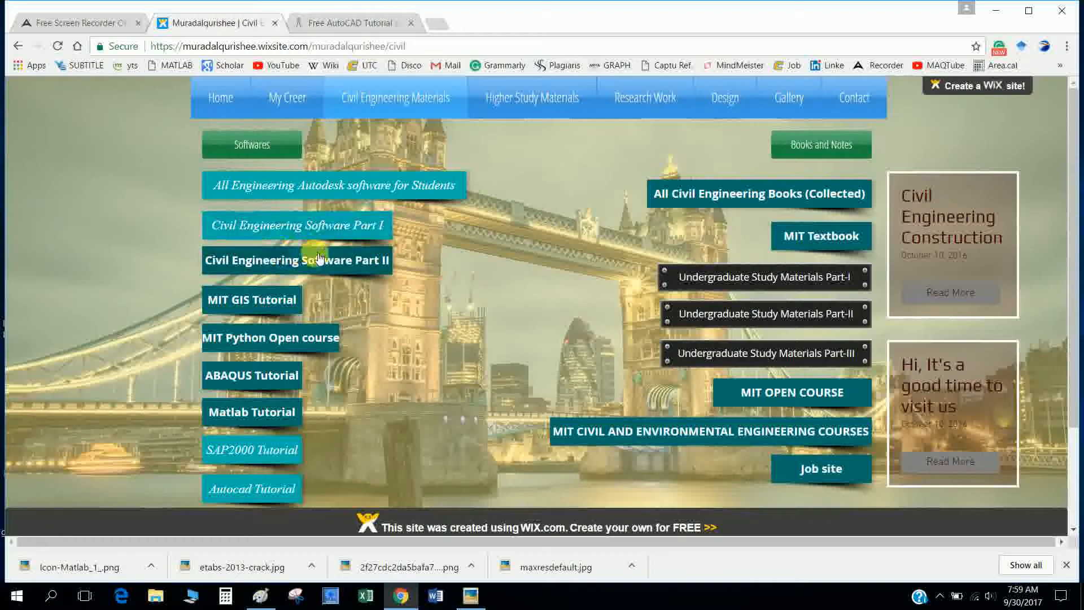
pyautogui.moveTo(297, 225)
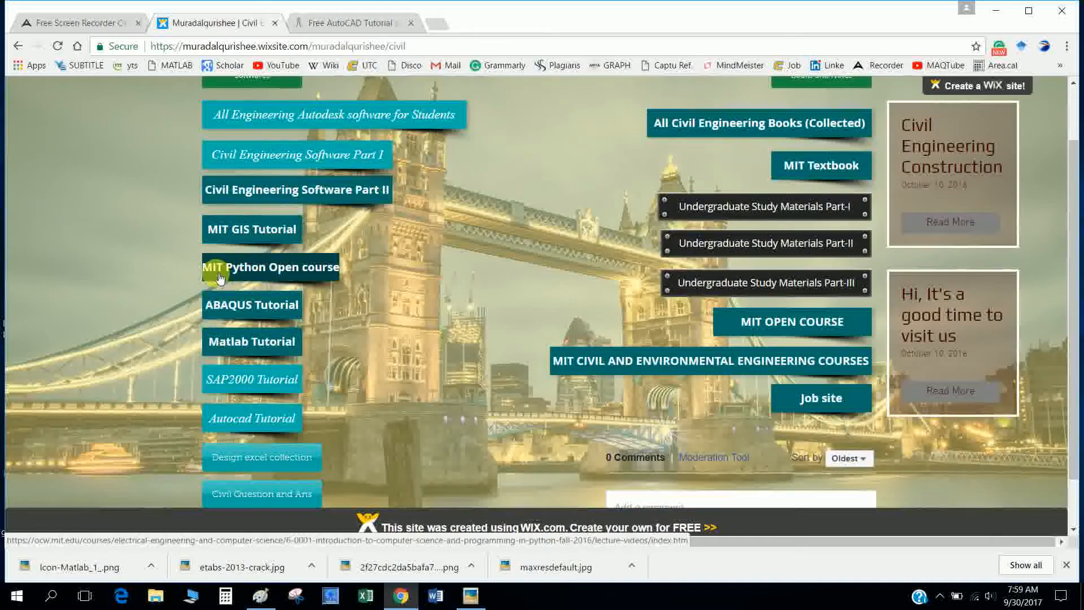
pyautogui.scroll(-3)
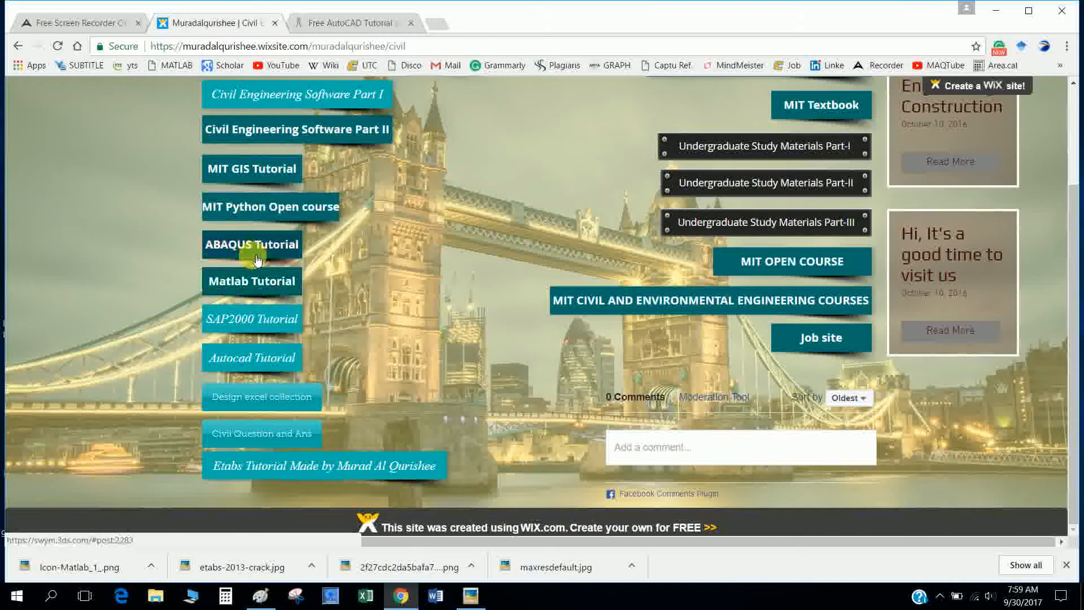
pyautogui.moveTo(281, 329)
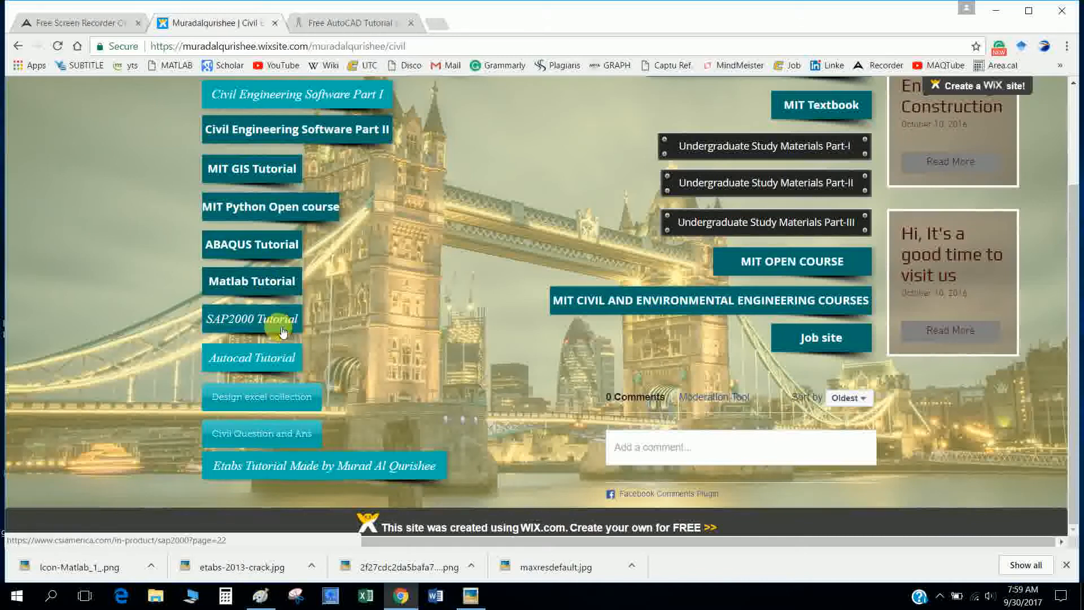
pyautogui.moveTo(271, 374)
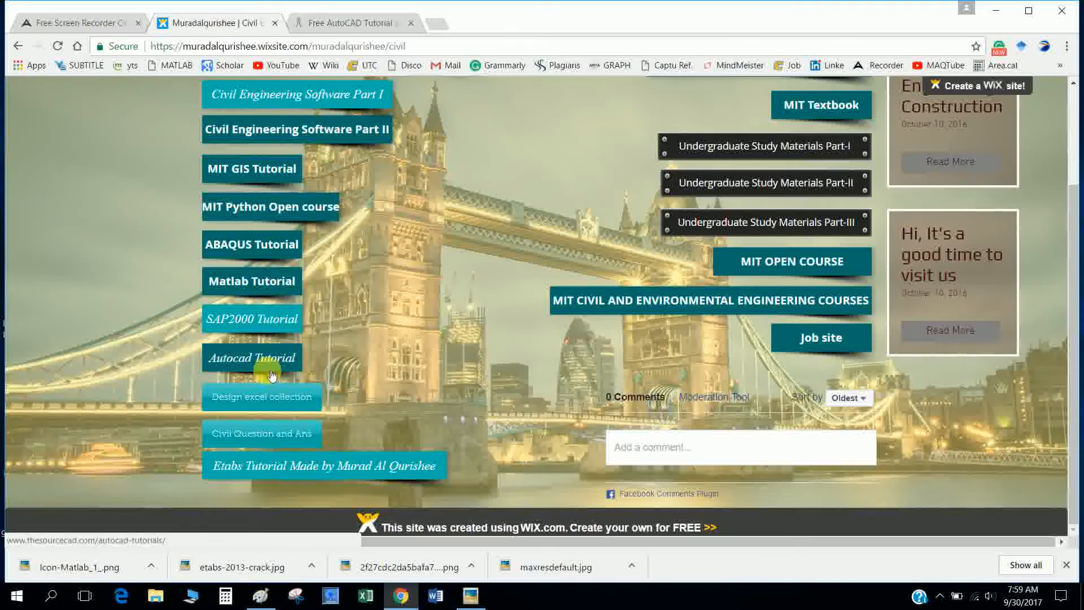
pyautogui.moveTo(270, 401)
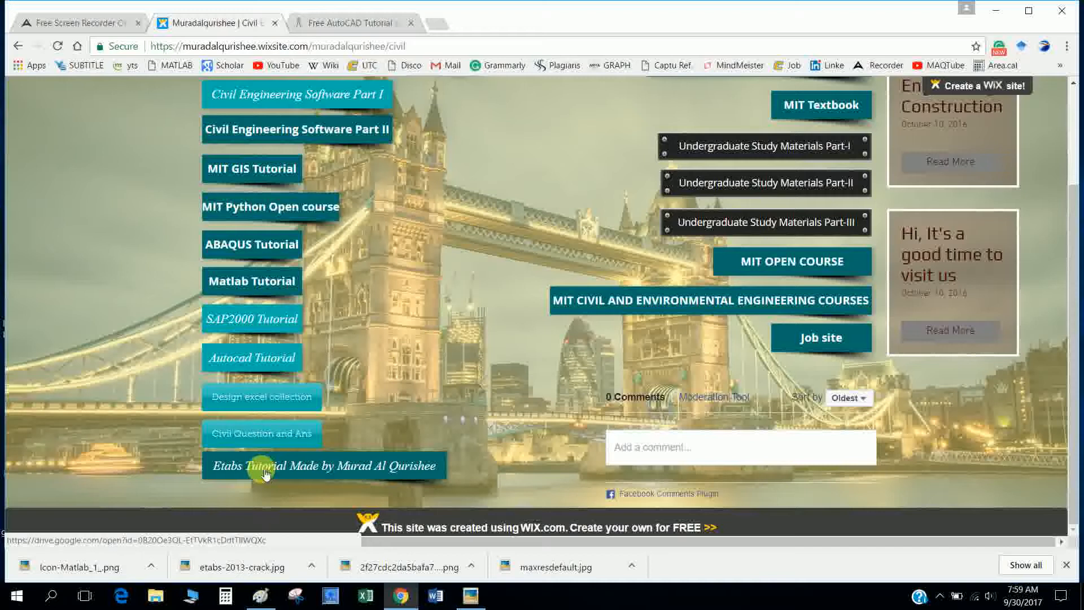
pyautogui.moveTo(343, 460)
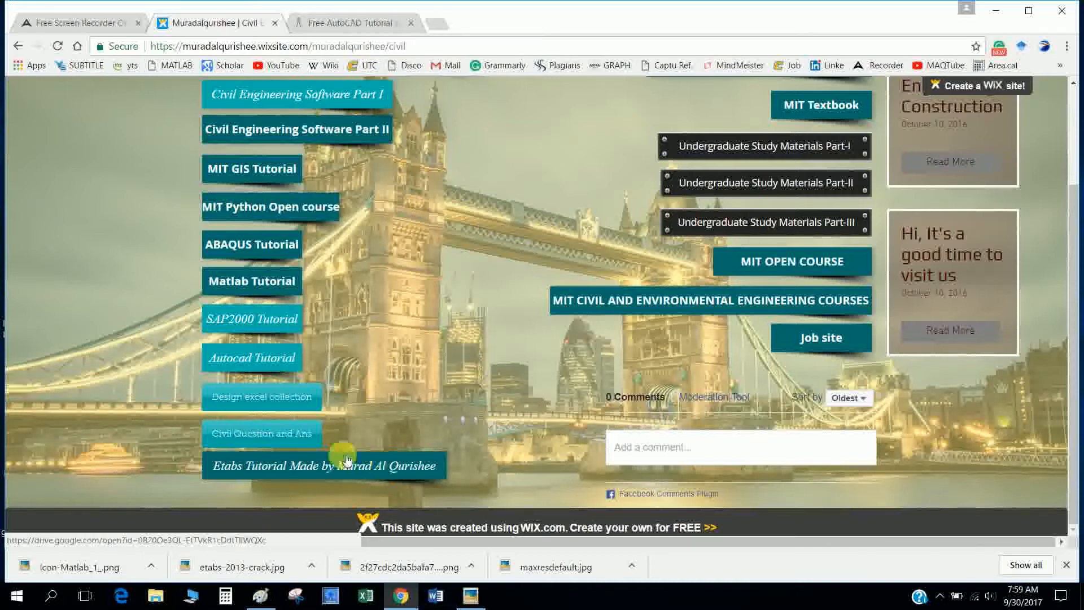
# Browse SourceCAD's 2D, 3D and practice drawing lesson tables and close the opened lesson tab.
pyautogui.click(349, 23)
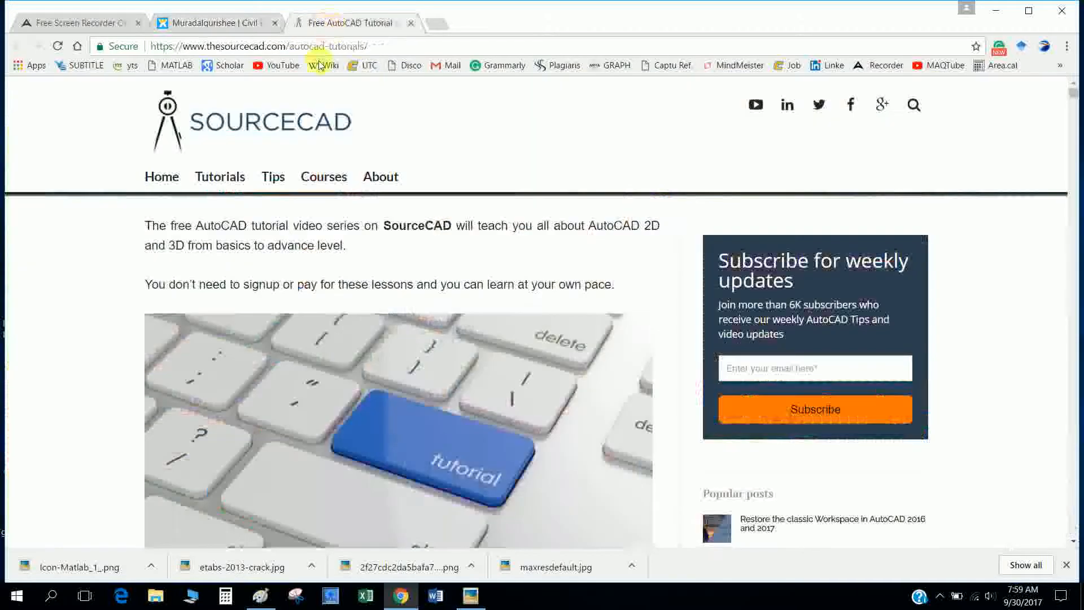
pyautogui.scroll(-3)
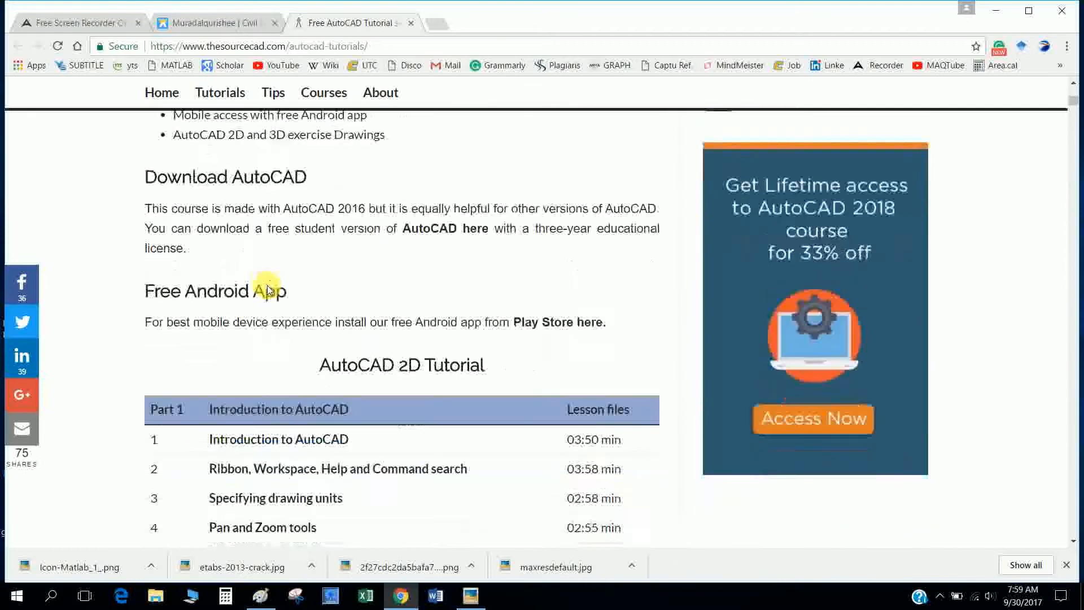
pyautogui.scroll(-3)
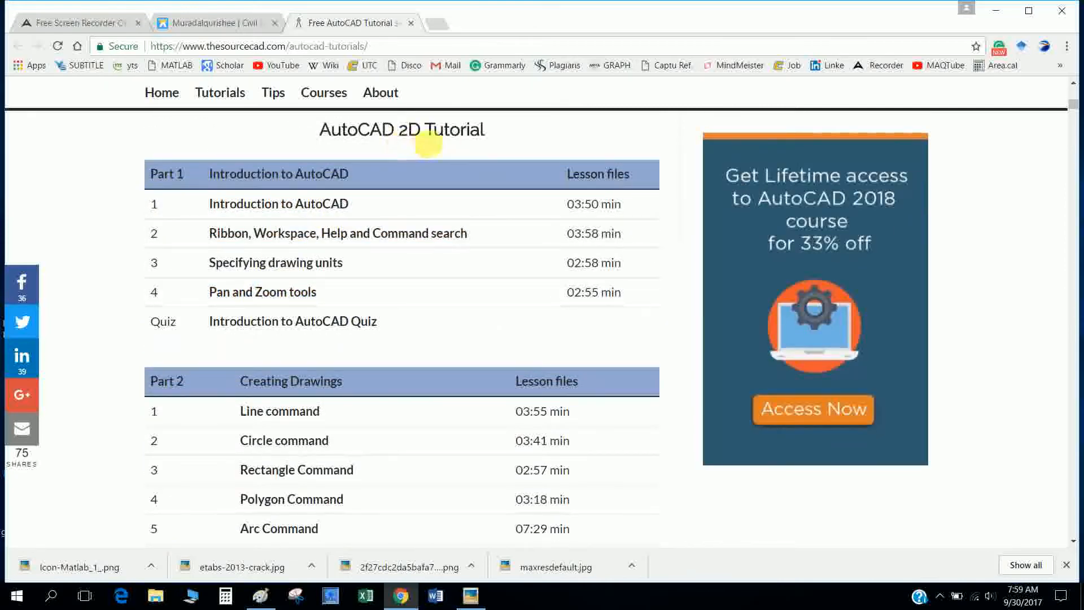
pyautogui.moveTo(290, 204)
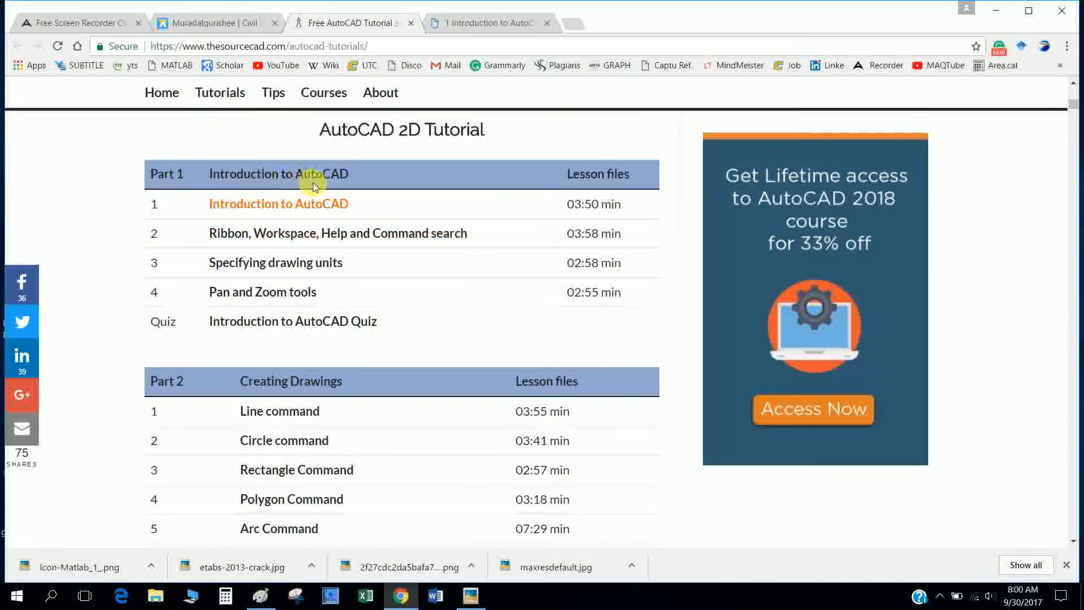
pyautogui.scroll(-3)
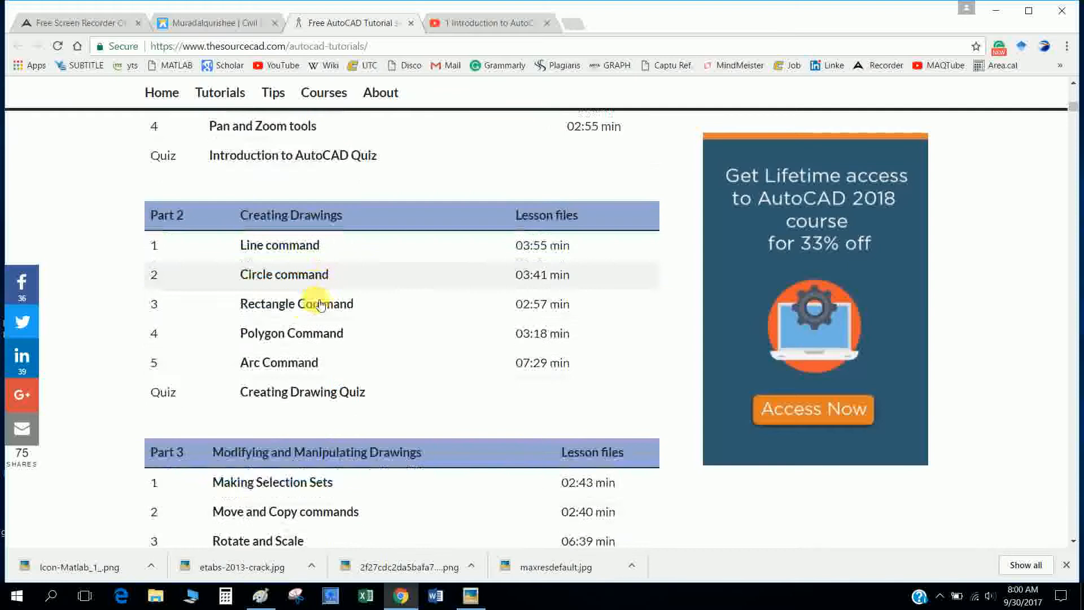
pyautogui.scroll(-3)
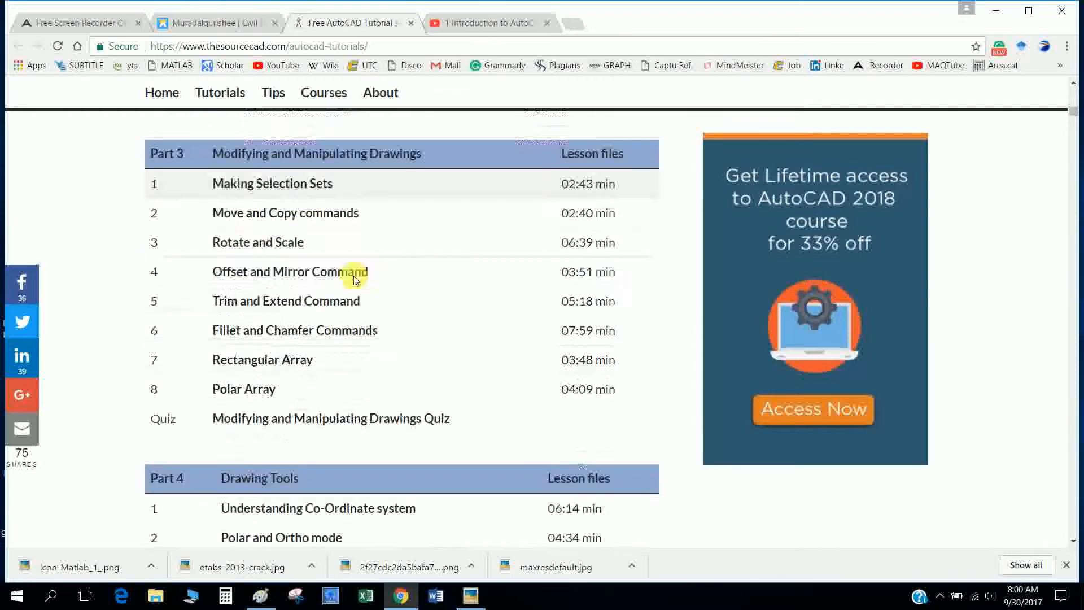
pyautogui.scroll(-3)
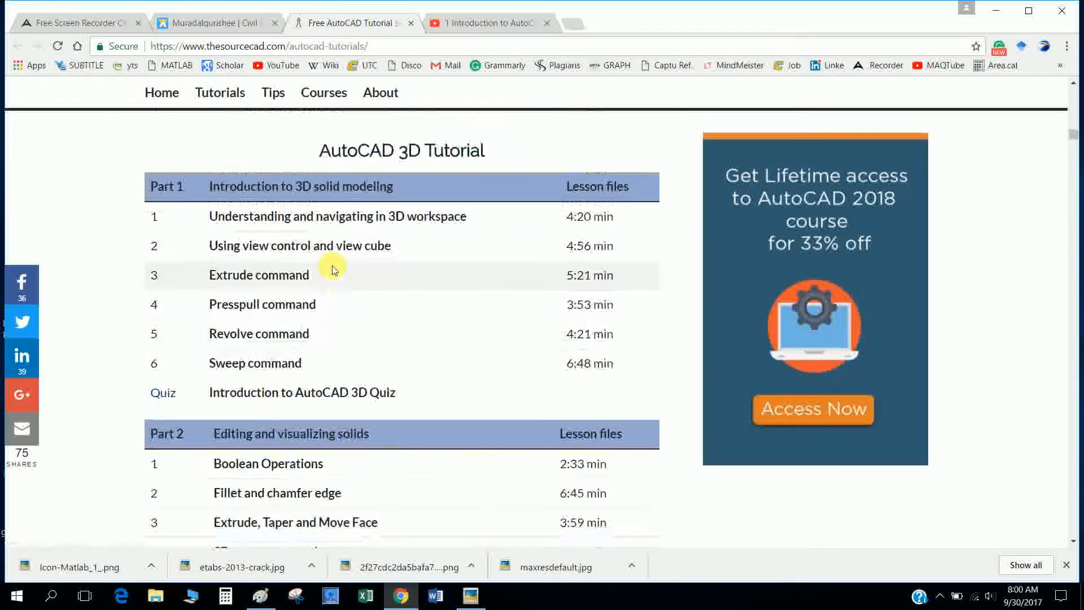
pyautogui.scroll(-3)
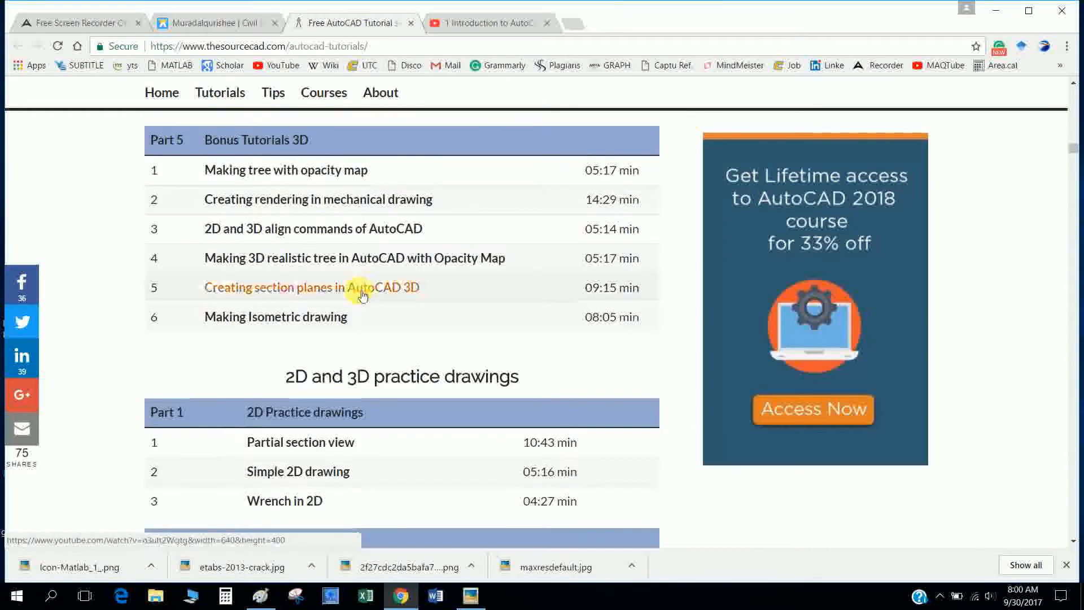
pyautogui.scroll(-3)
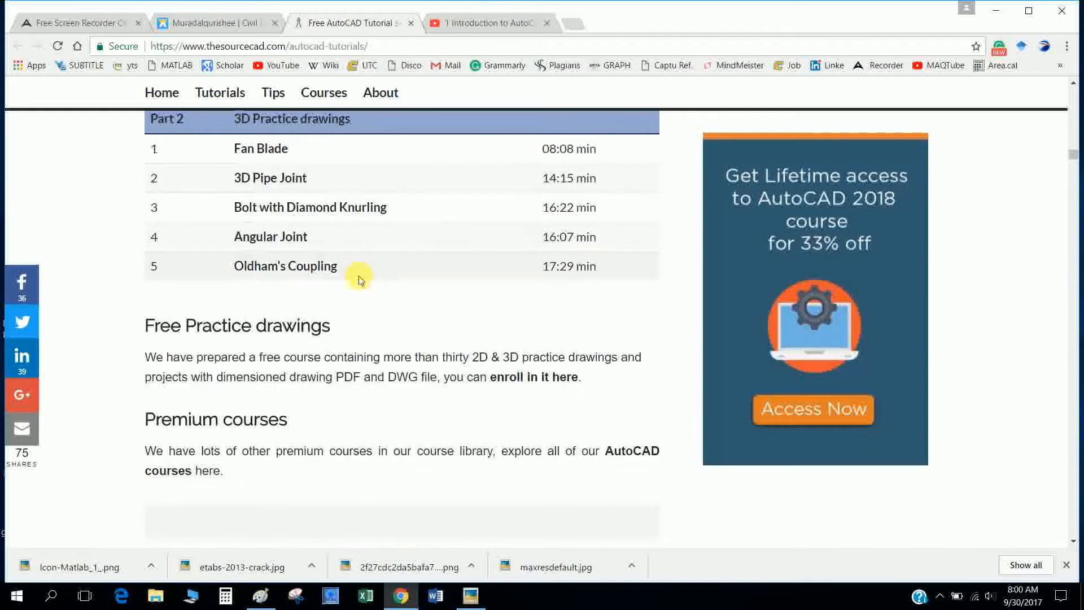
pyautogui.click(484, 22)
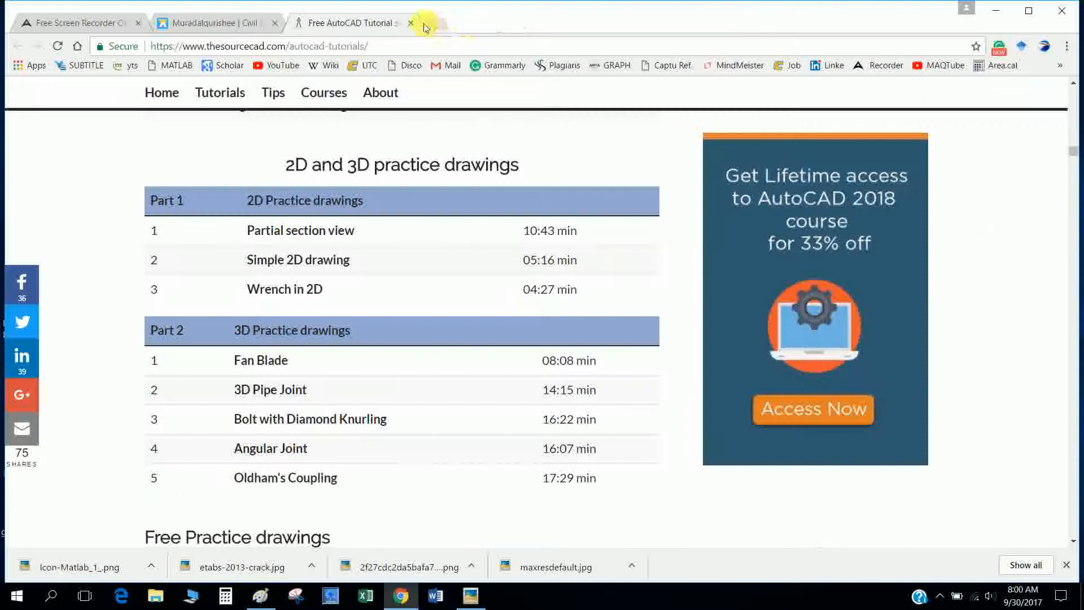
# Follow the SAP2000 Tutorial link and start the 01 Introductory Tutorial video on CSI America.
pyautogui.click(215, 22)
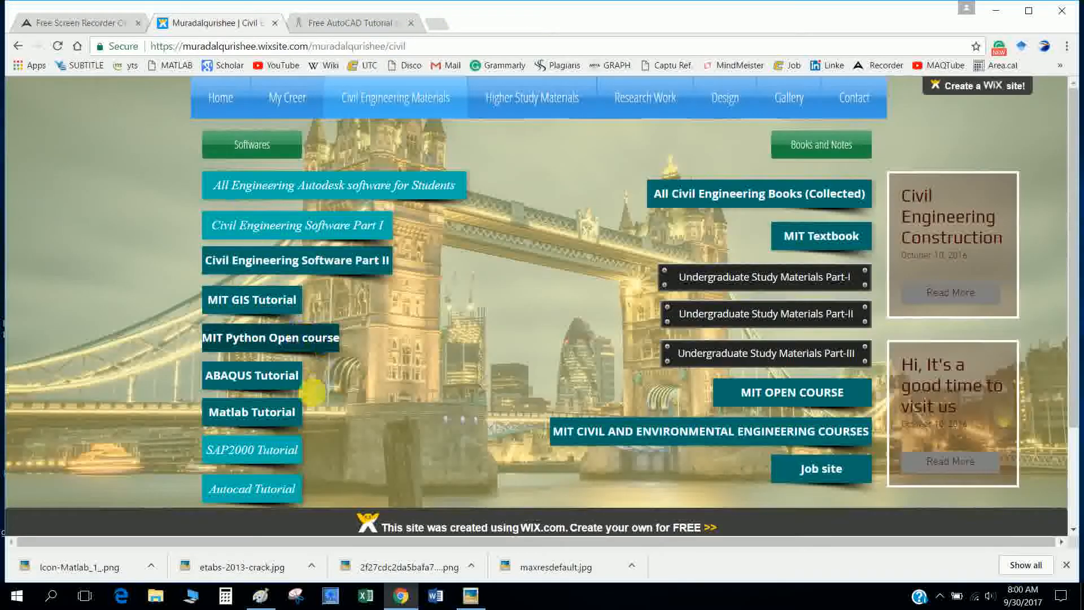
pyautogui.click(252, 450)
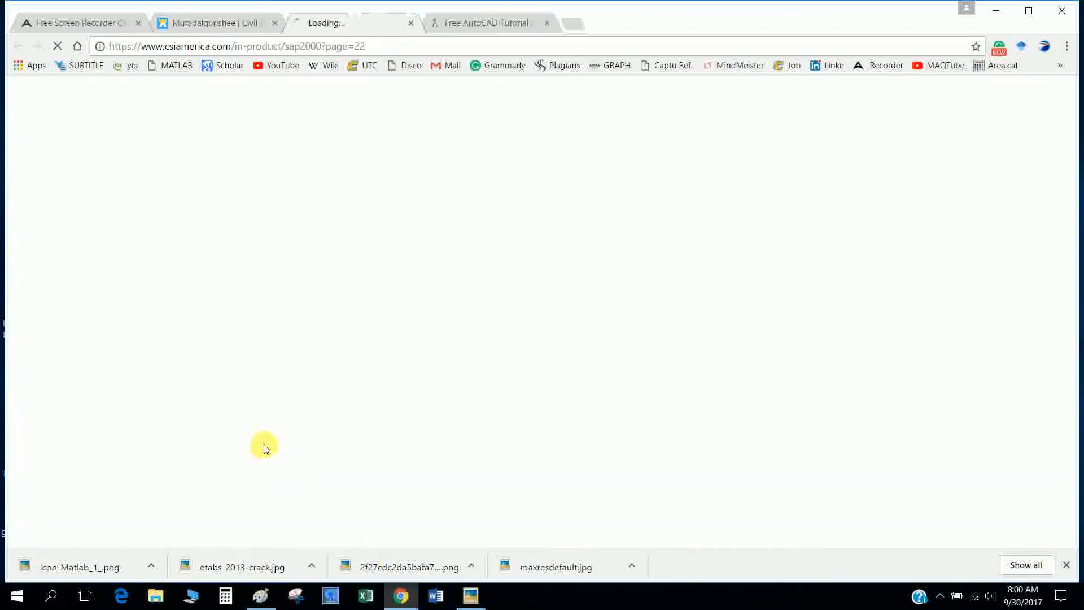
pyautogui.moveTo(277, 238)
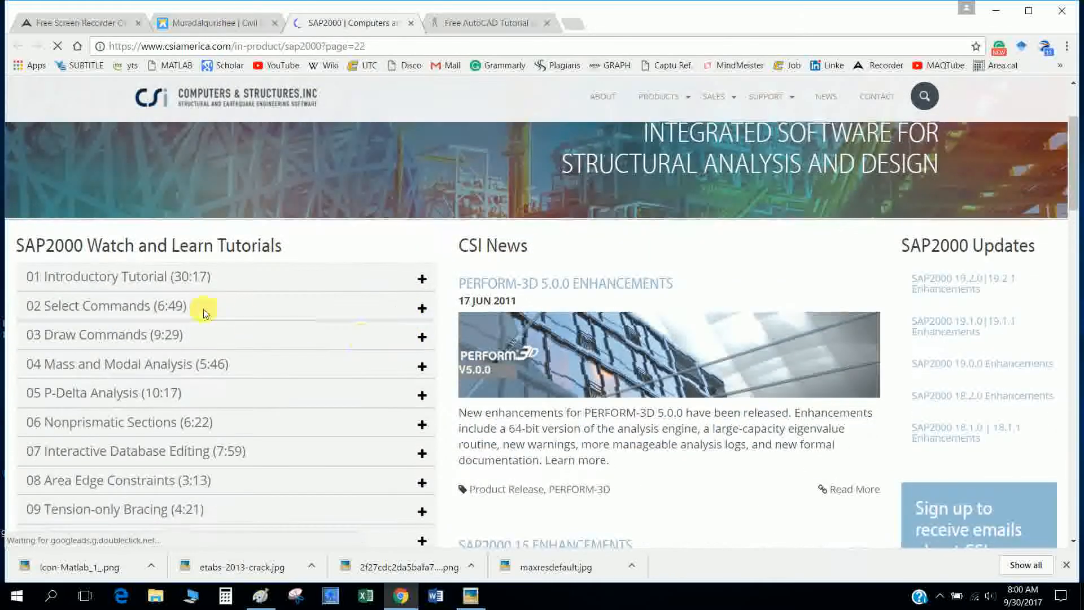
pyautogui.scroll(-3)
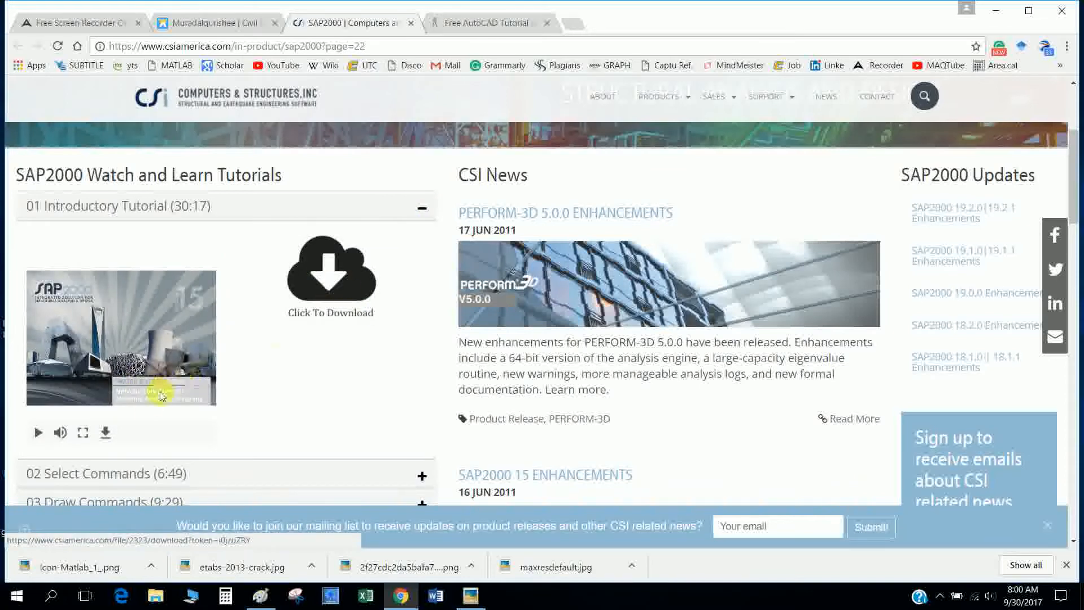
pyautogui.click(38, 433)
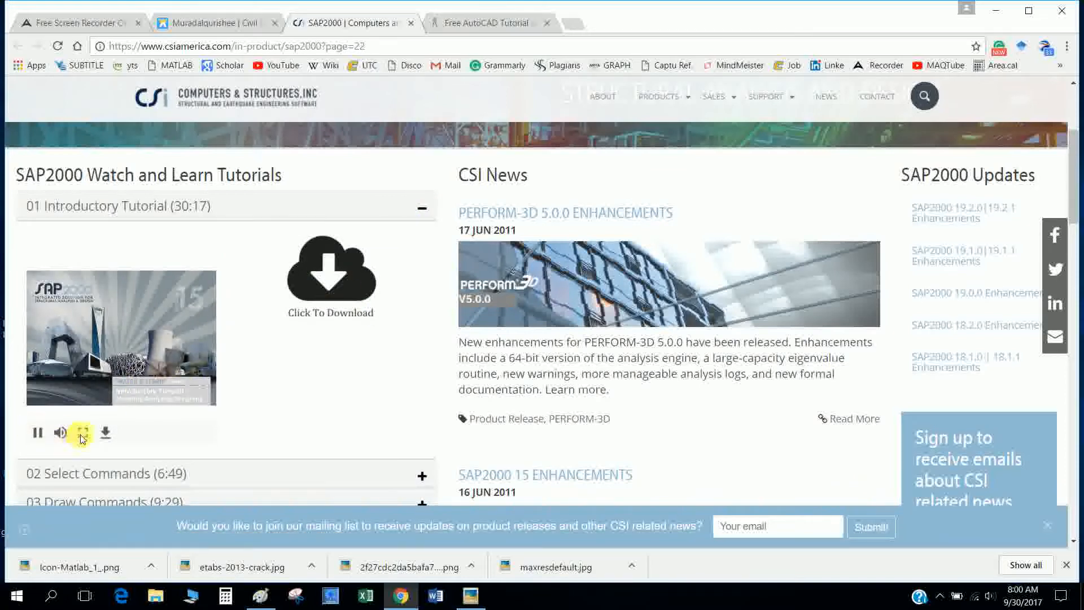
pyautogui.click(82, 432)
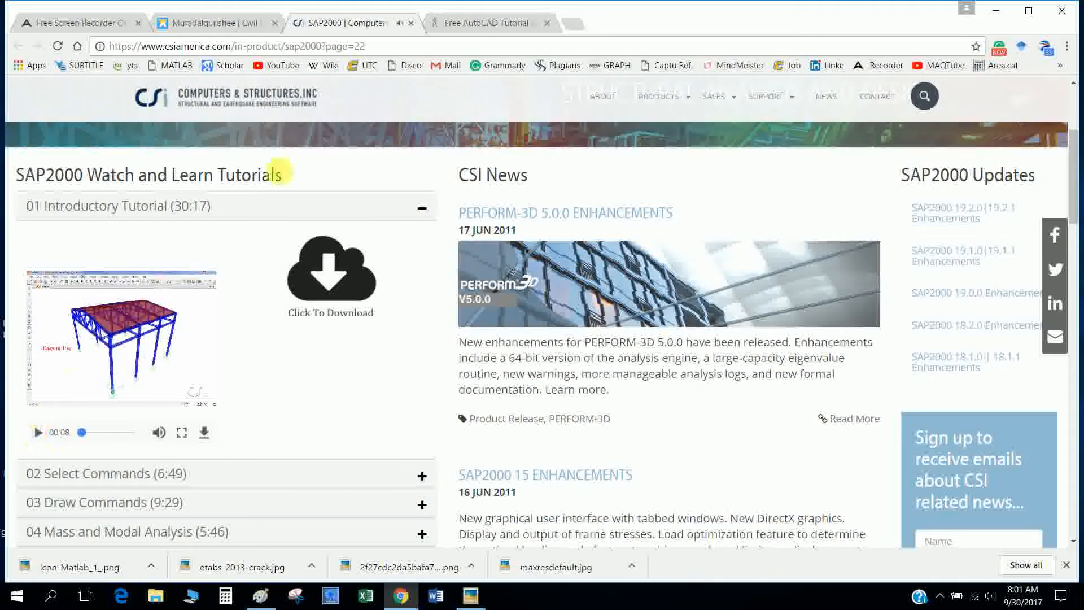
# Launch the Matlab Tutorial and MIT OPEN COURSE links from the Wix materials page.
pyautogui.click(211, 23)
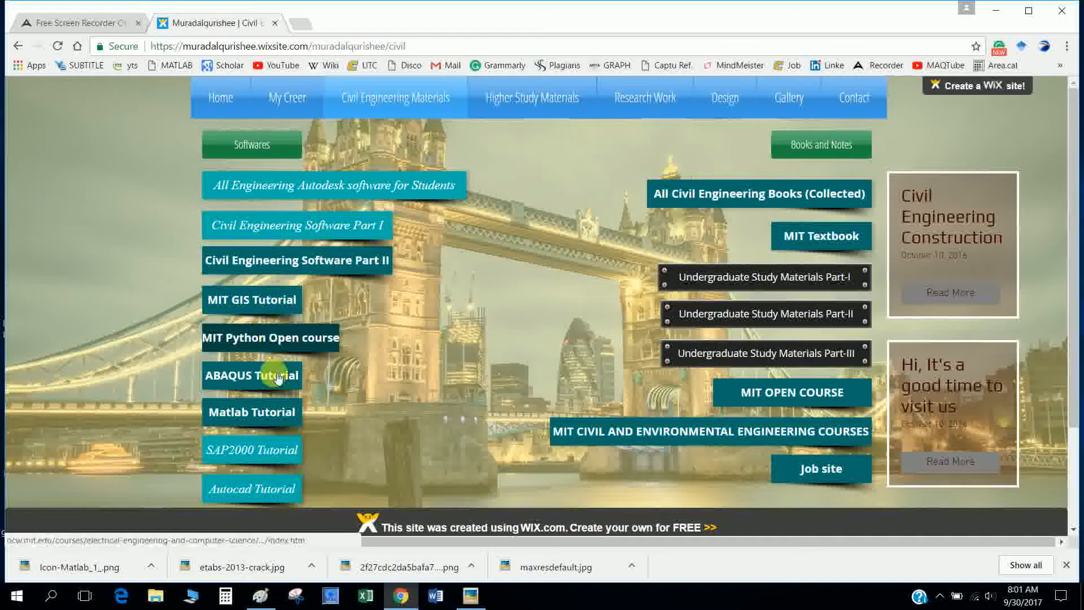
pyautogui.click(252, 412)
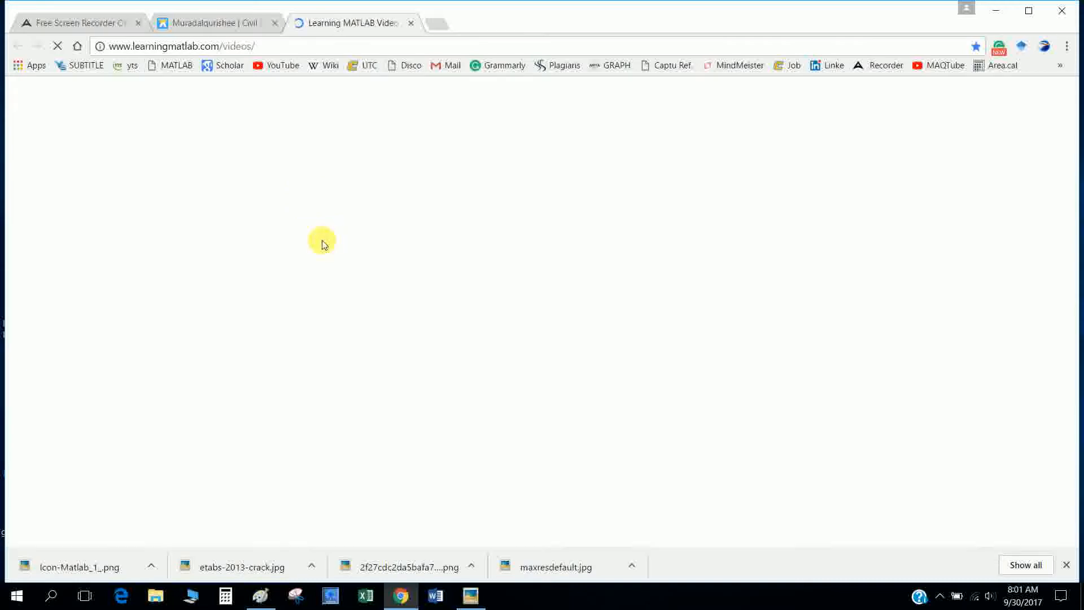
pyautogui.moveTo(318, 240)
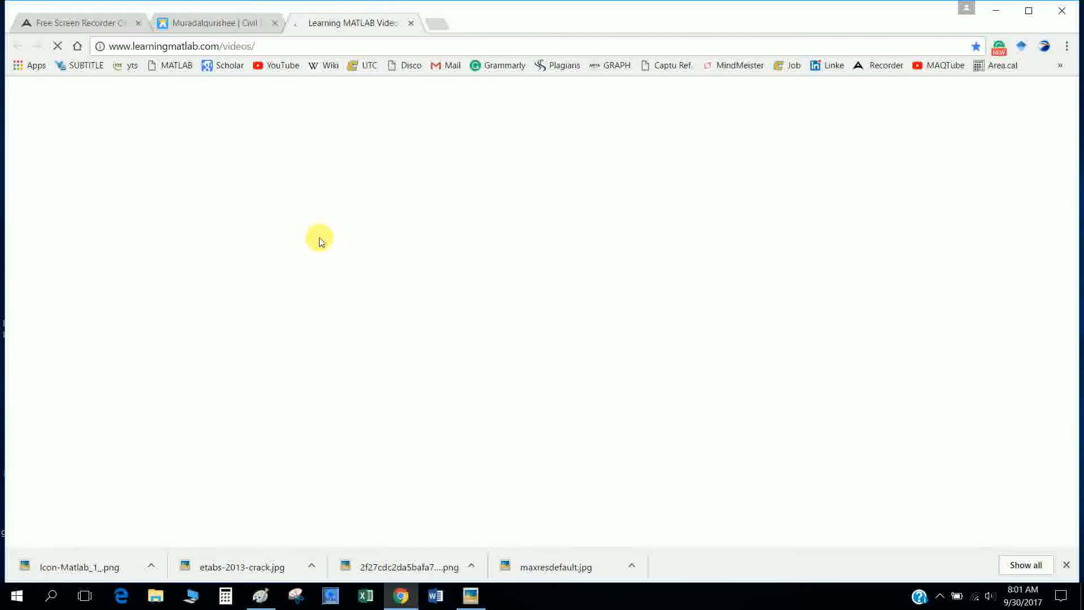
pyautogui.moveTo(251, 126)
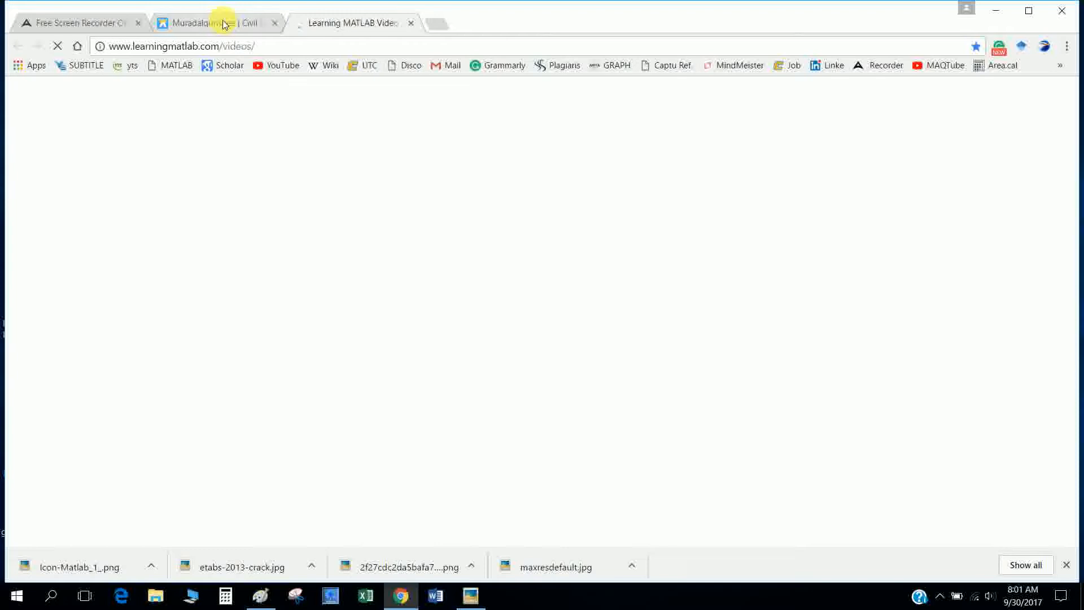
pyautogui.click(215, 22)
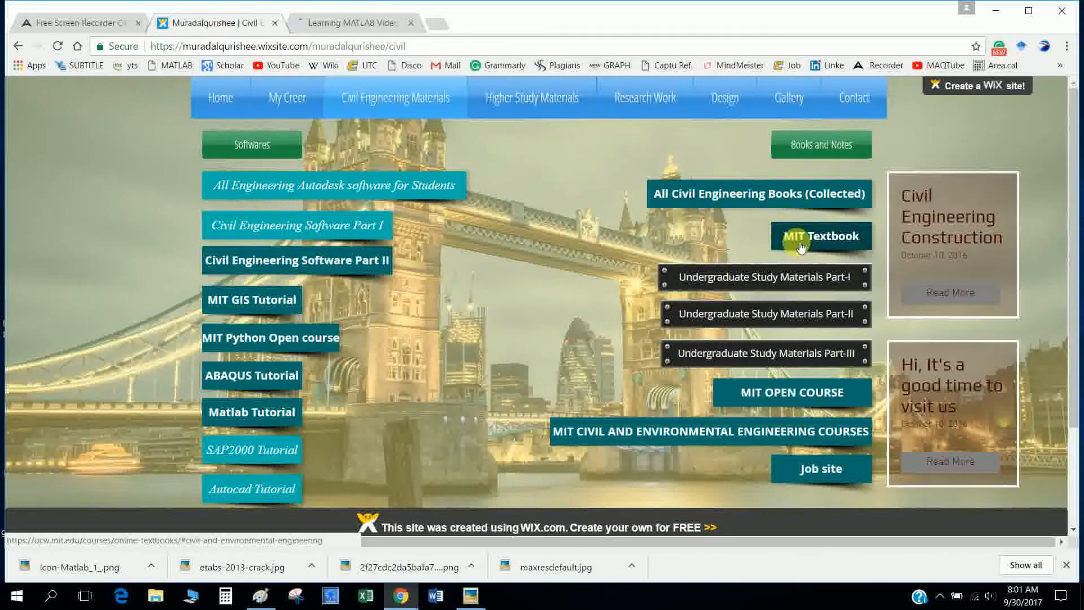
pyautogui.moveTo(729, 286)
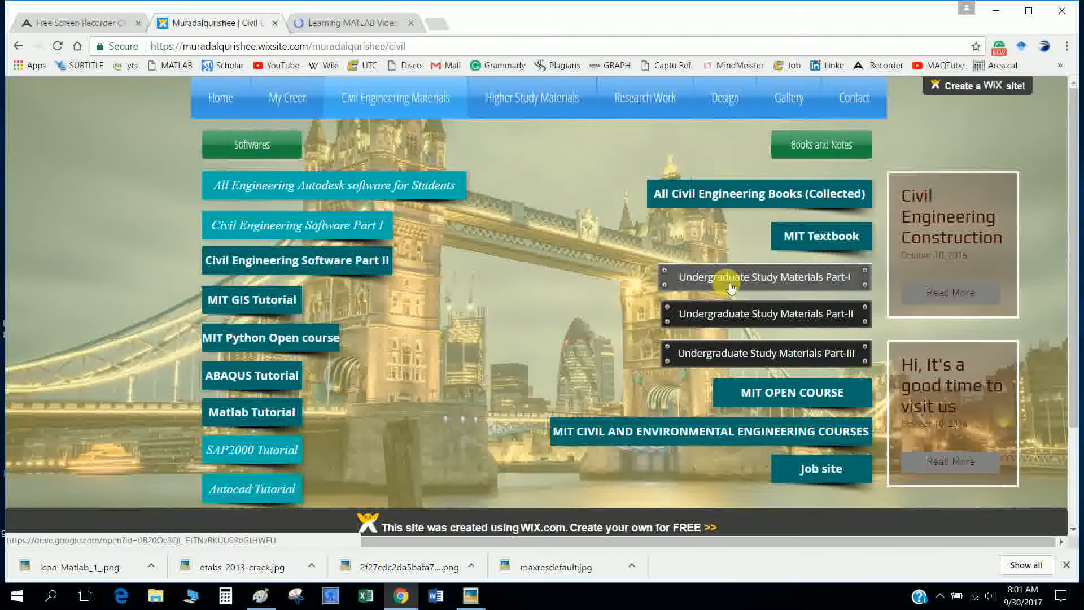
pyautogui.moveTo(845, 284)
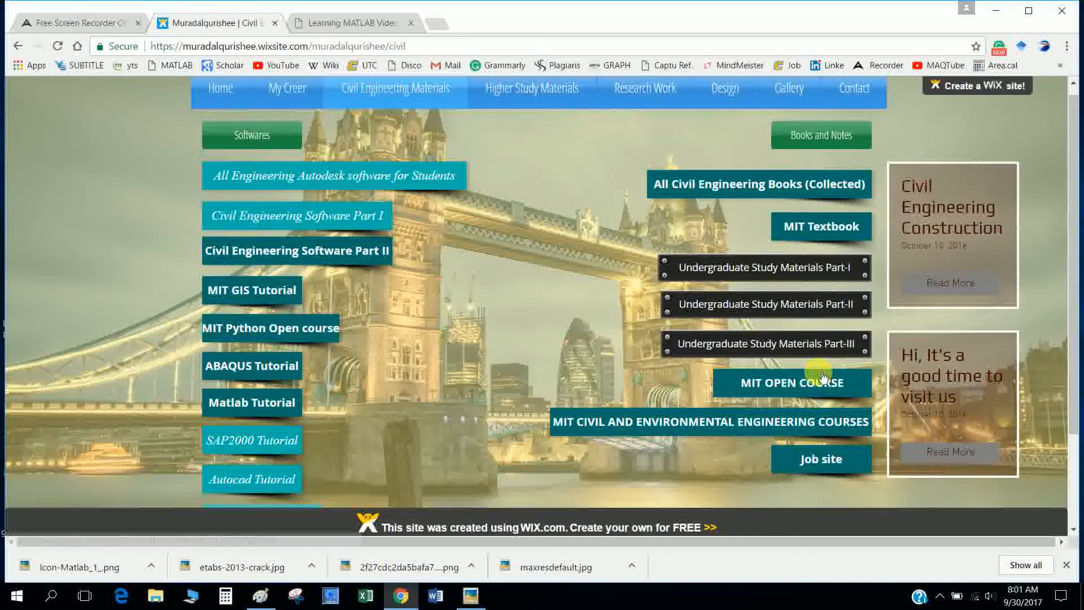
pyautogui.scroll(-3)
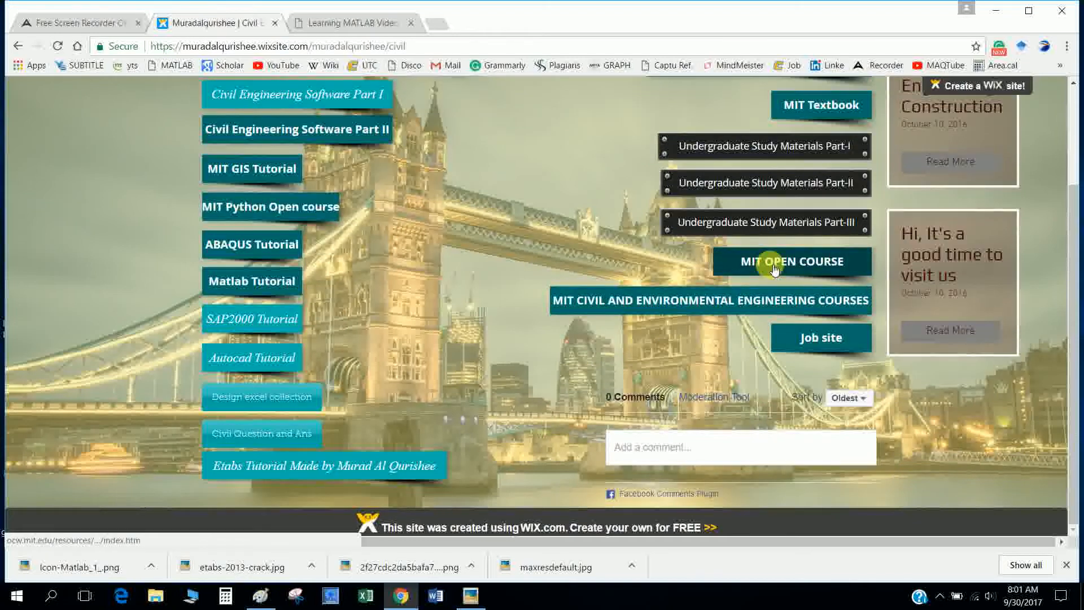
pyautogui.click(791, 261)
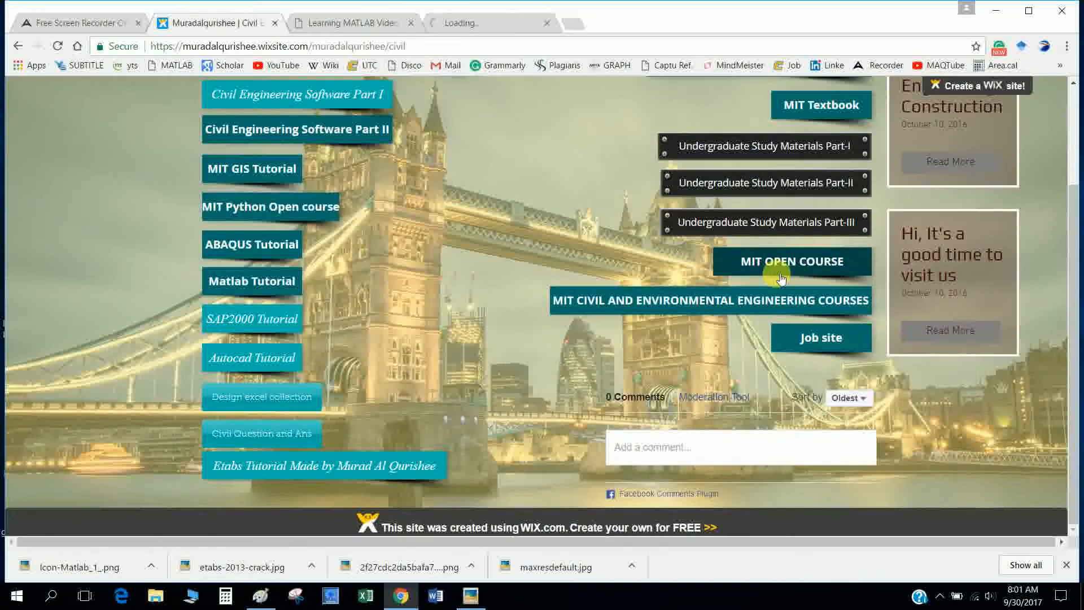
# Start the 'Setting up the MATLAB IDE' lesson video, then close that tutorial tab.
pyautogui.click(349, 22)
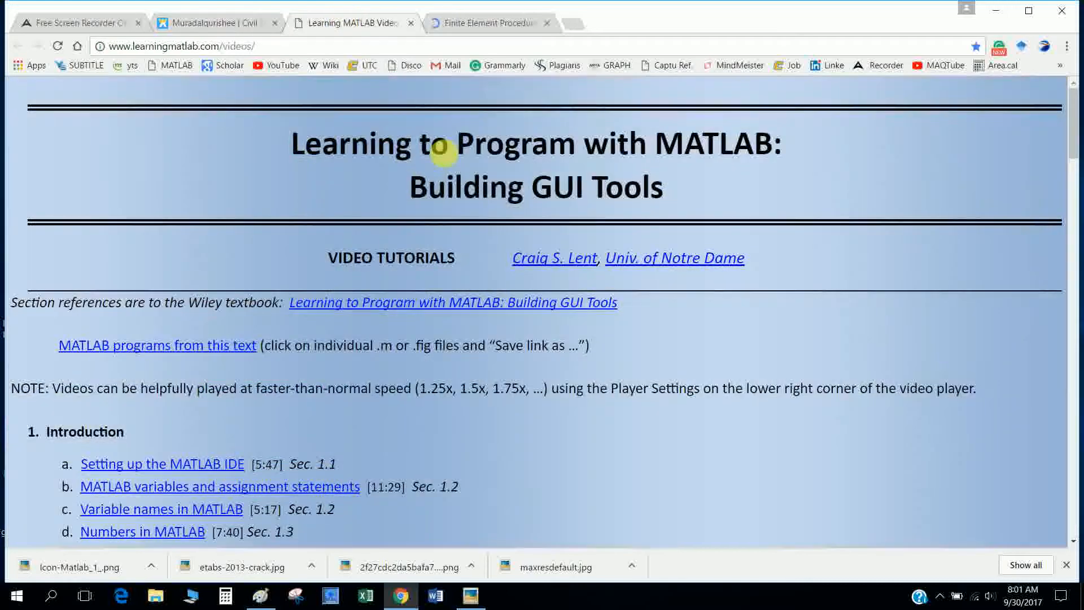
pyautogui.scroll(-3)
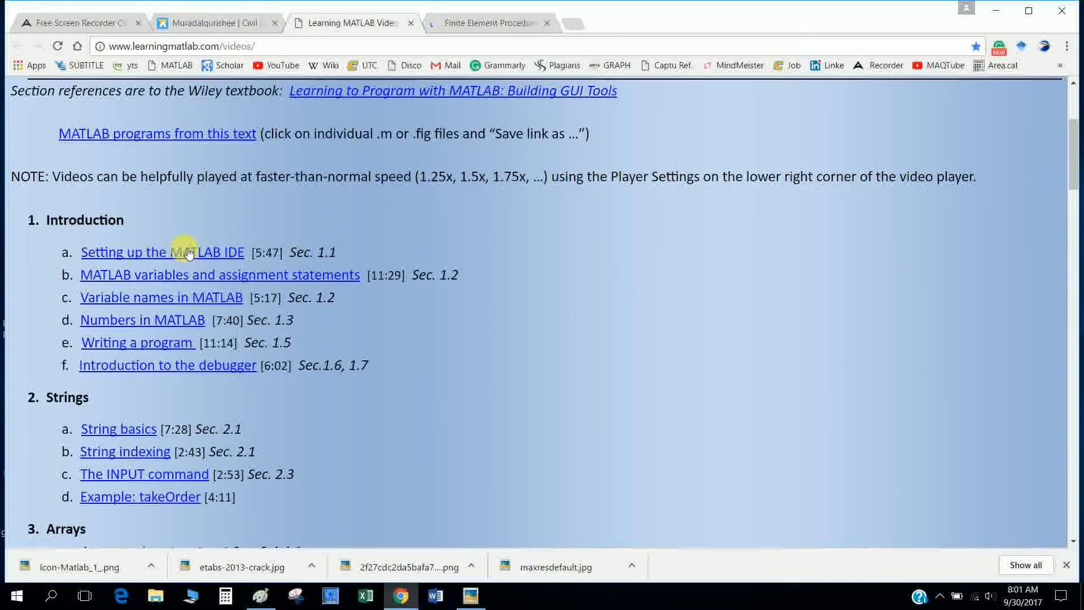
pyautogui.click(161, 252)
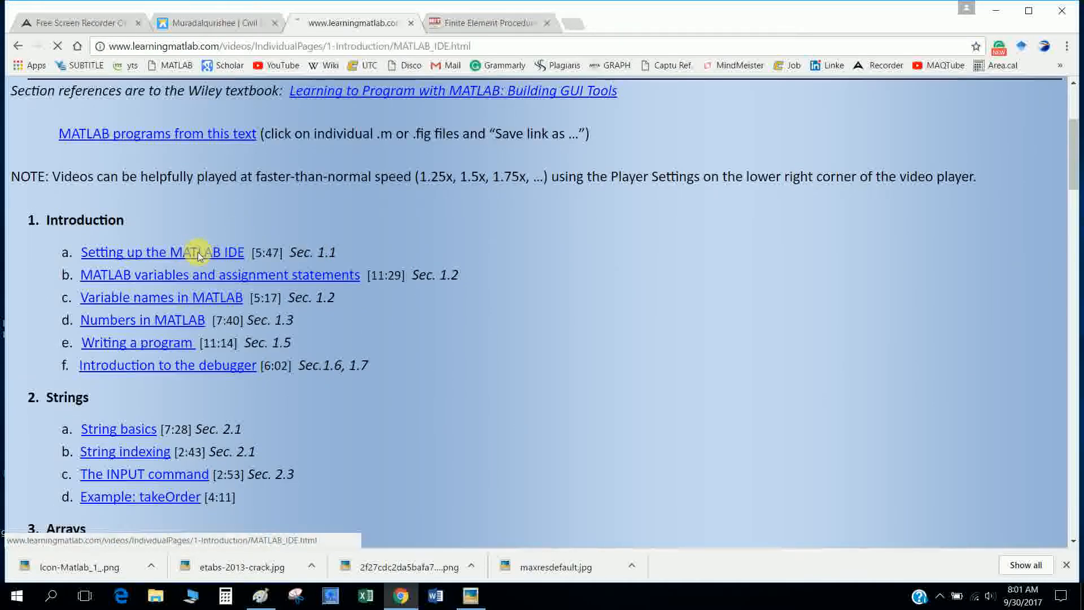
pyautogui.click(161, 252)
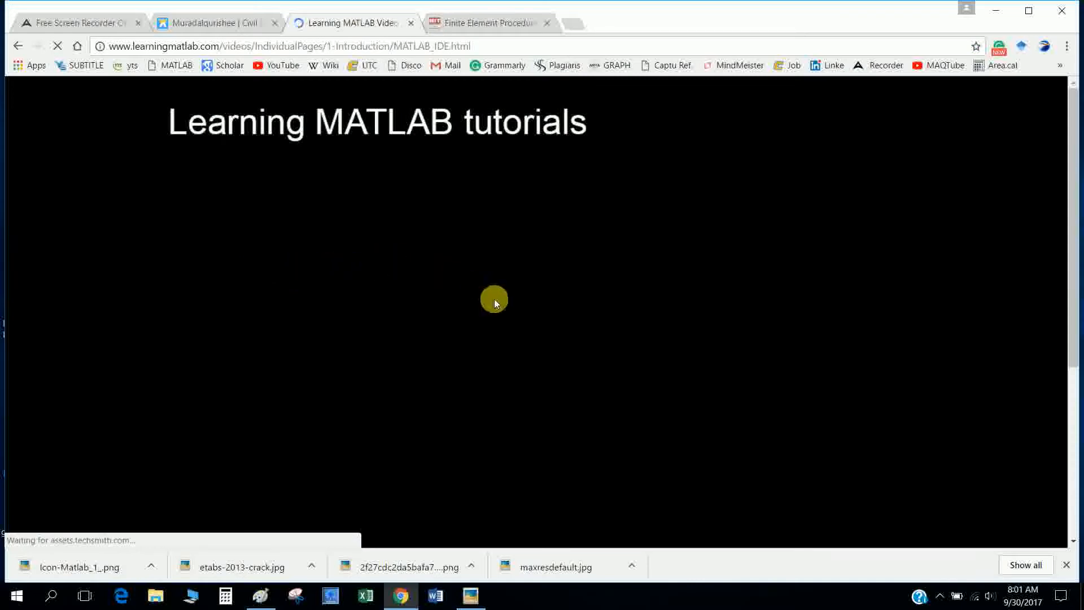
pyautogui.moveTo(485, 298)
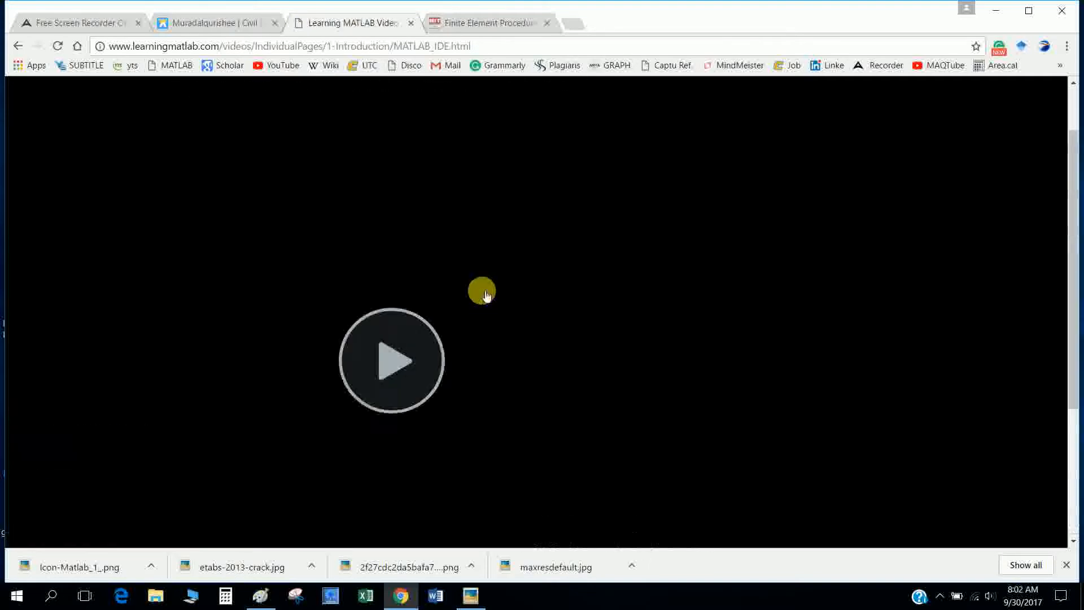
pyautogui.click(391, 360)
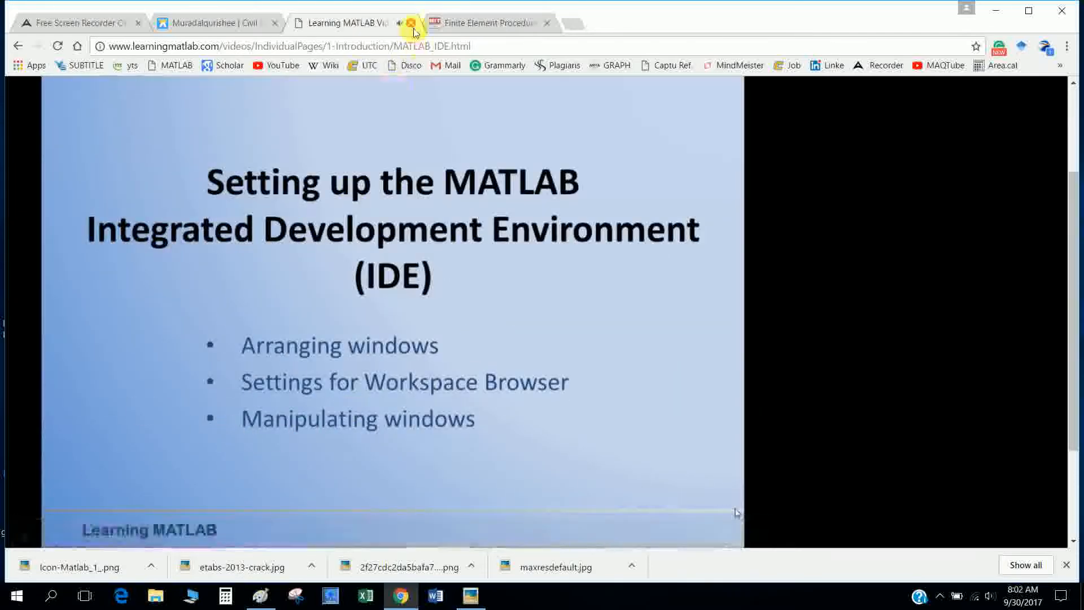
pyautogui.click(412, 23)
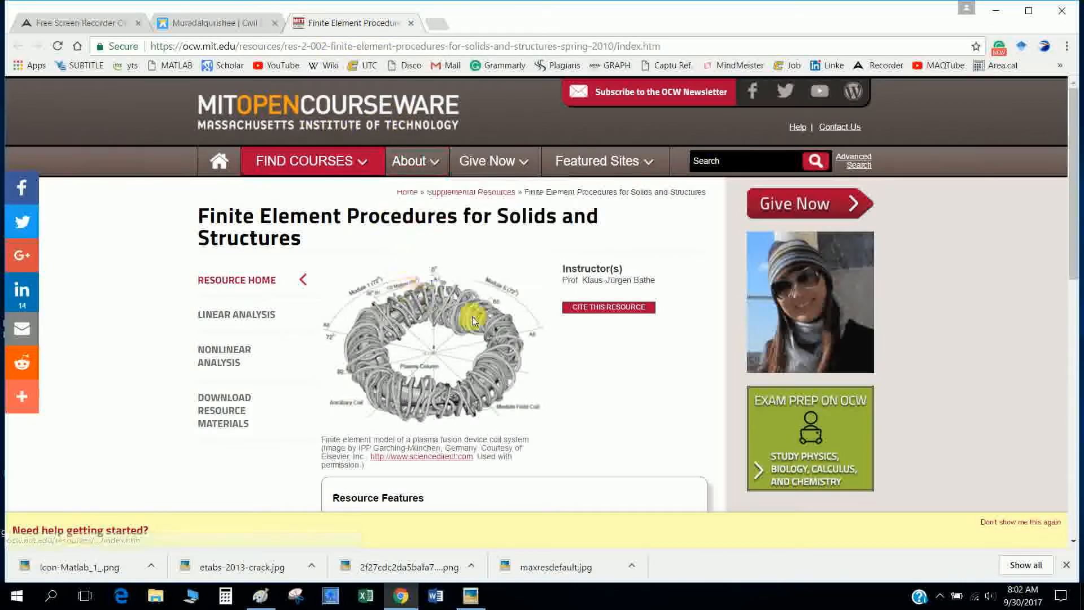
# From the OCW home page, find courses by Topic and choose Engineering.
pyautogui.scroll(-3)
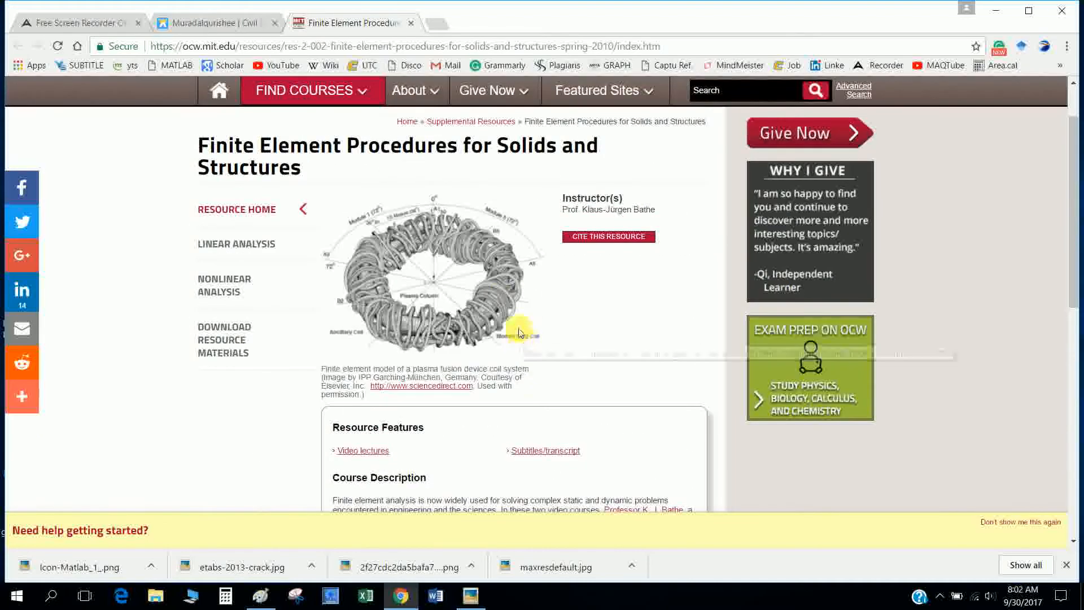
pyautogui.click(304, 90)
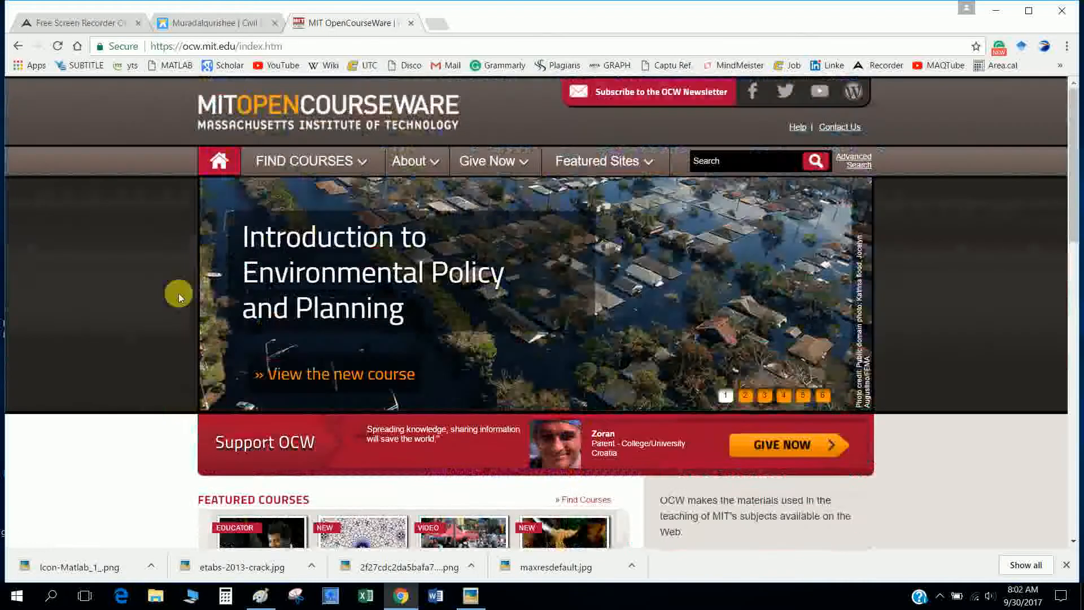
pyautogui.click(310, 161)
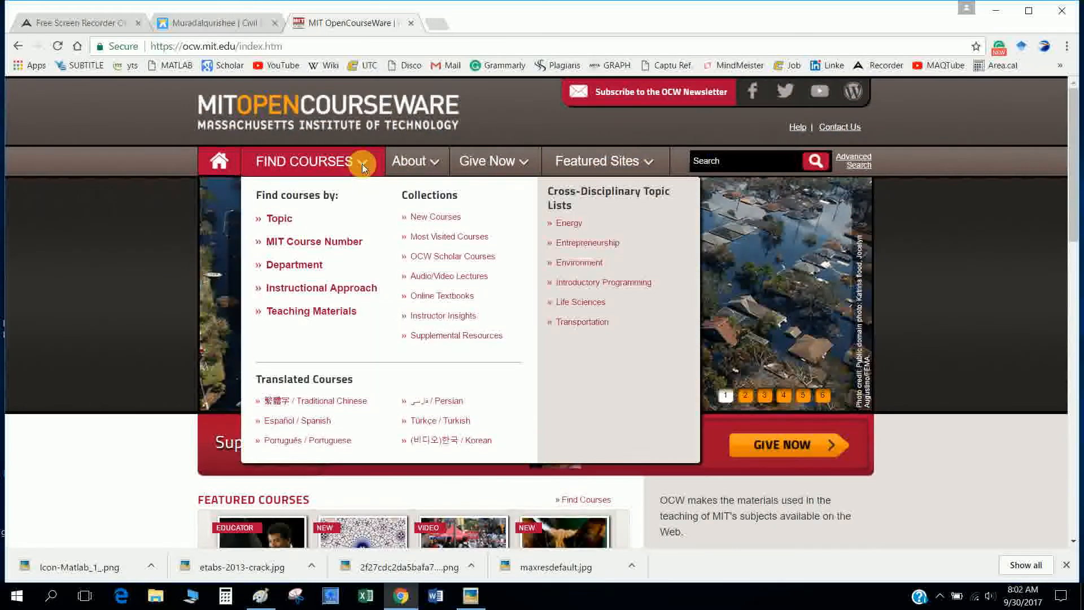
pyautogui.click(279, 218)
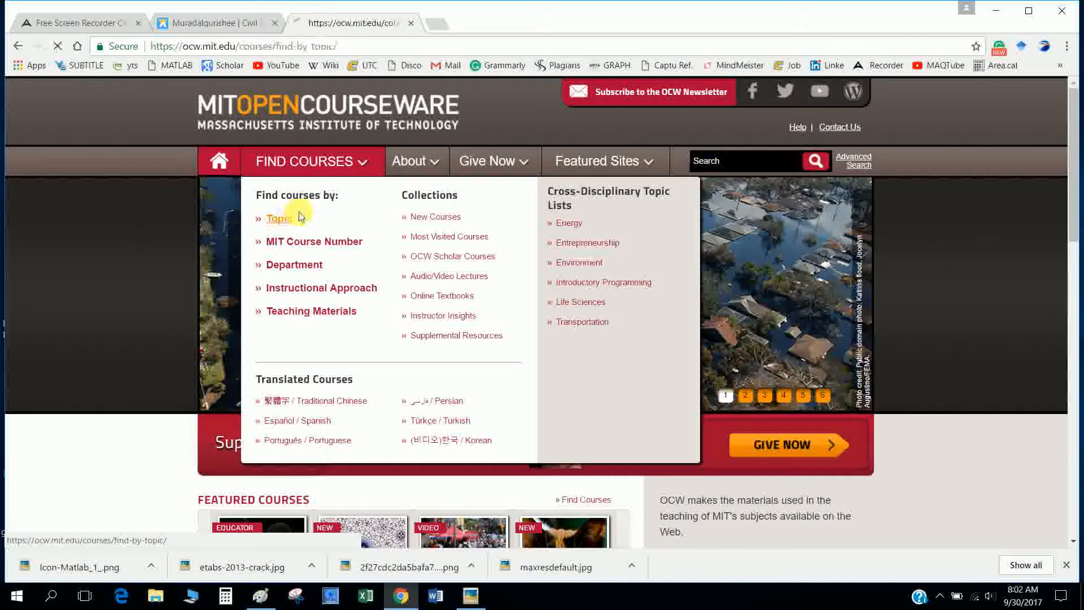
pyautogui.click(280, 218)
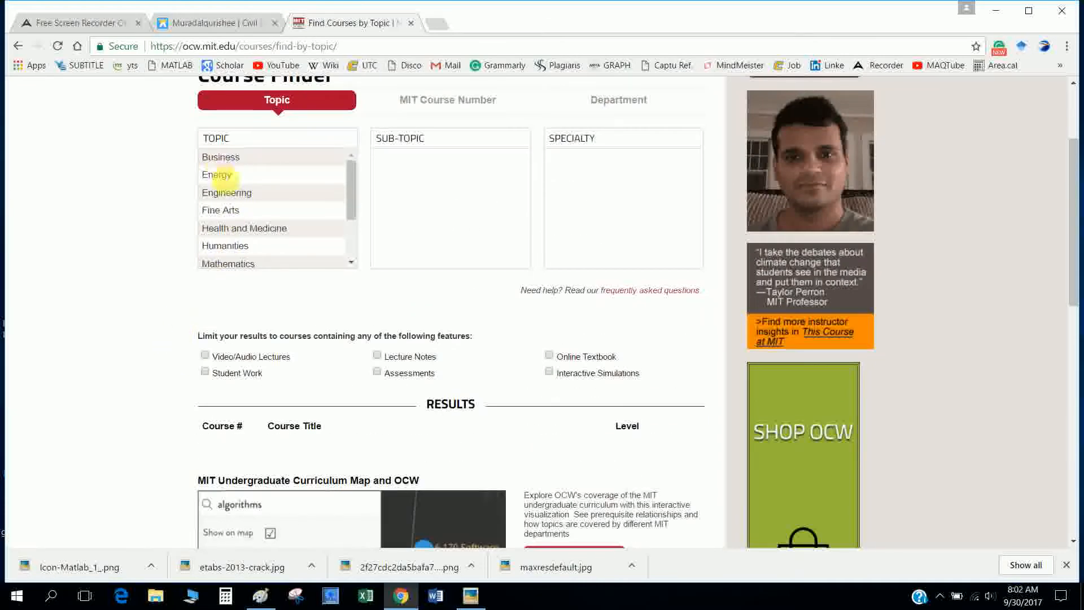
pyautogui.click(227, 192)
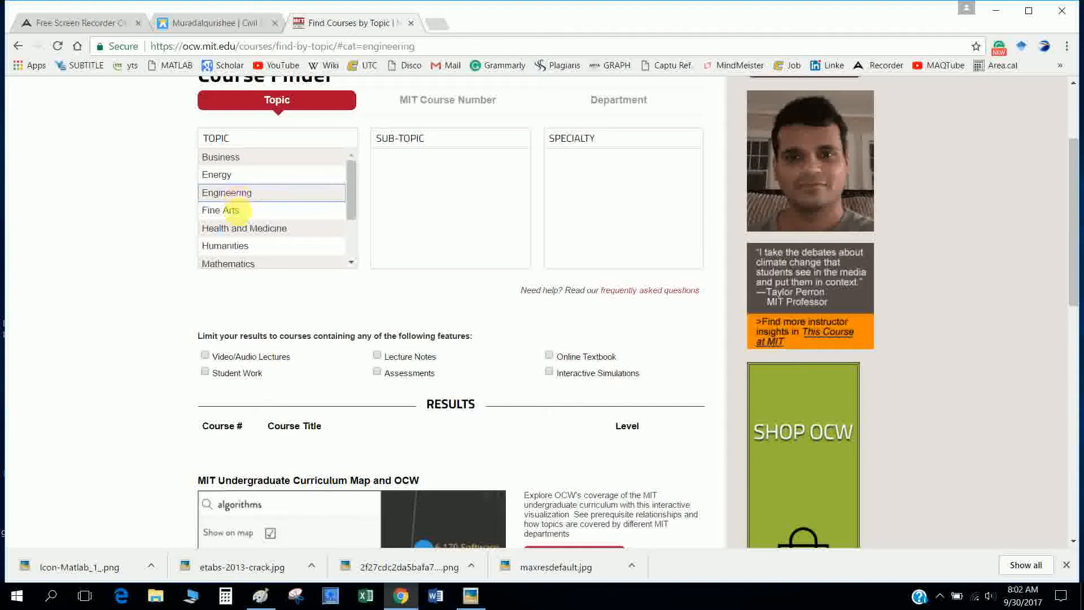
pyautogui.moveTo(374, 227)
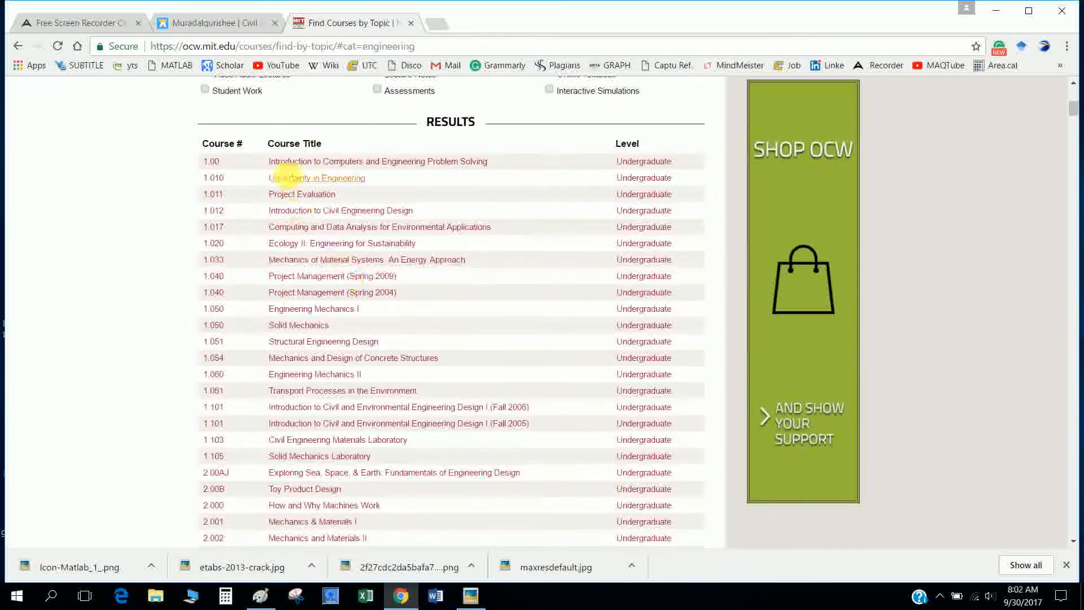
# Scroll the Engineering course results to the footer and return to the Wix materials site.
pyautogui.scroll(-3)
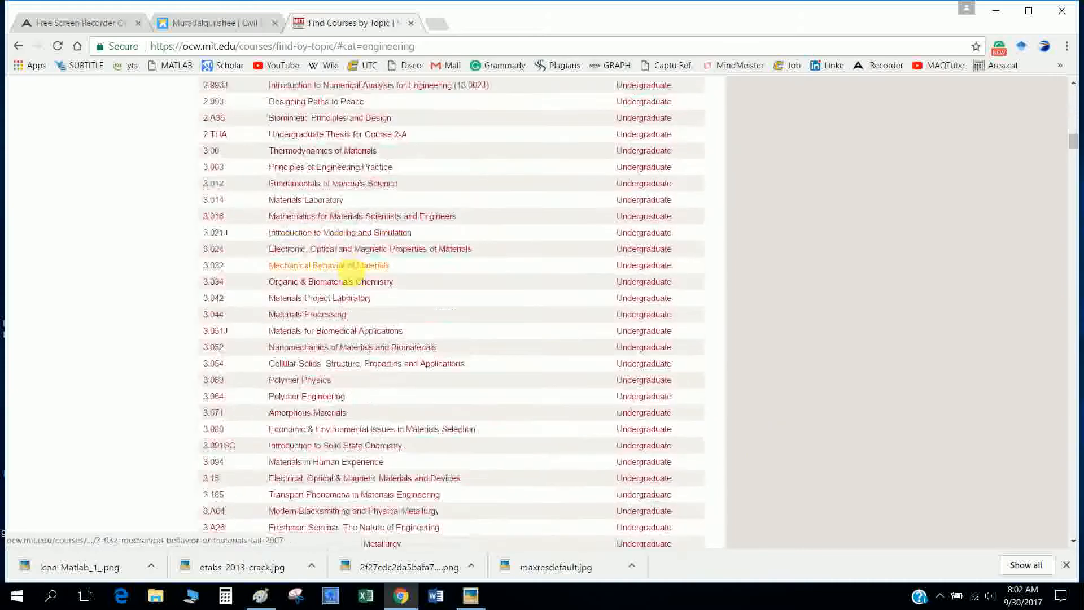
pyautogui.scroll(-3)
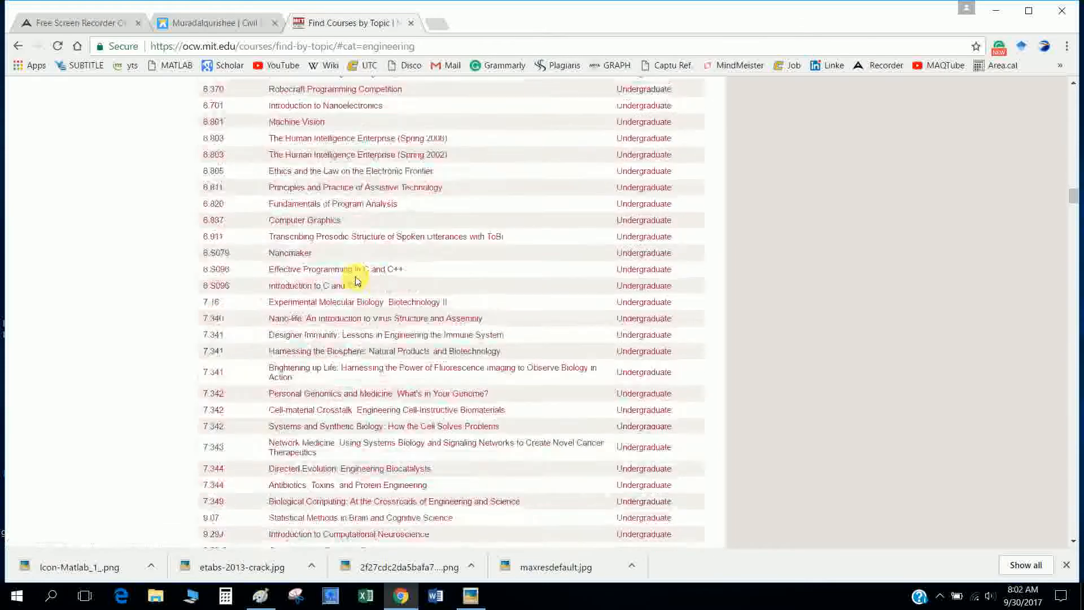
pyautogui.scroll(-3)
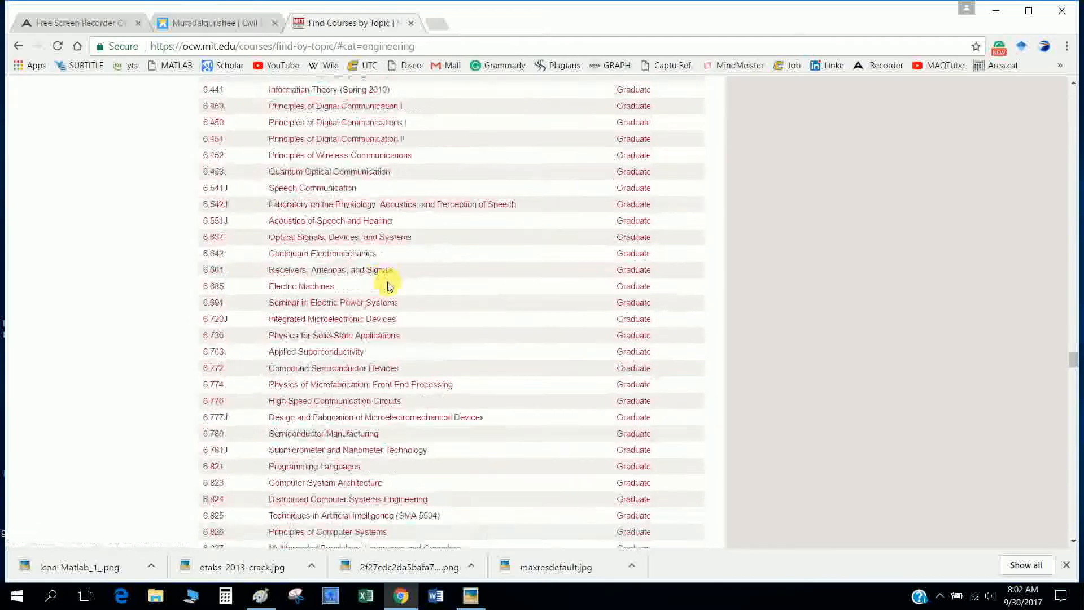
pyautogui.scroll(-3)
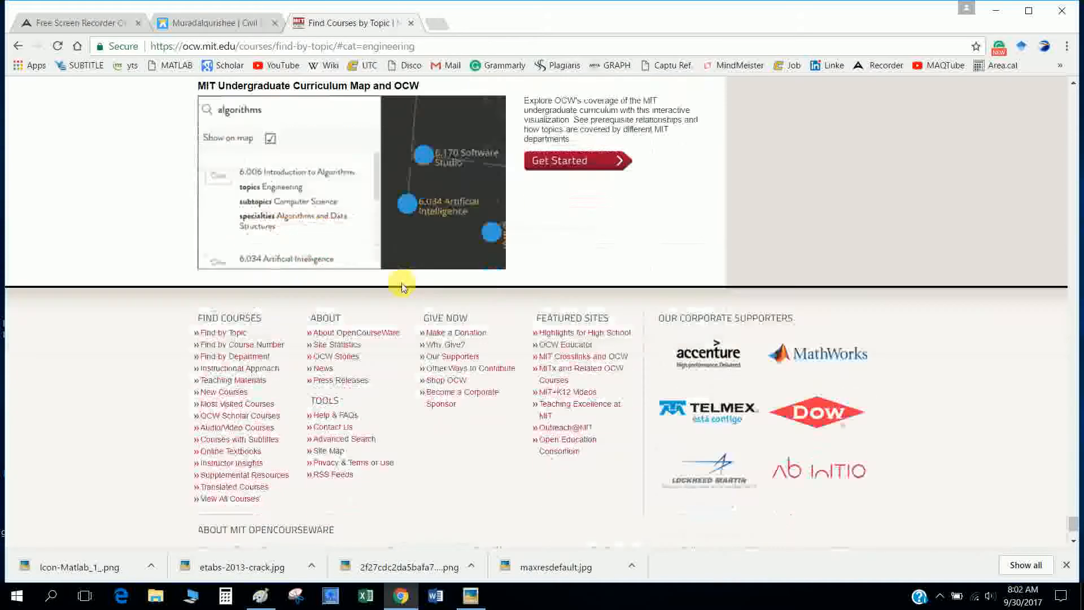
pyautogui.click(214, 23)
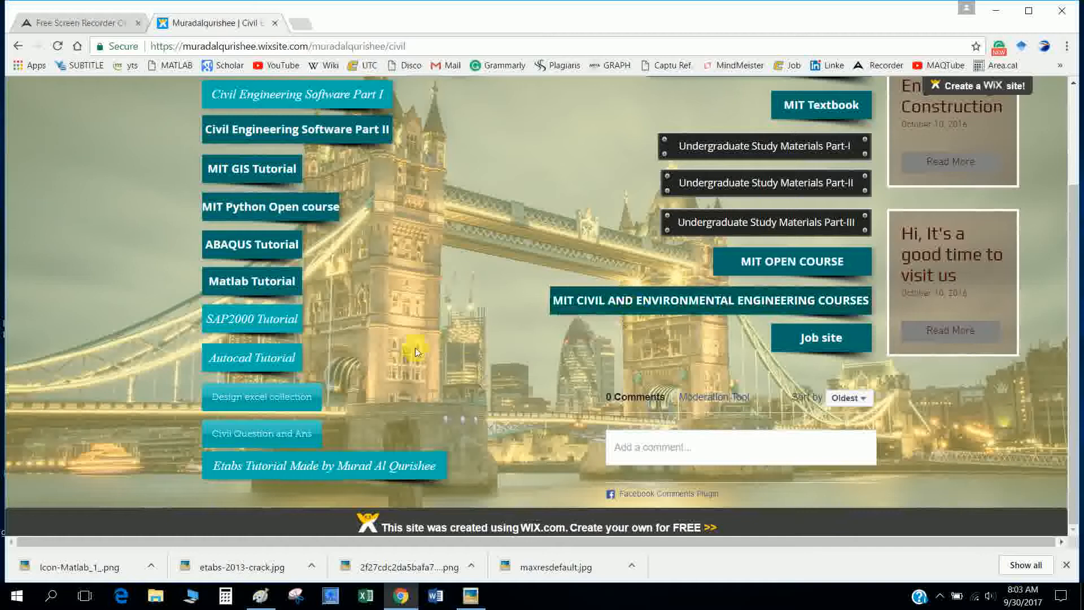
pyautogui.moveTo(252, 246)
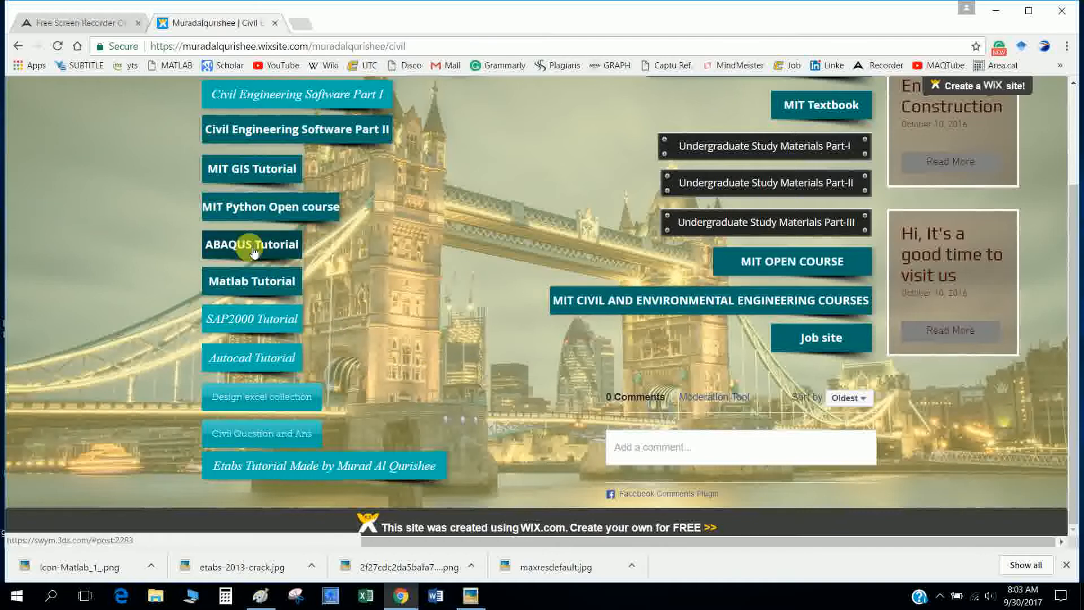
# Follow the ABAQUS Tutorial link and sign in to the SIMULIA community site.
pyautogui.click(251, 244)
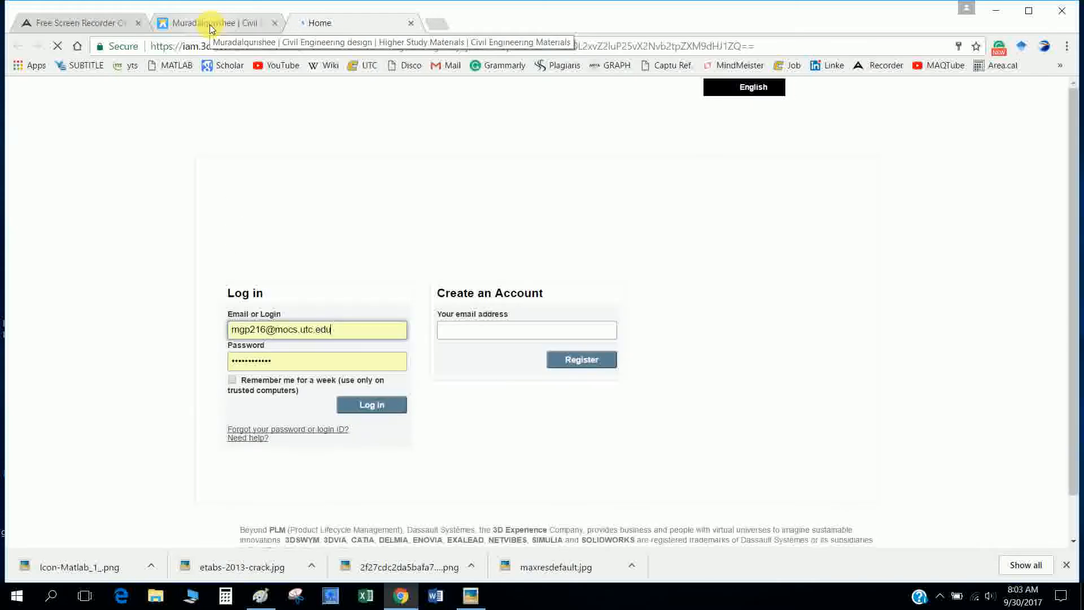
pyautogui.click(371, 404)
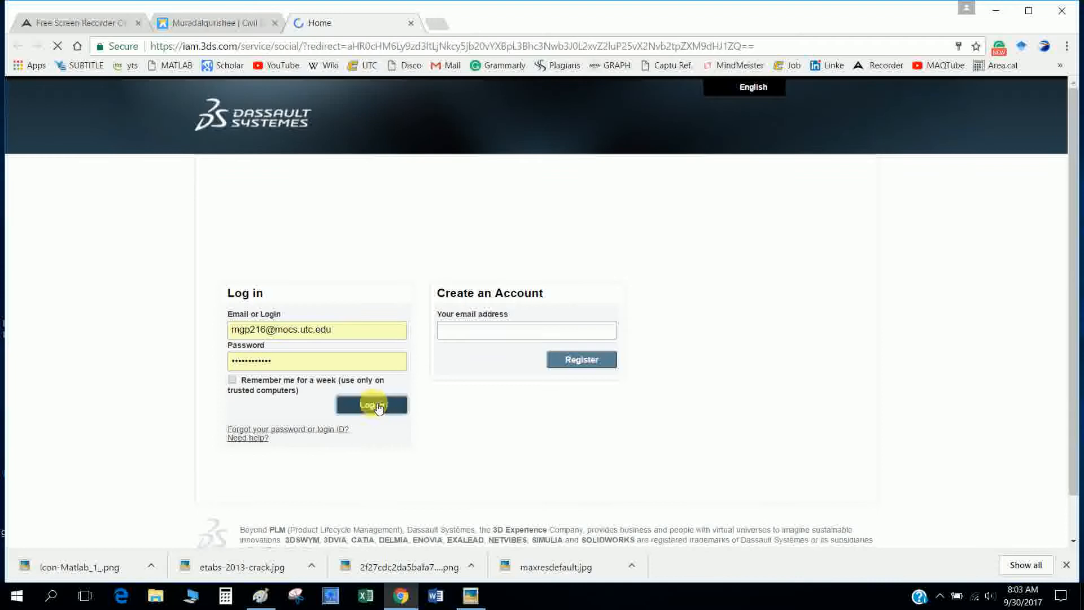
pyautogui.click(371, 405)
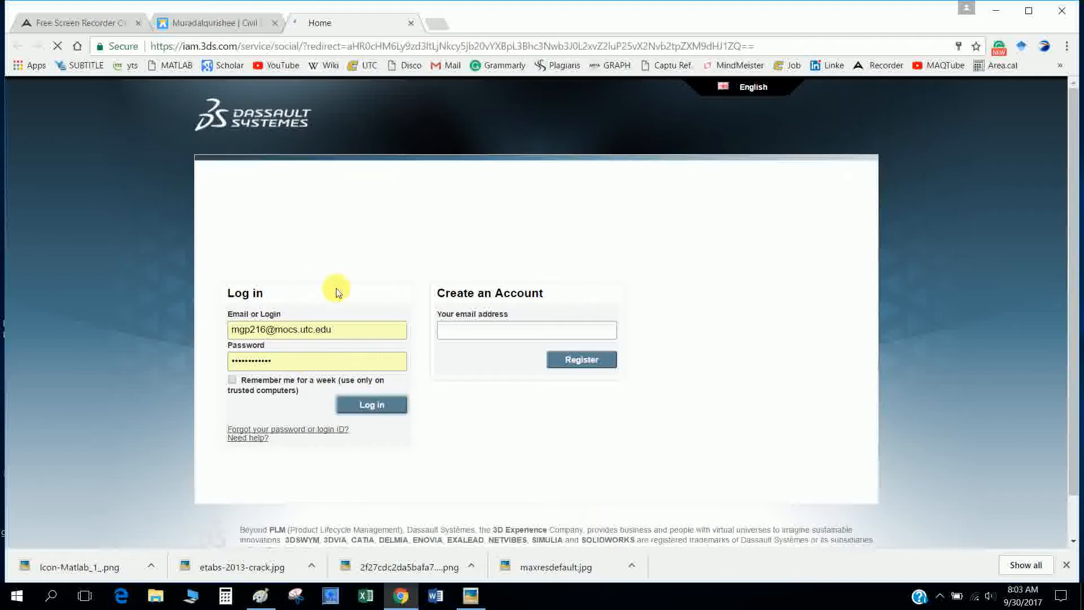
pyautogui.click(371, 404)
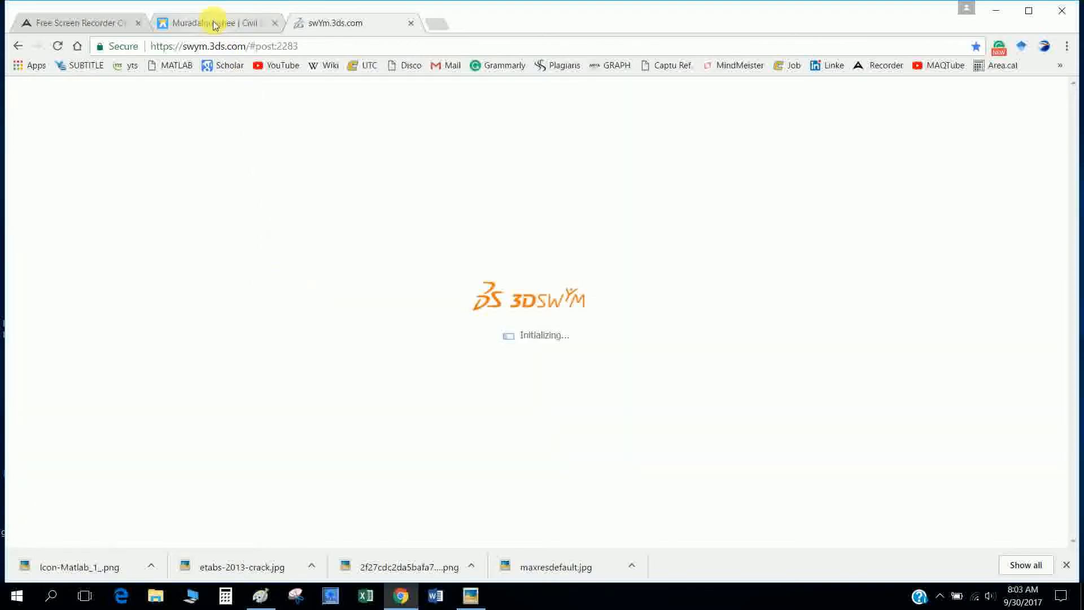
# Back on the Wix site, launch the MIT Python open course link.
pyautogui.click(211, 22)
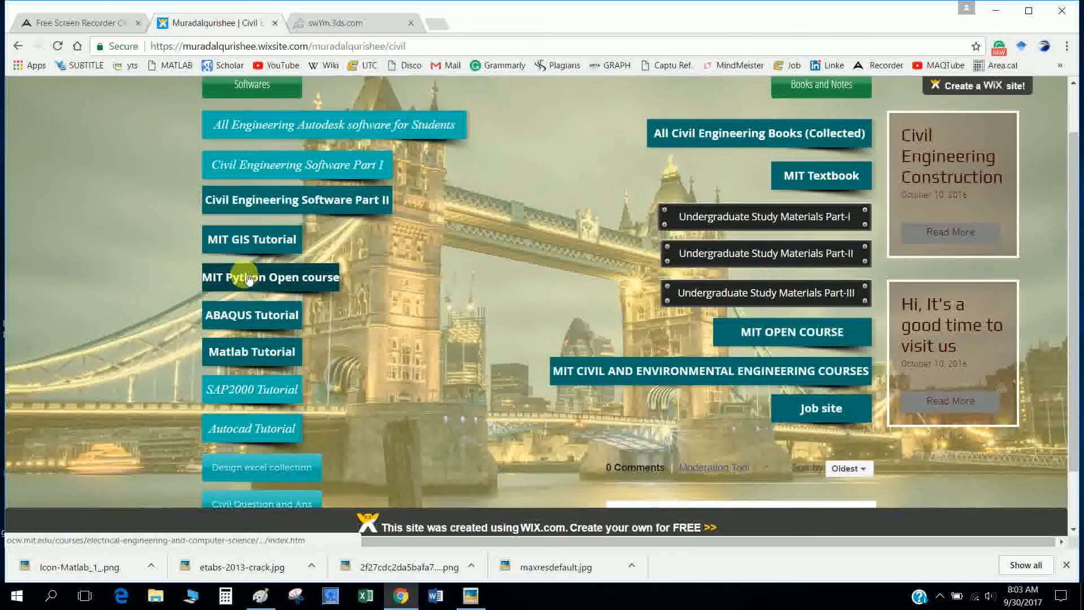
pyautogui.click(252, 238)
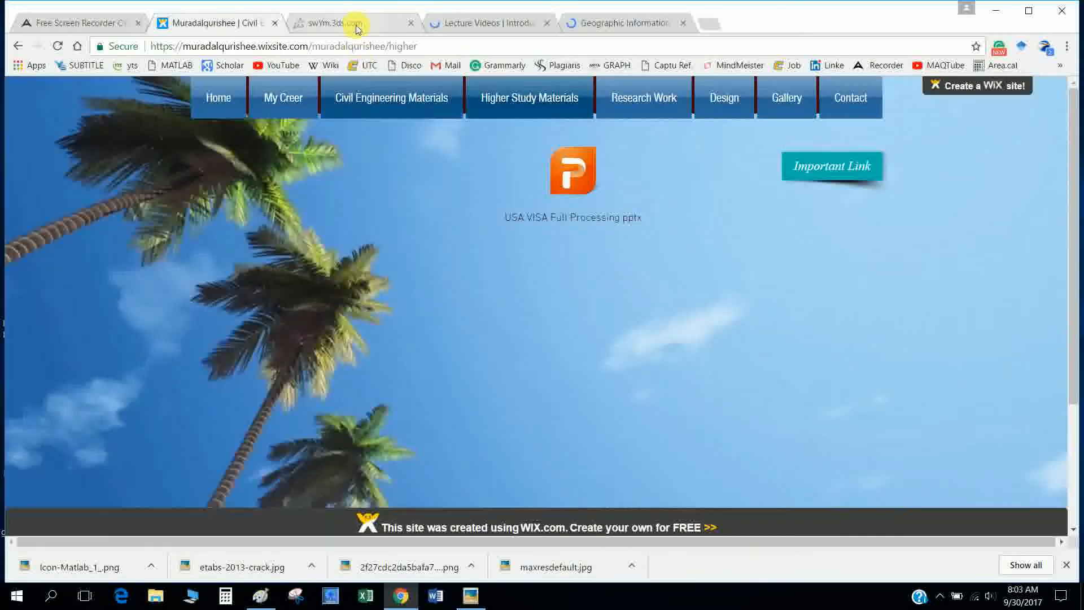
# Browse the Abaqus Video Tutorials post and launch its Getting Started videos on YouTube.
pyautogui.click(345, 22)
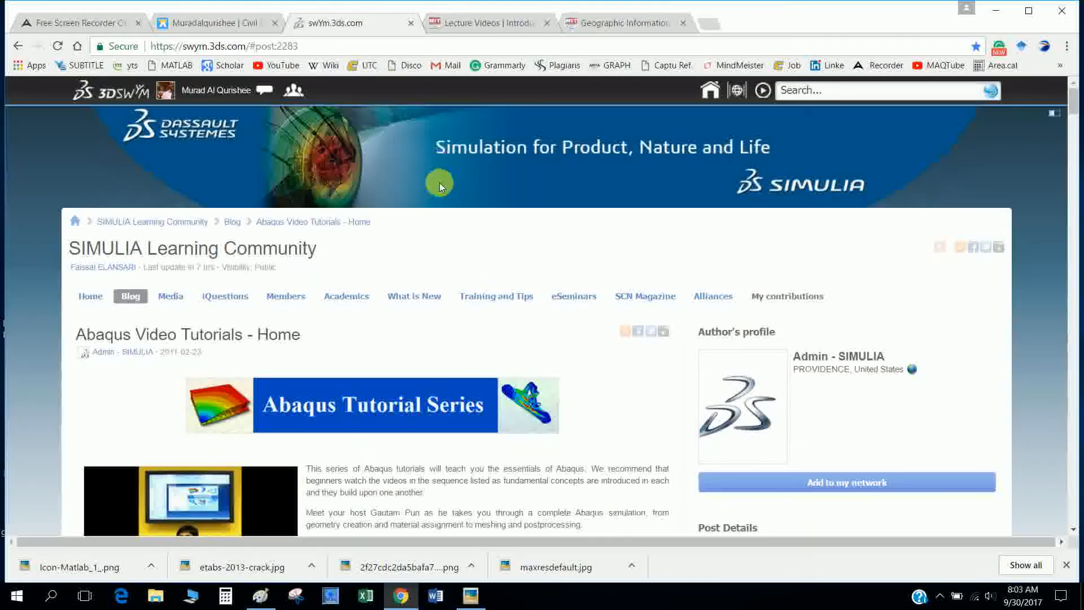
pyautogui.scroll(-3)
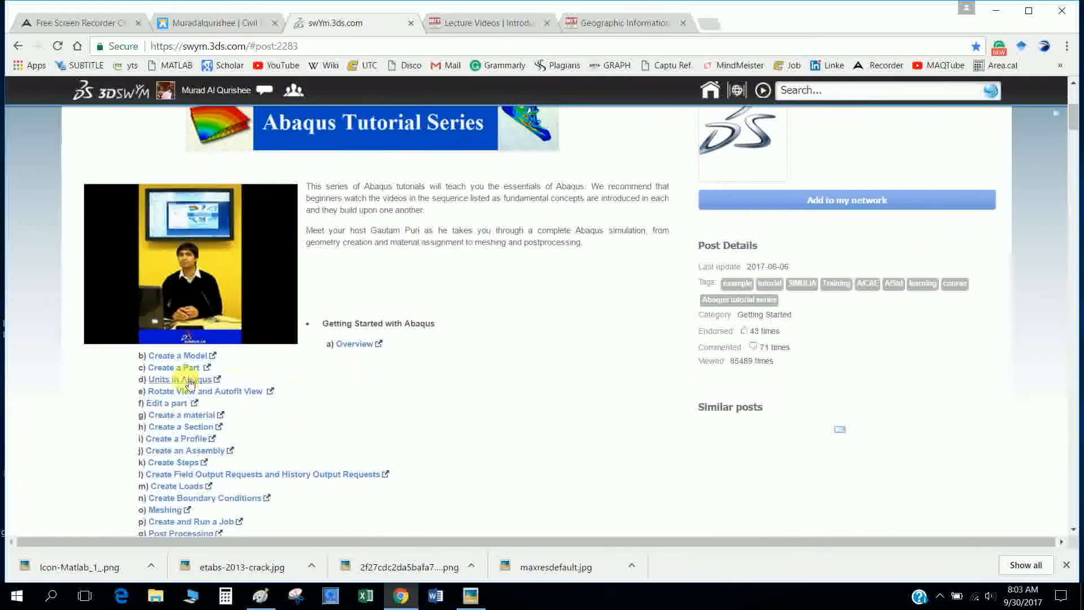
pyautogui.scroll(-3)
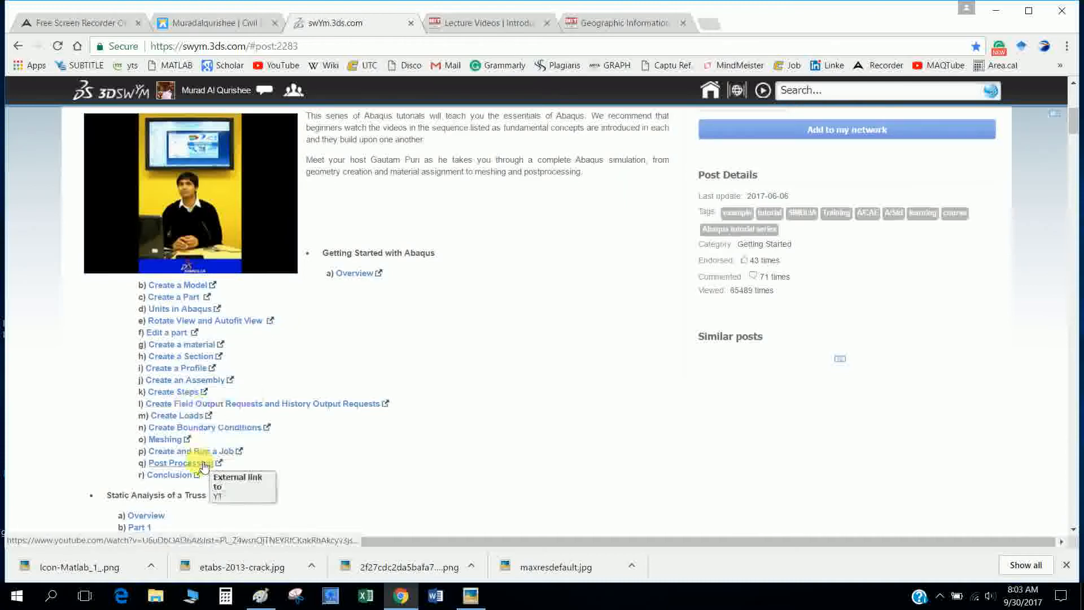
pyautogui.click(173, 463)
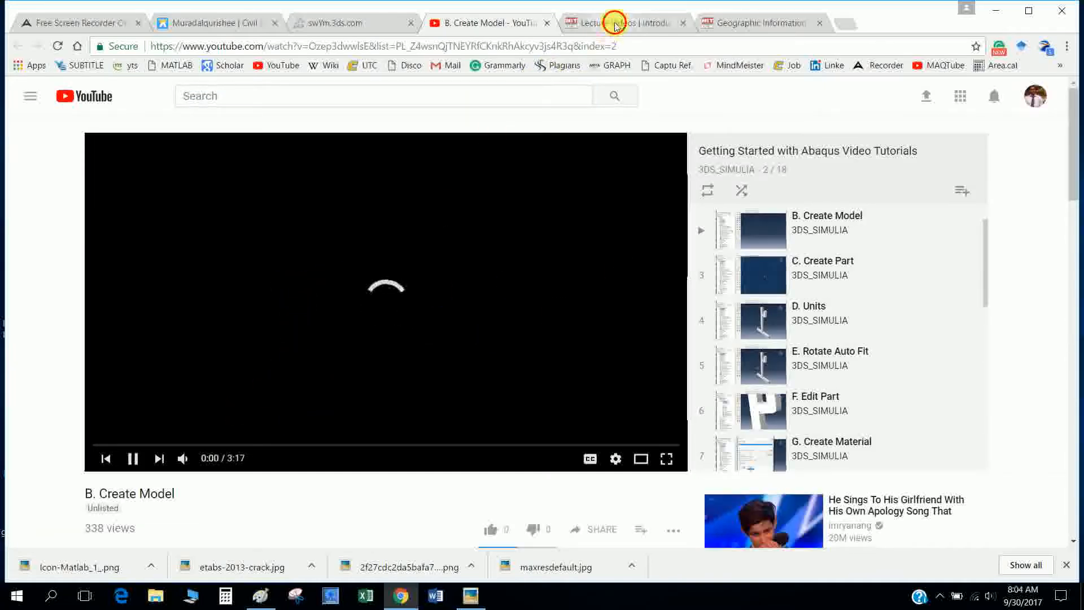
pyautogui.click(618, 23)
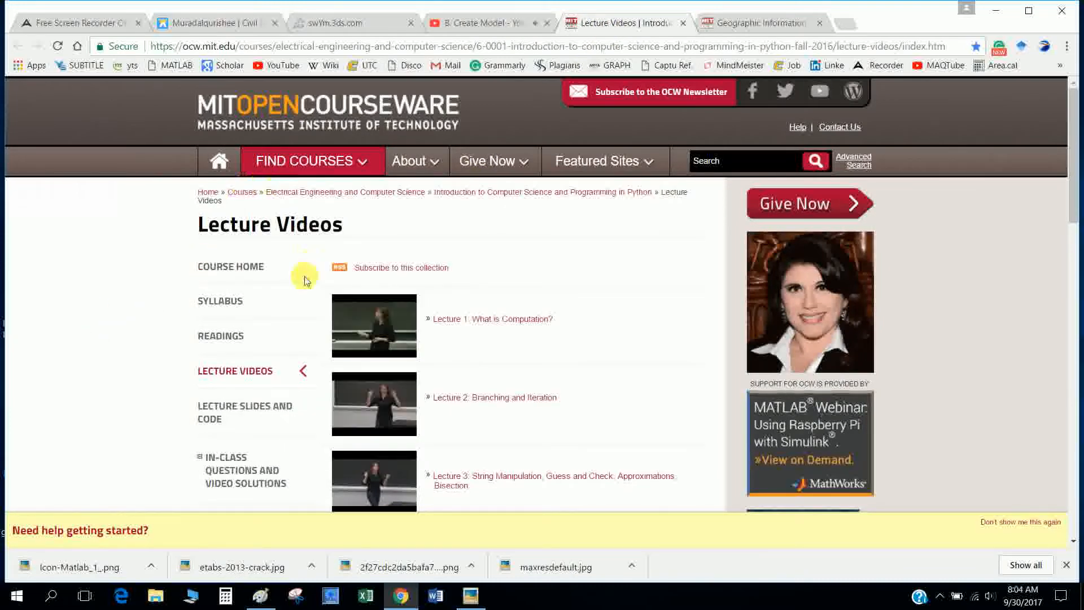
pyautogui.moveTo(473, 345)
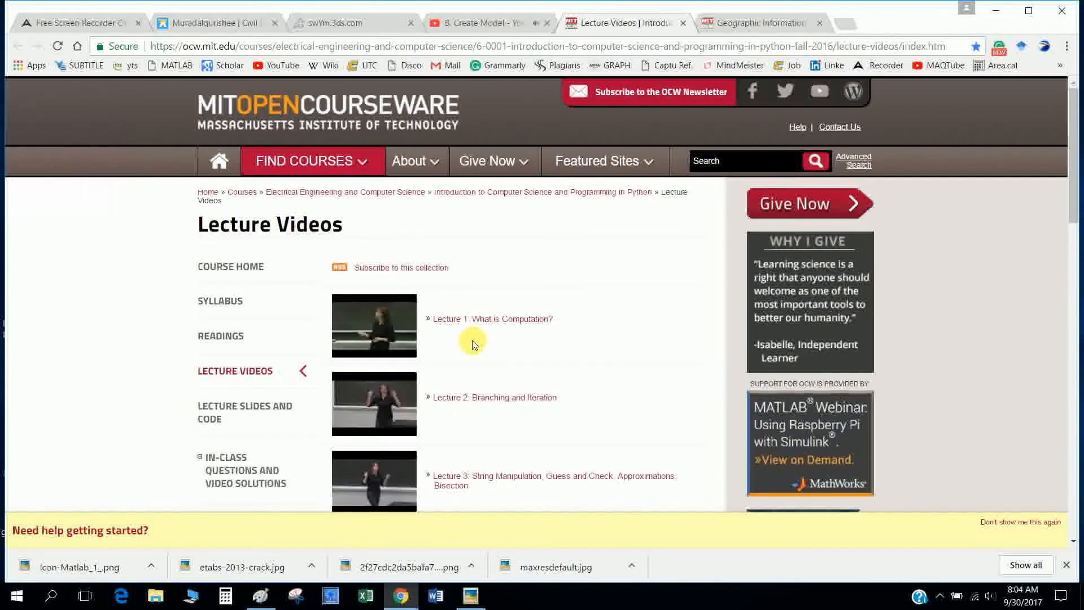
# Scroll the Python lecture-video list, view the GIS Tutorial tab, then return to the previous tab.
pyautogui.scroll(-3)
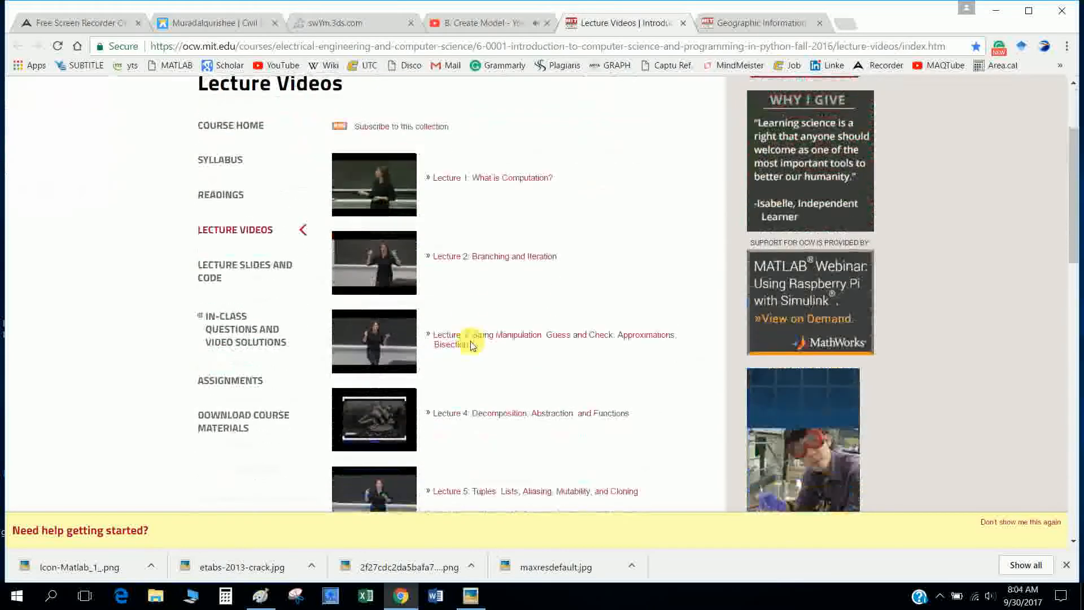
pyautogui.scroll(-3)
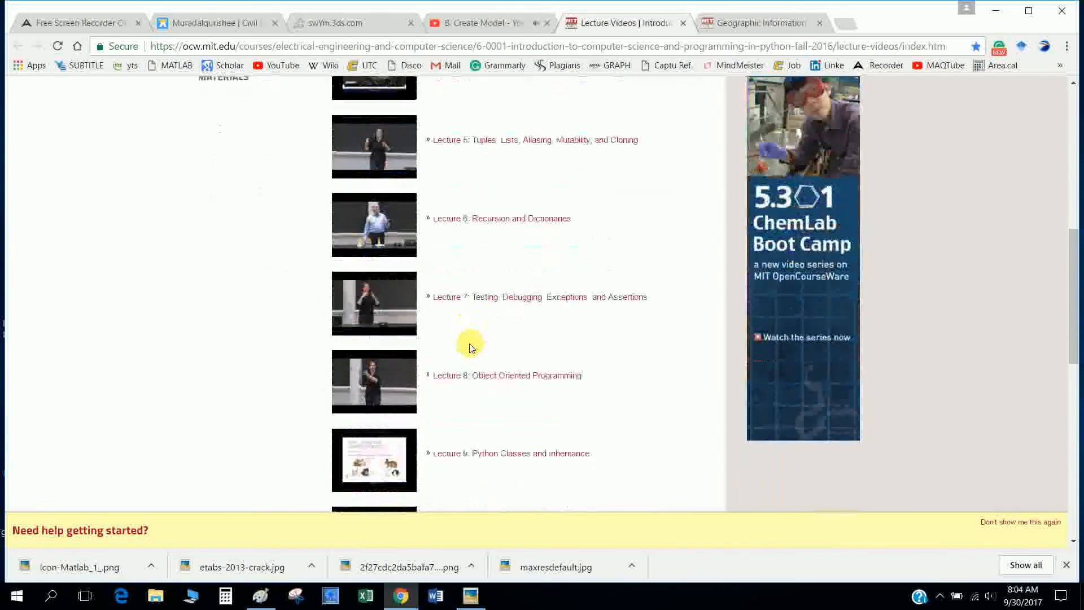
pyautogui.scroll(-3)
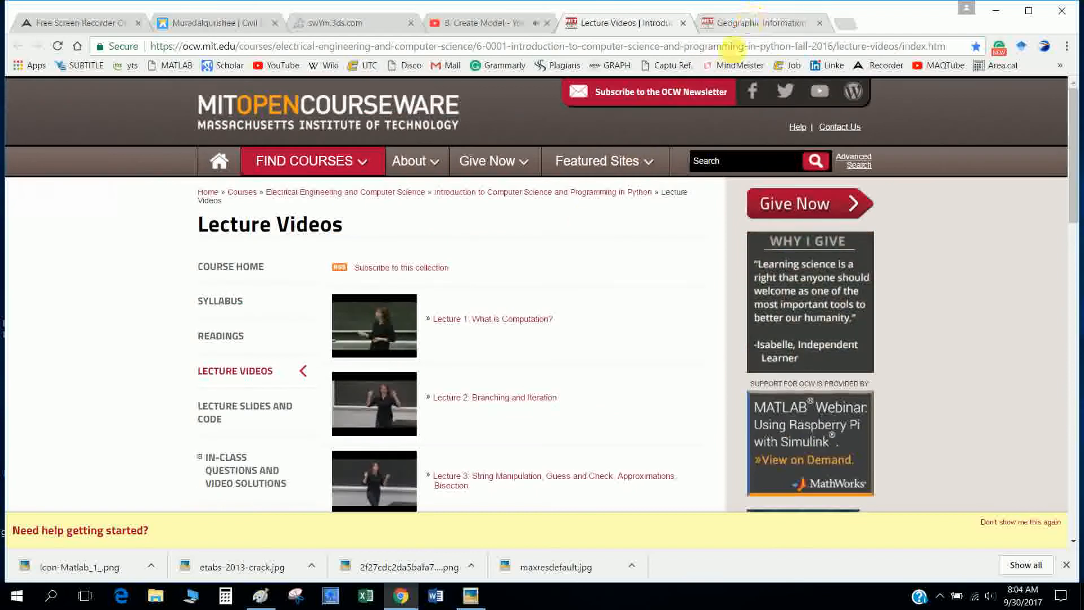
pyautogui.click(757, 23)
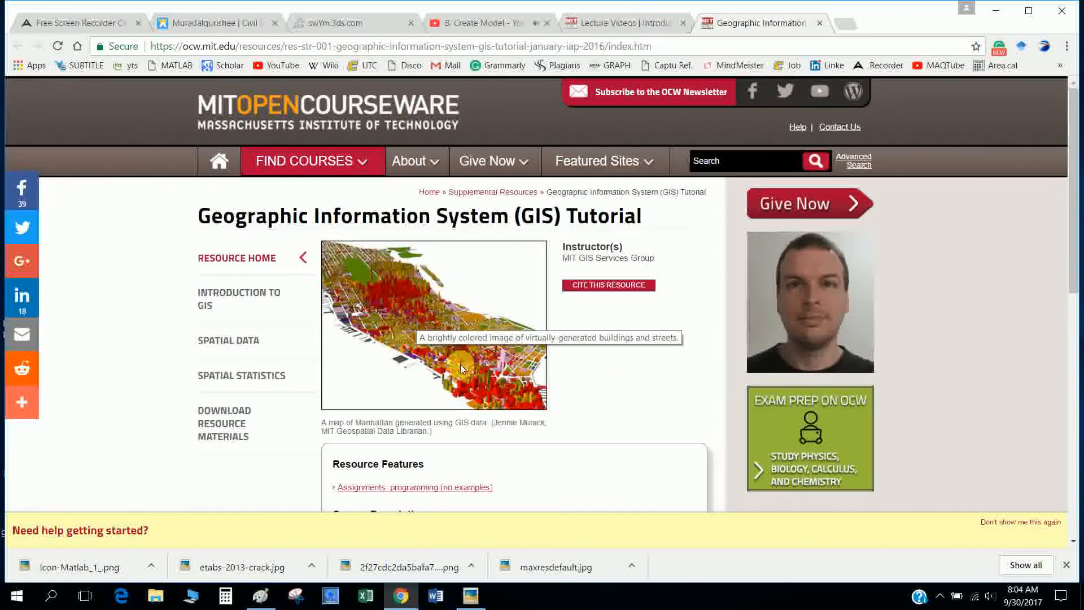
pyautogui.scroll(-3)
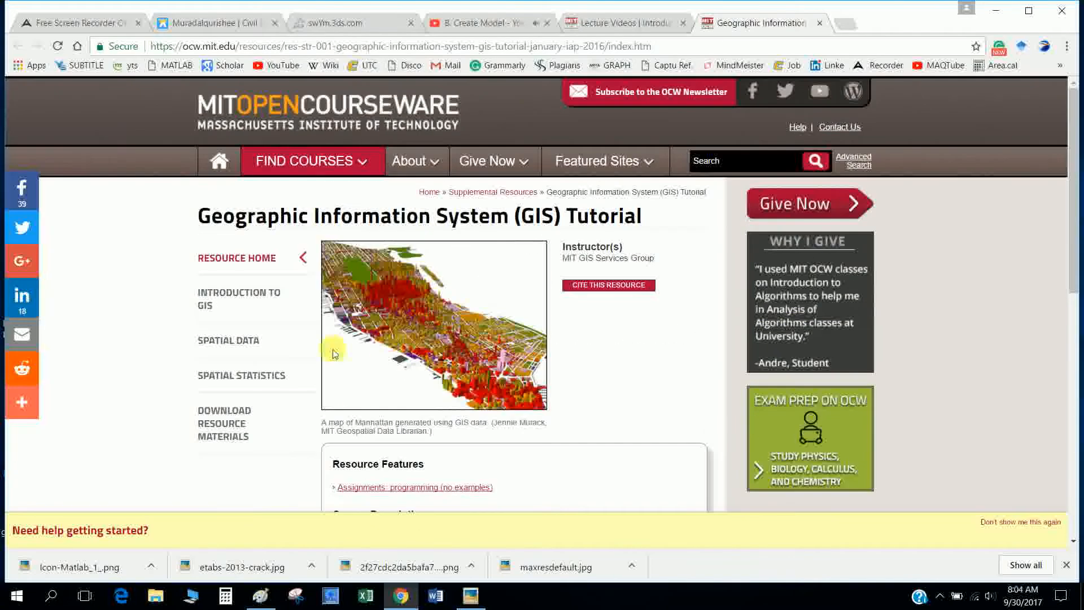
pyautogui.click(619, 22)
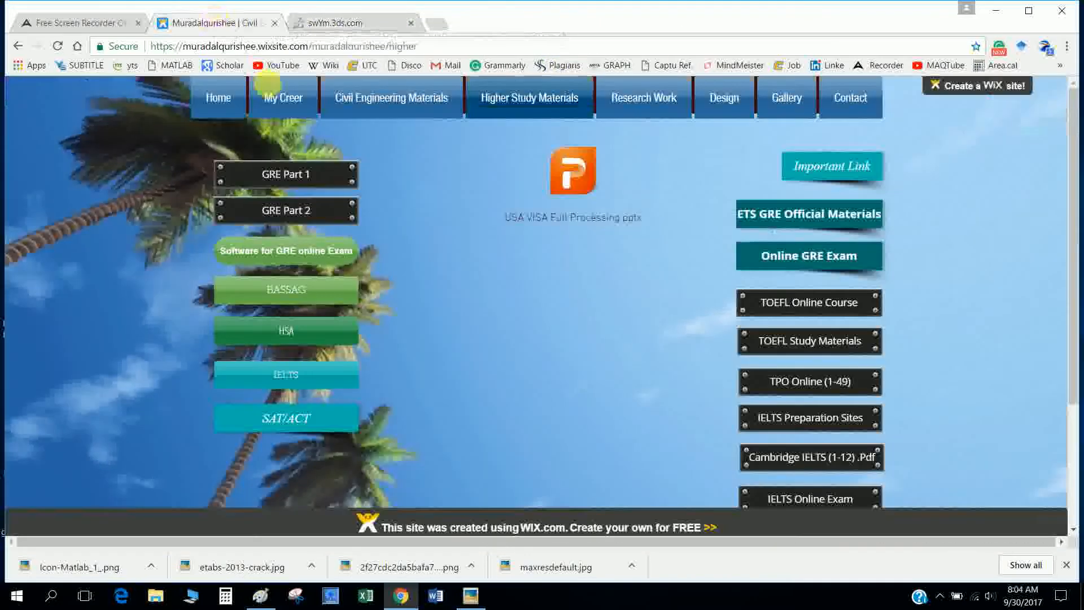
pyautogui.moveTo(393, 164)
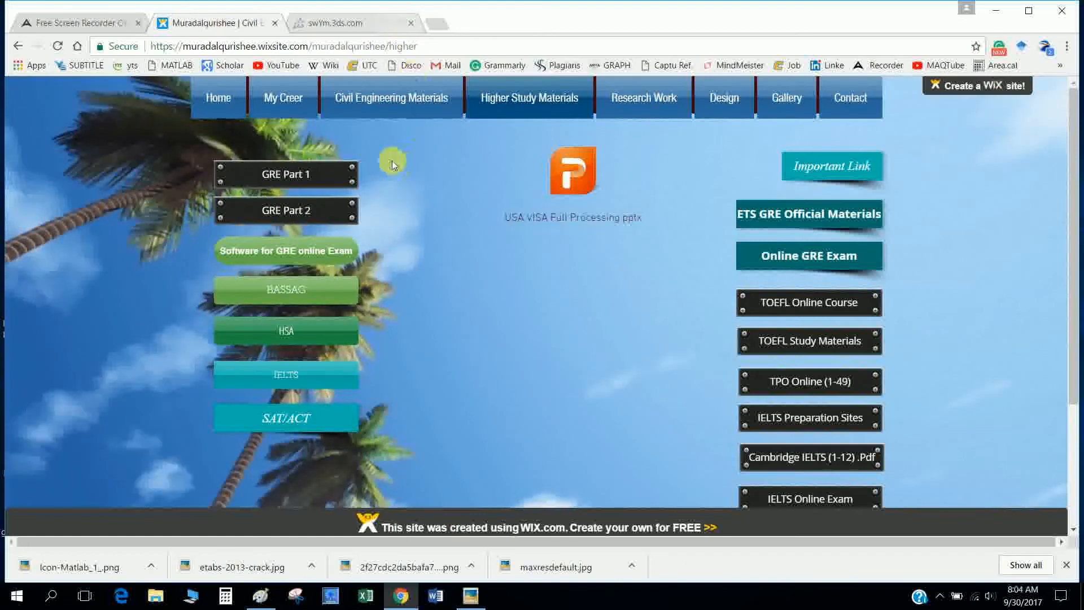
# Launch the GRE Part 1, TOEFL Online Course and TPO Online (1-49) links in new tabs.
pyautogui.click(410, 23)
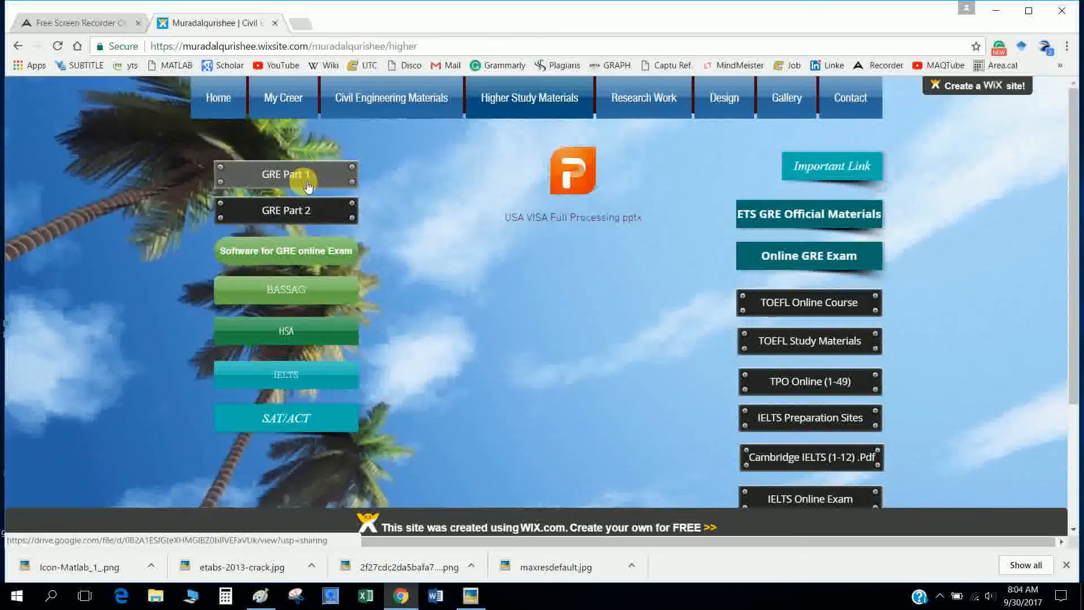
pyautogui.click(286, 174)
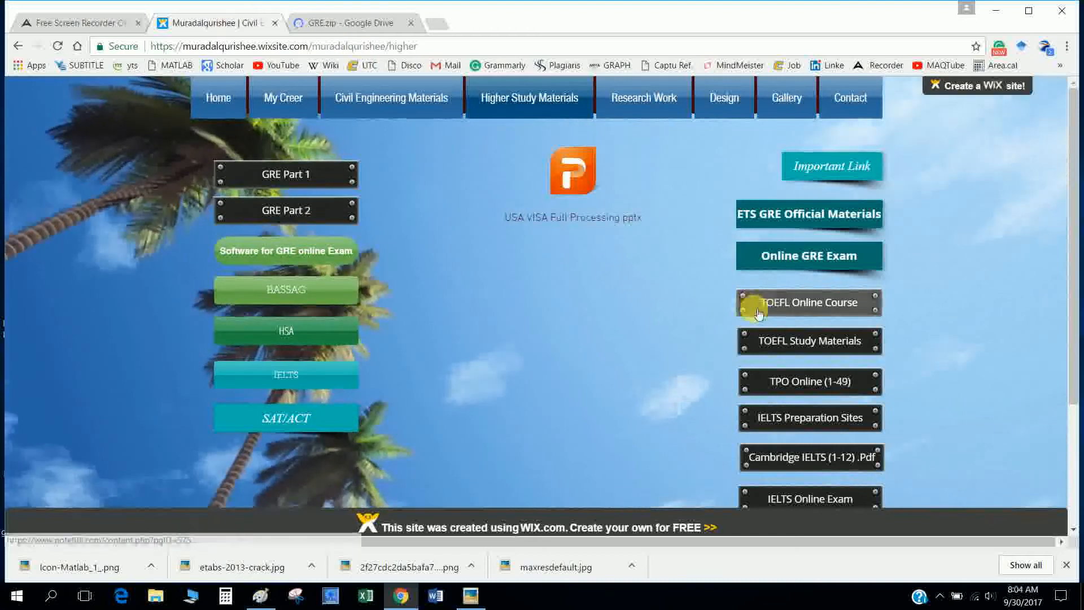
pyautogui.scroll(-3)
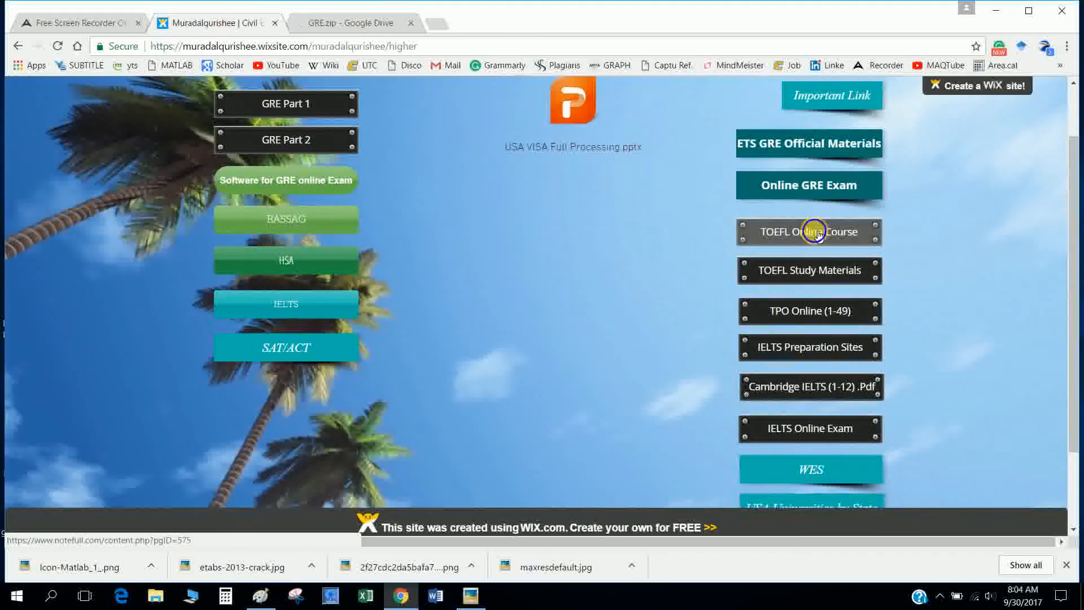
pyautogui.click(808, 311)
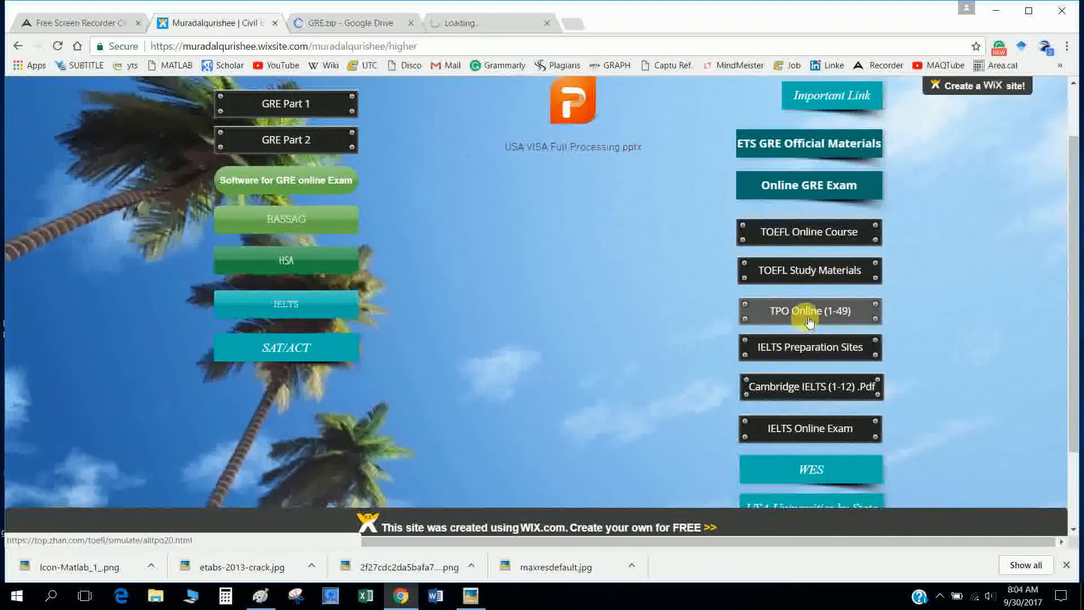
pyautogui.rightClick(809, 311)
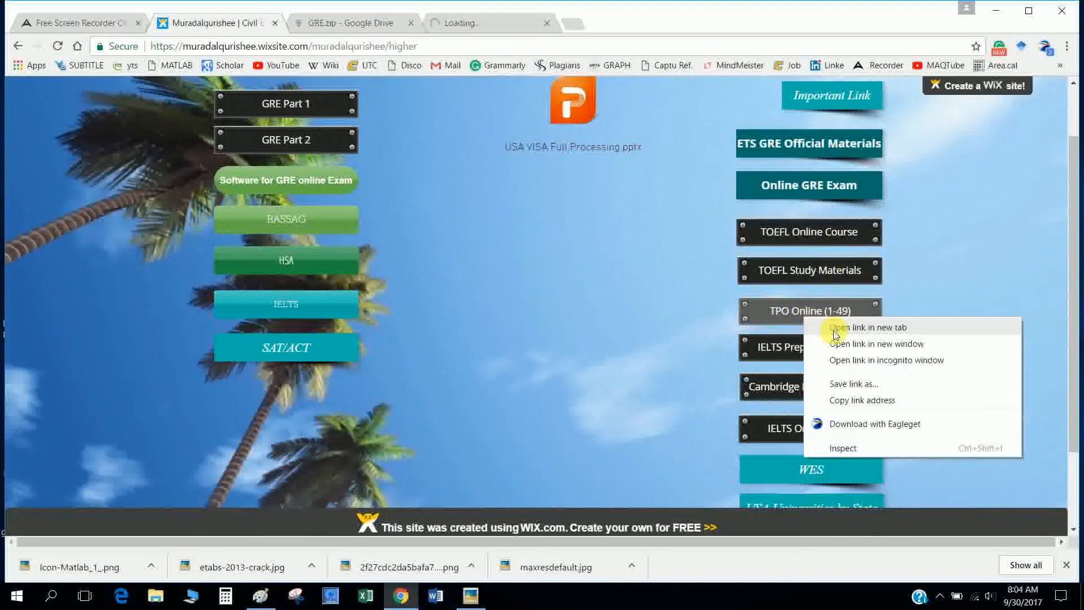
pyautogui.click(869, 328)
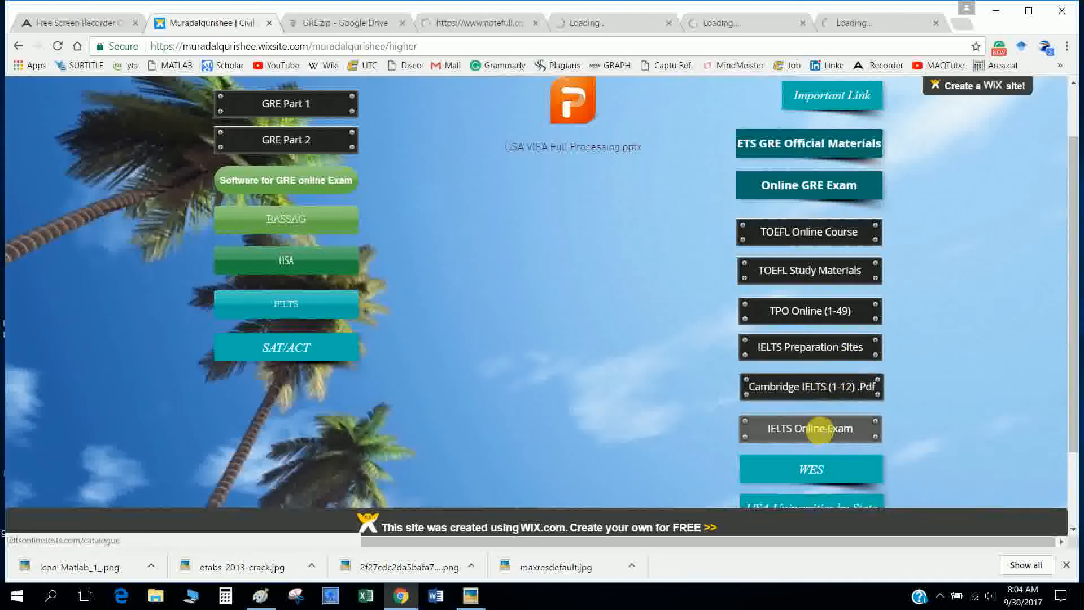
# Launch the USA Universities by State, IELTS exam and GRE exam software links in new tabs.
pyautogui.scroll(-3)
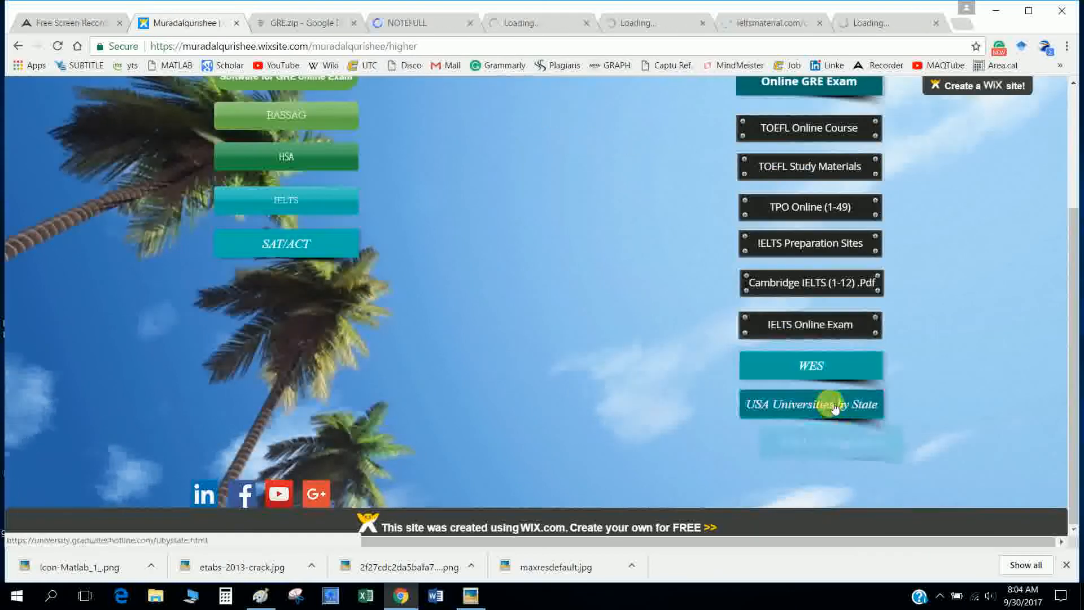
pyautogui.click(810, 405)
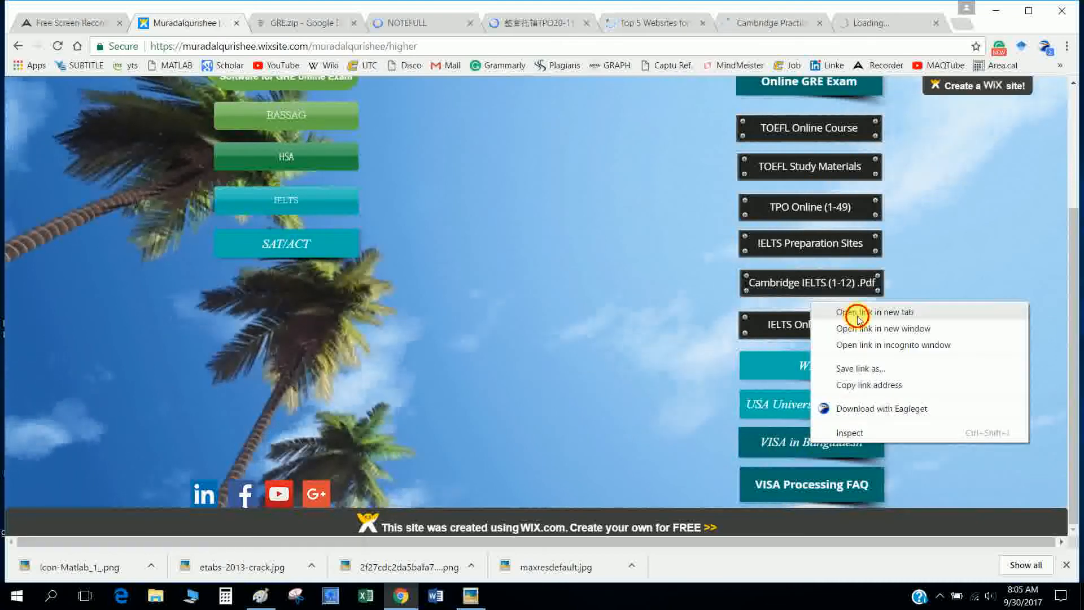
pyautogui.click(879, 311)
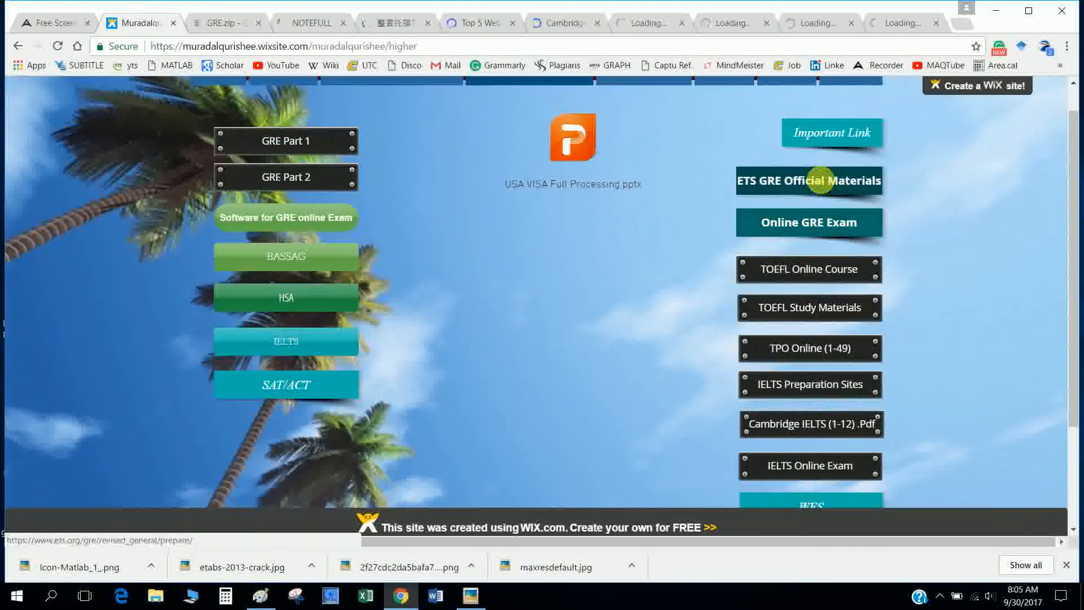
pyautogui.moveTo(666, 273)
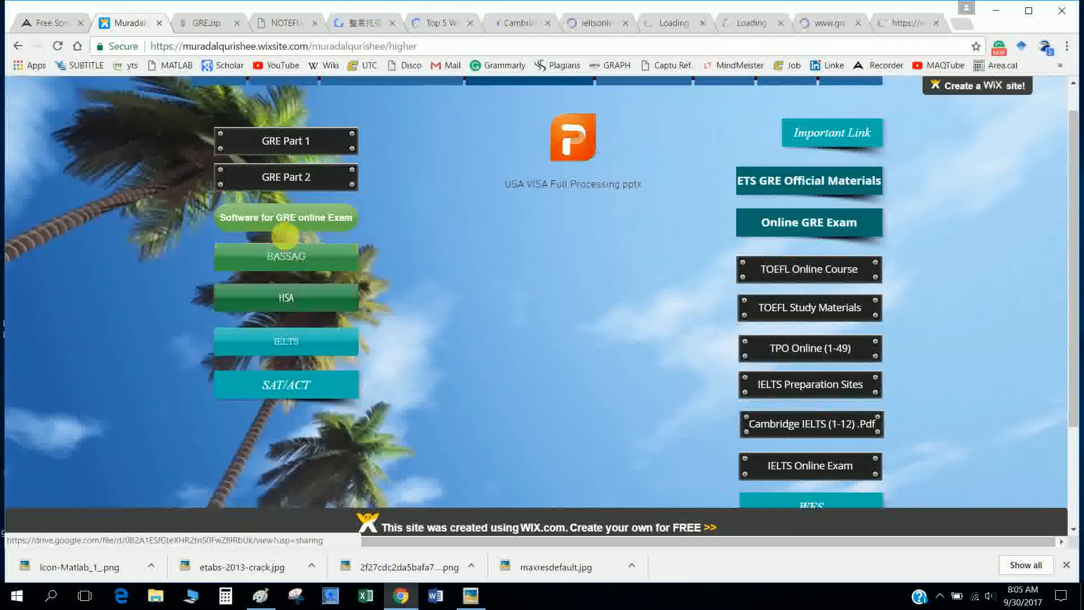
pyautogui.rightClick(284, 216)
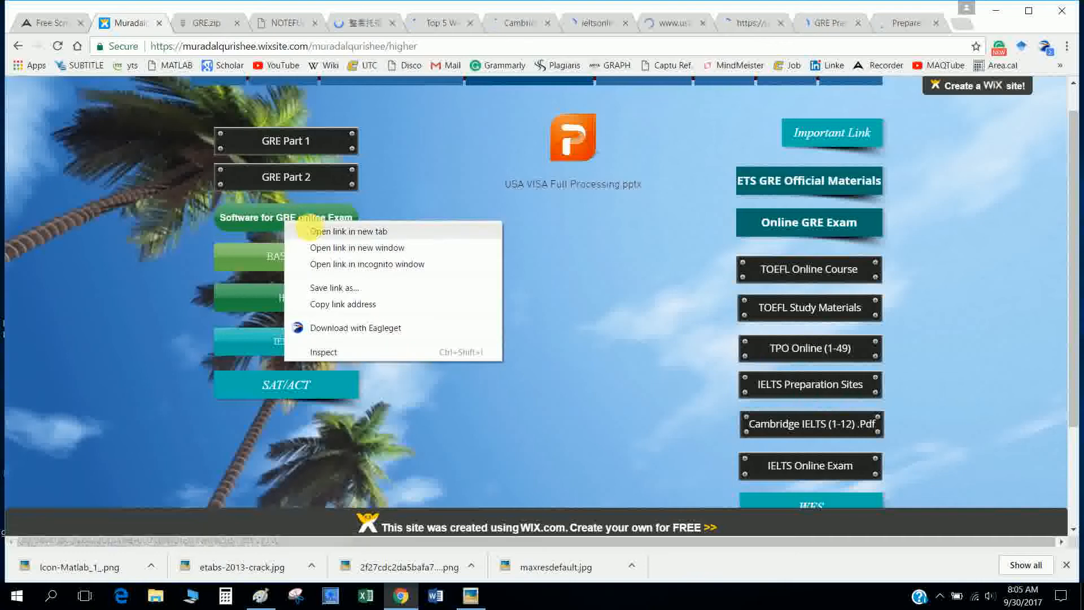
pyautogui.click(349, 230)
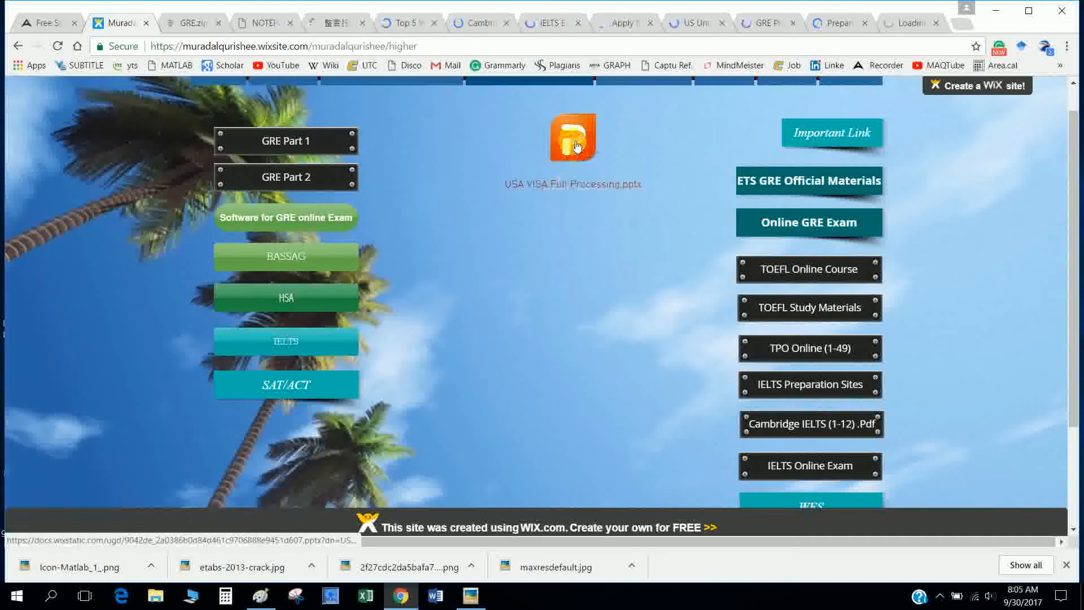
# Download the USA VISA Full Processing presentation and switch to the NoteFull TOEFL tab.
pyautogui.click(572, 136)
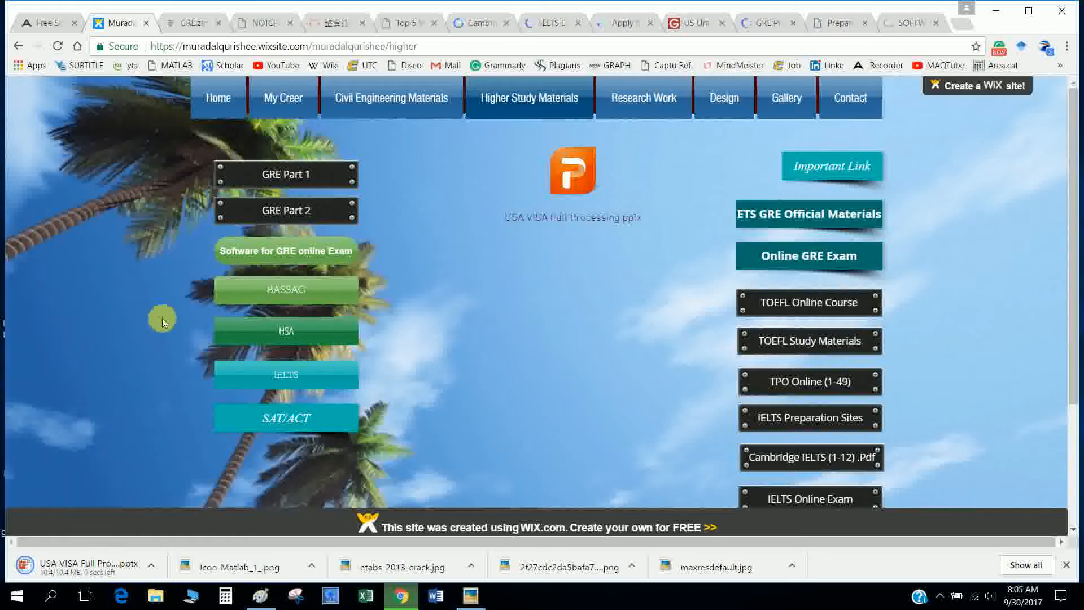
pyautogui.moveTo(500, 382)
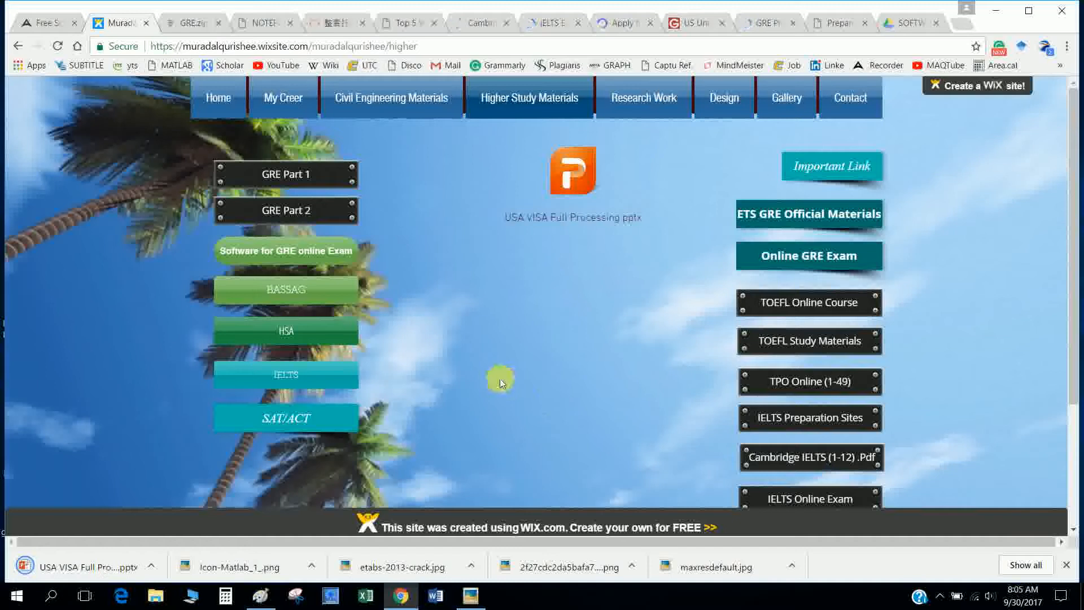
pyautogui.moveTo(194, 23)
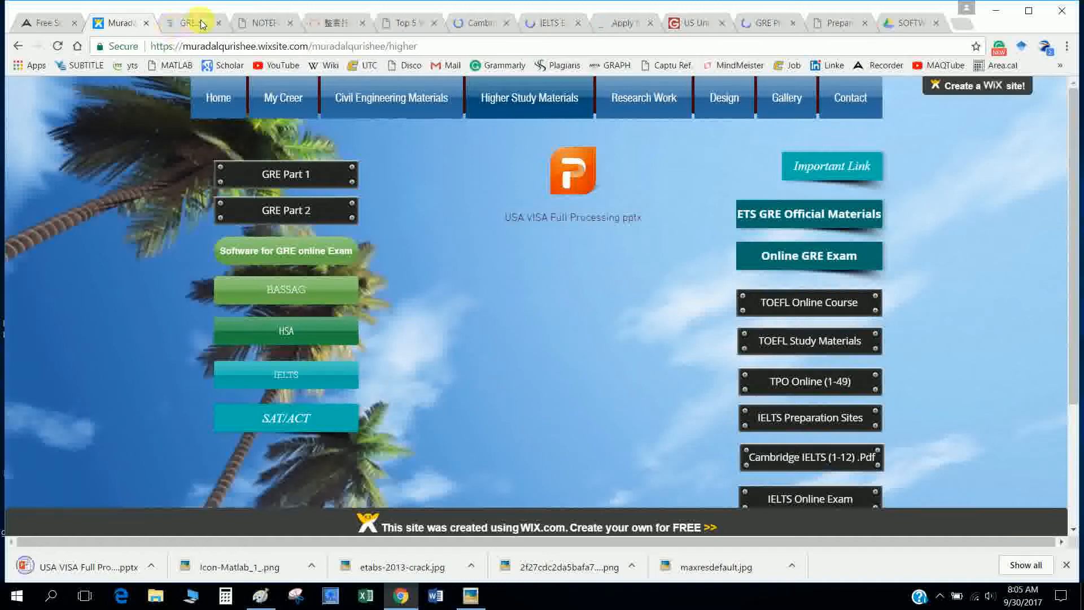
pyautogui.click(263, 22)
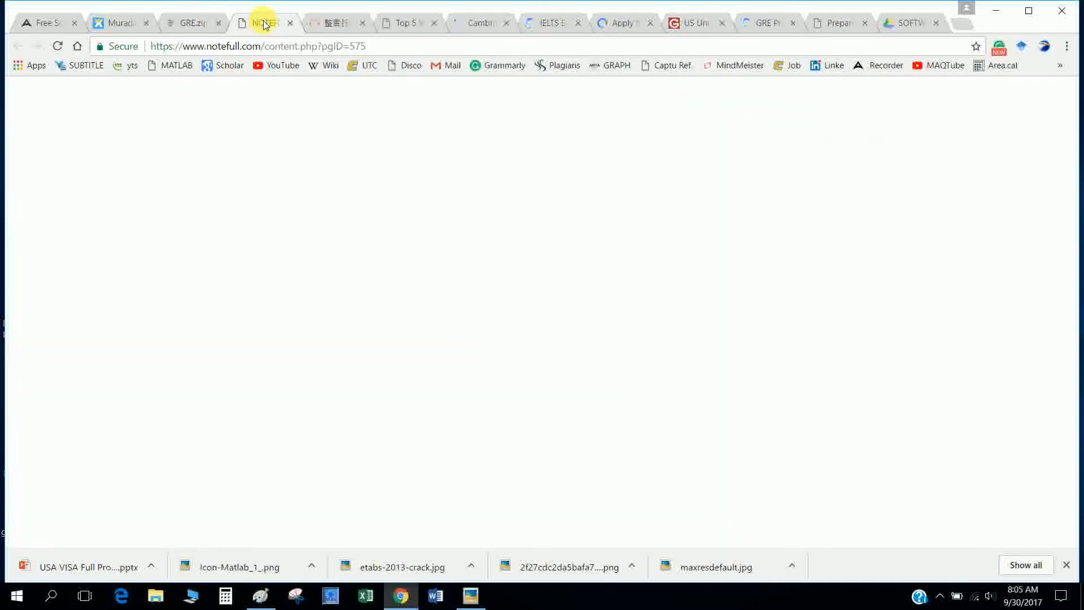
# Review NoteFull's Complete TOEFL Training page, then move to the zhan.com TPO practice tab.
pyautogui.click(264, 22)
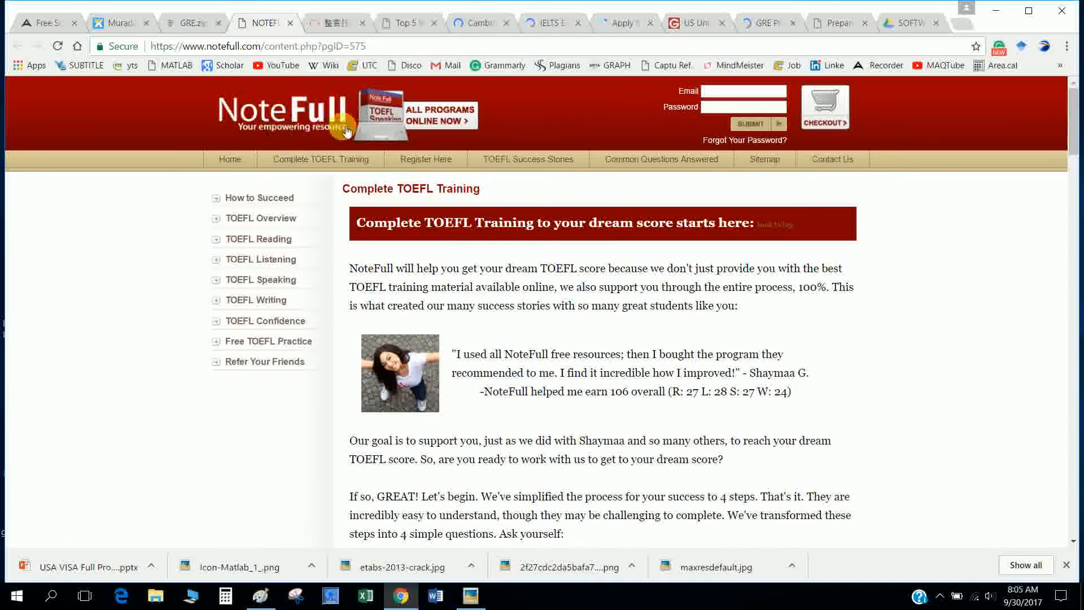
pyautogui.moveTo(448, 389)
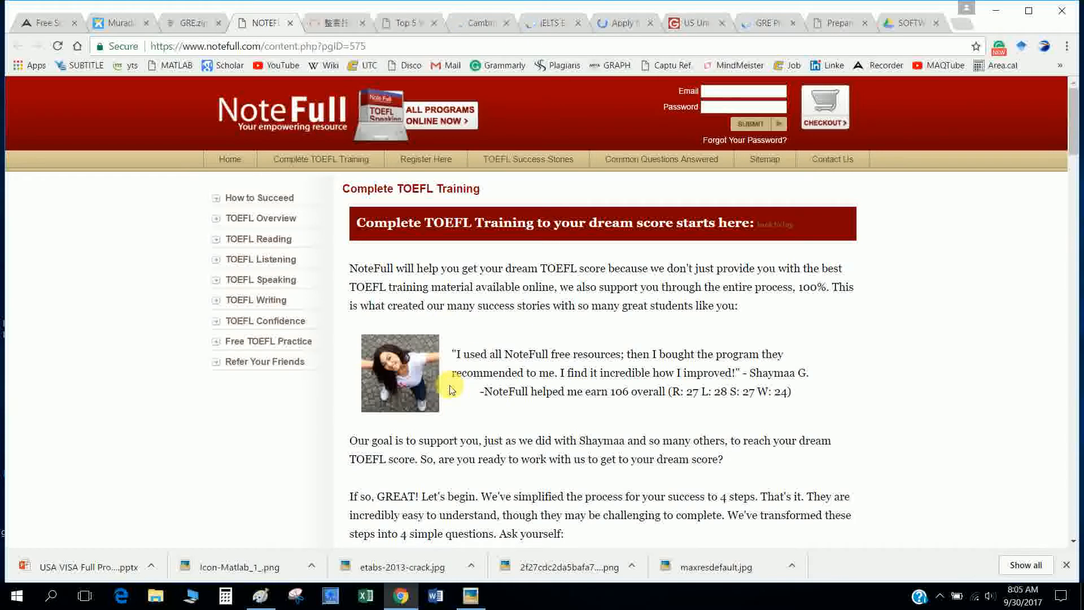
pyautogui.moveTo(429, 380)
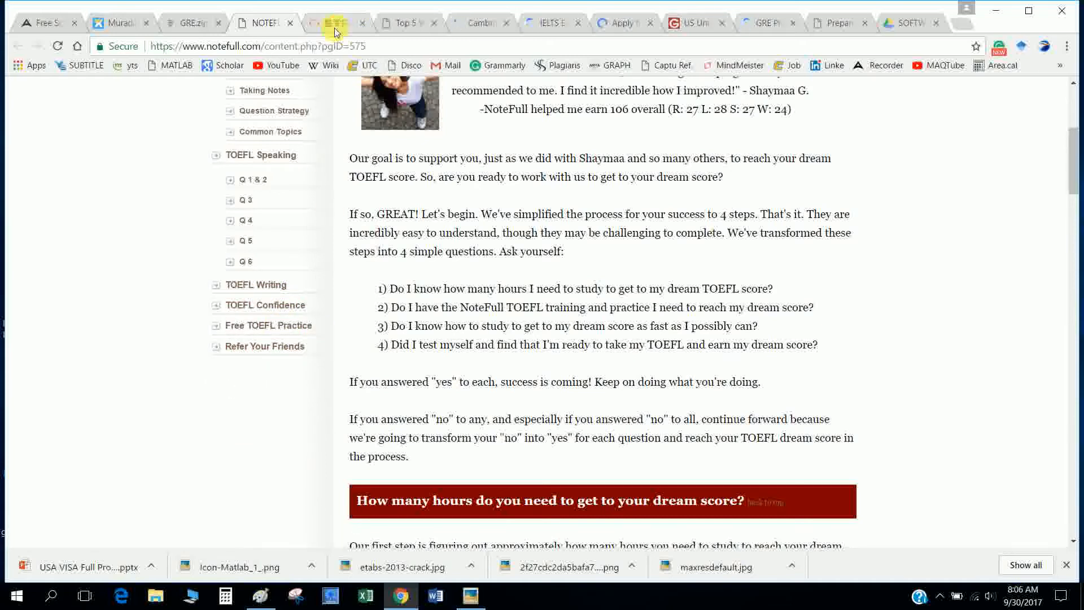
pyautogui.click(336, 23)
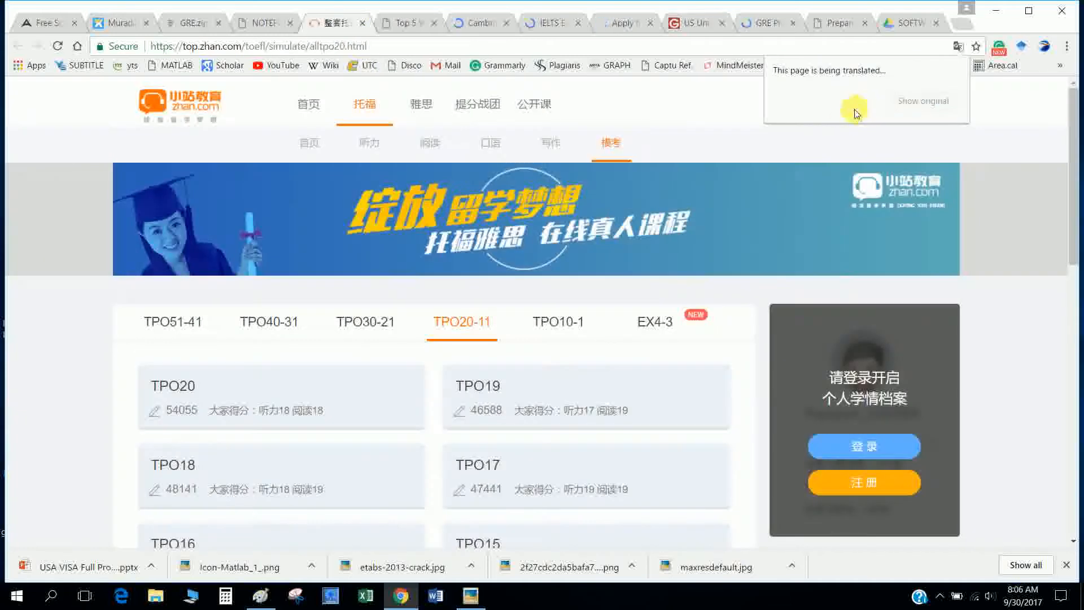
# Scroll the translated zhan.com TPO page down to the TPO20–11 practice test list.
pyautogui.scroll(-3)
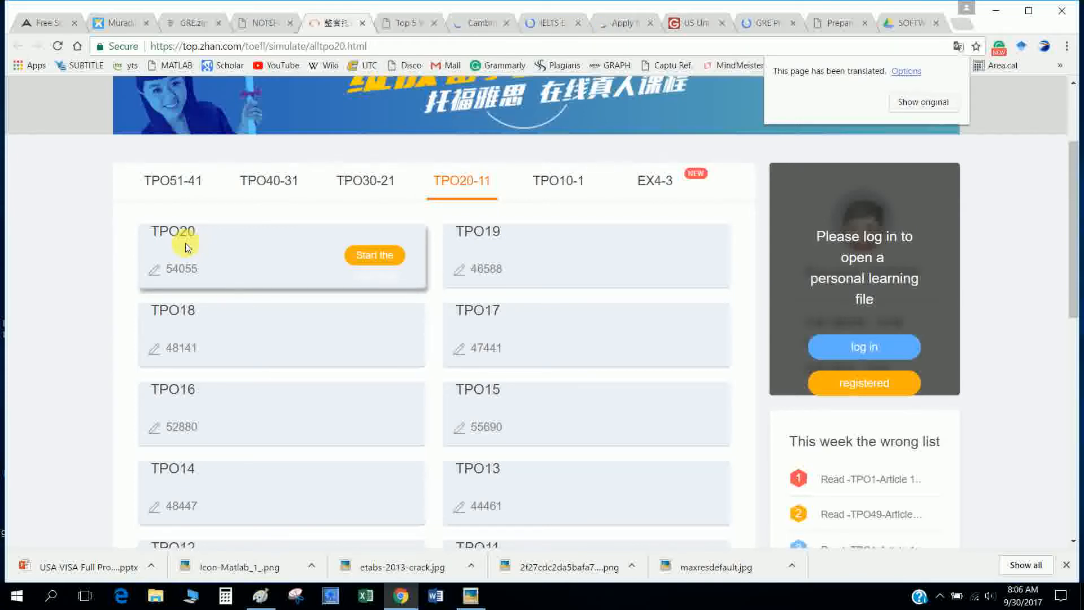
pyautogui.moveTo(211, 248)
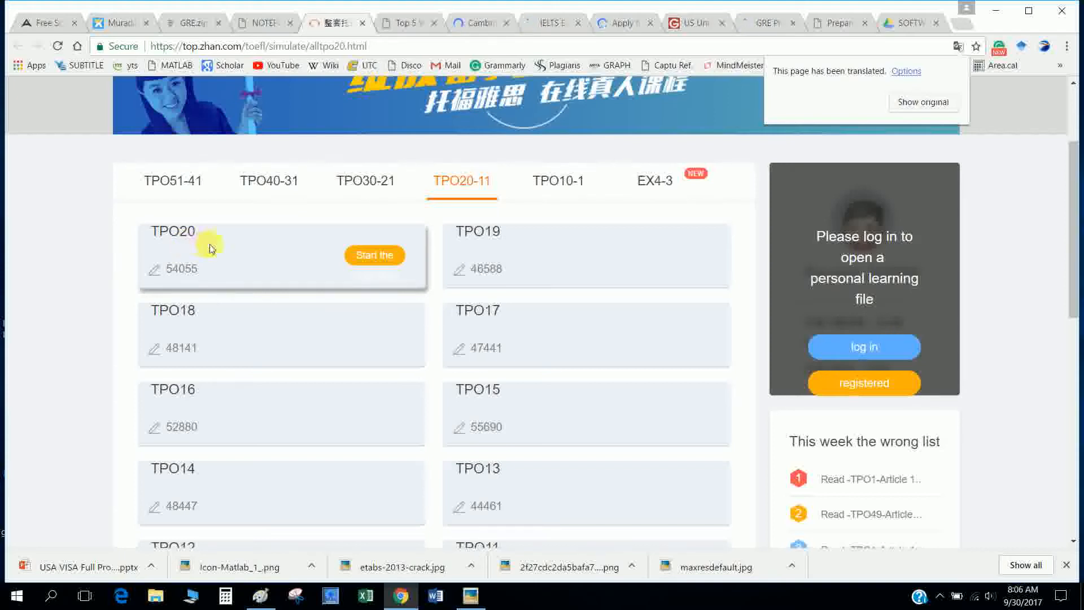
pyautogui.moveTo(239, 283)
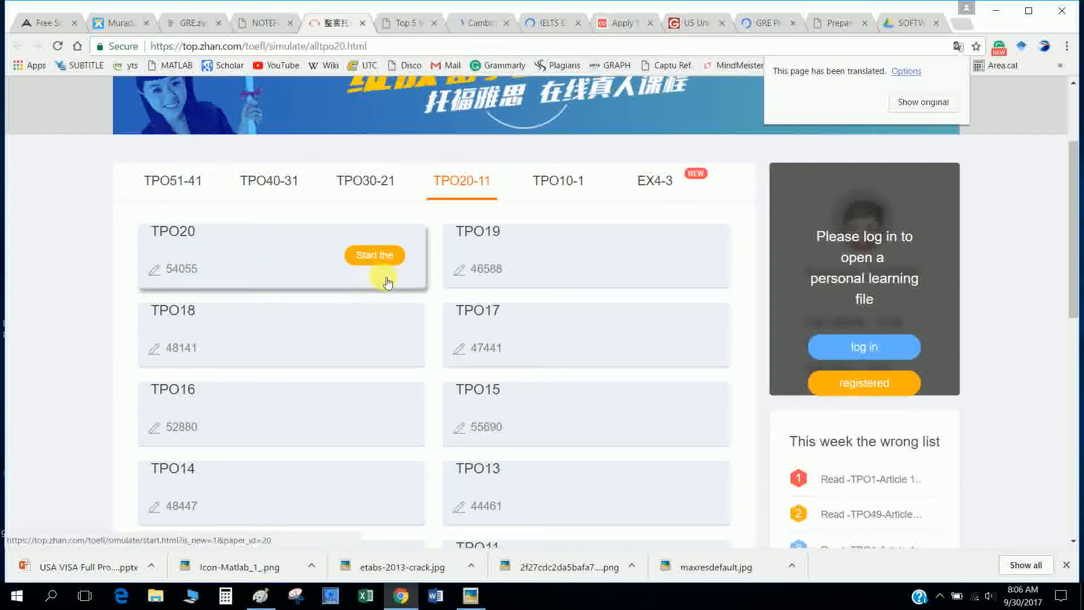
pyautogui.scroll(-3)
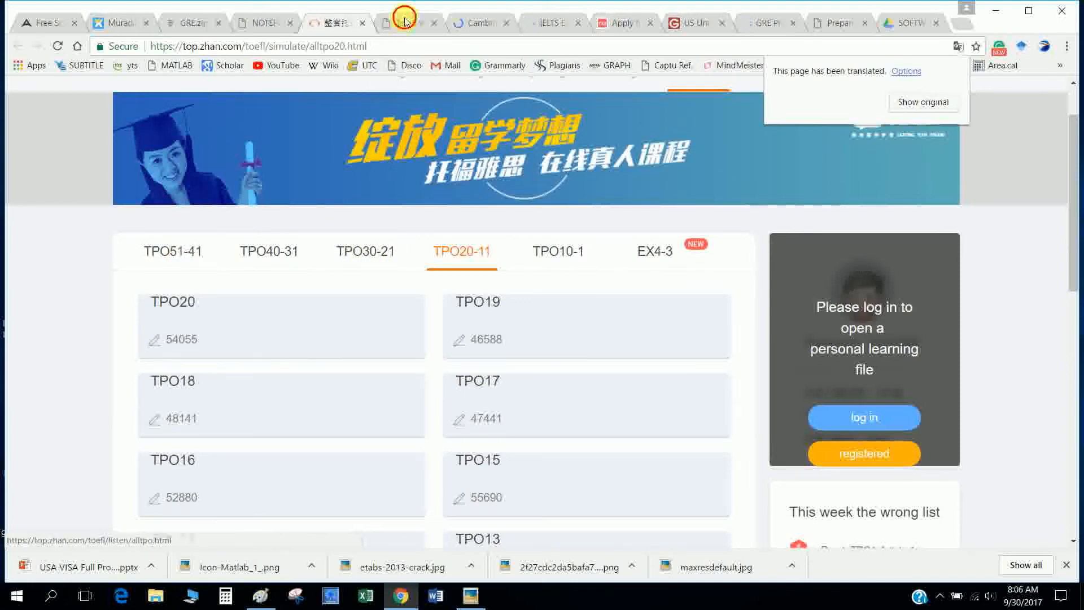
# Read through IH Aberdeen's Top 5 Best Websites for IELTS post, then move to the IELTS Material tab.
pyautogui.click(405, 23)
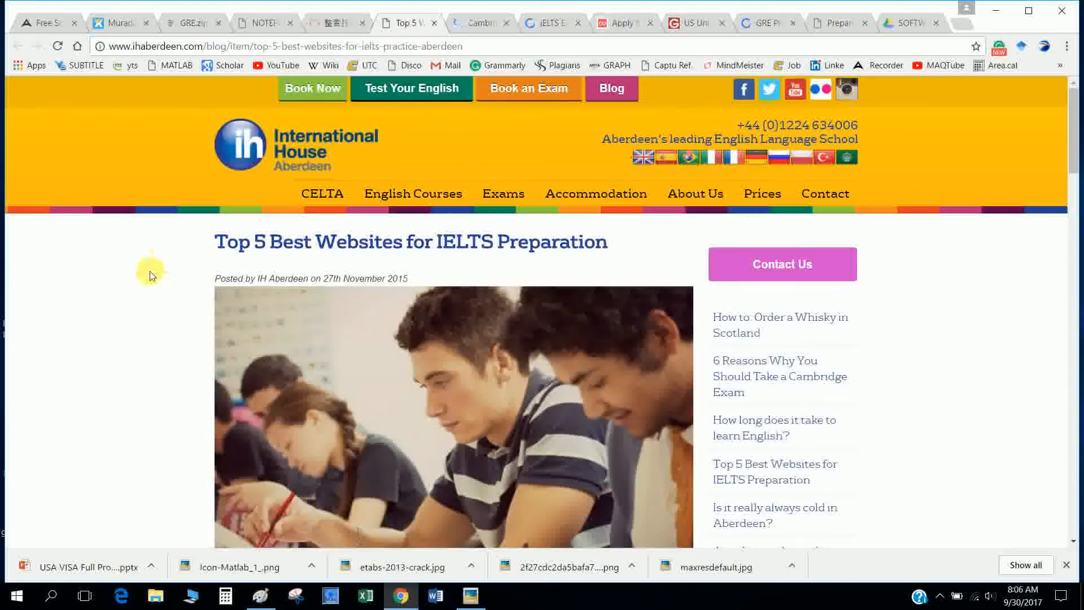
pyautogui.scroll(-3)
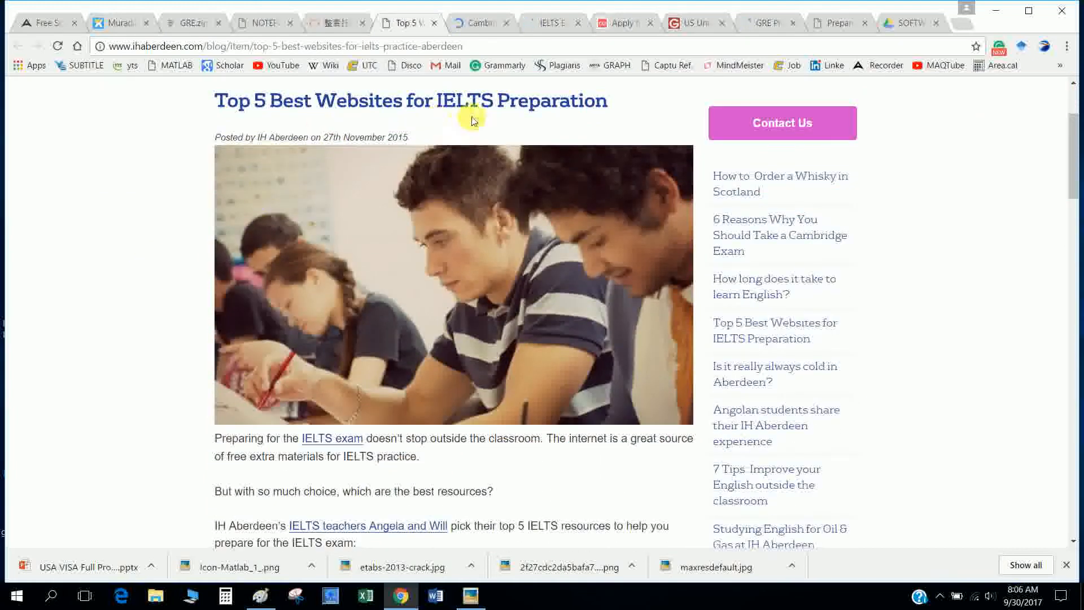
pyautogui.scroll(-3)
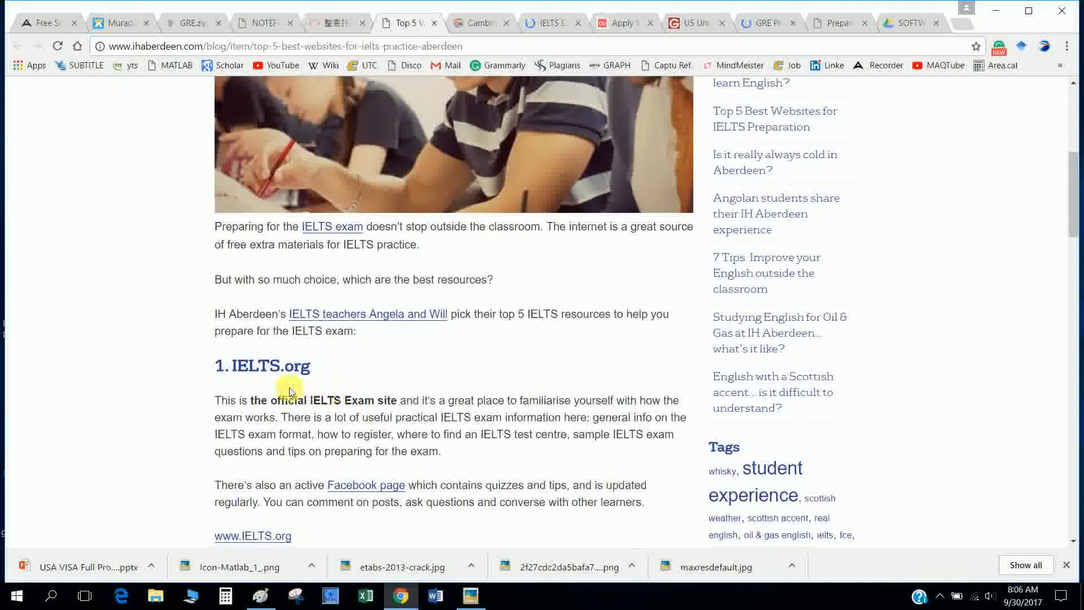
pyautogui.scroll(-3)
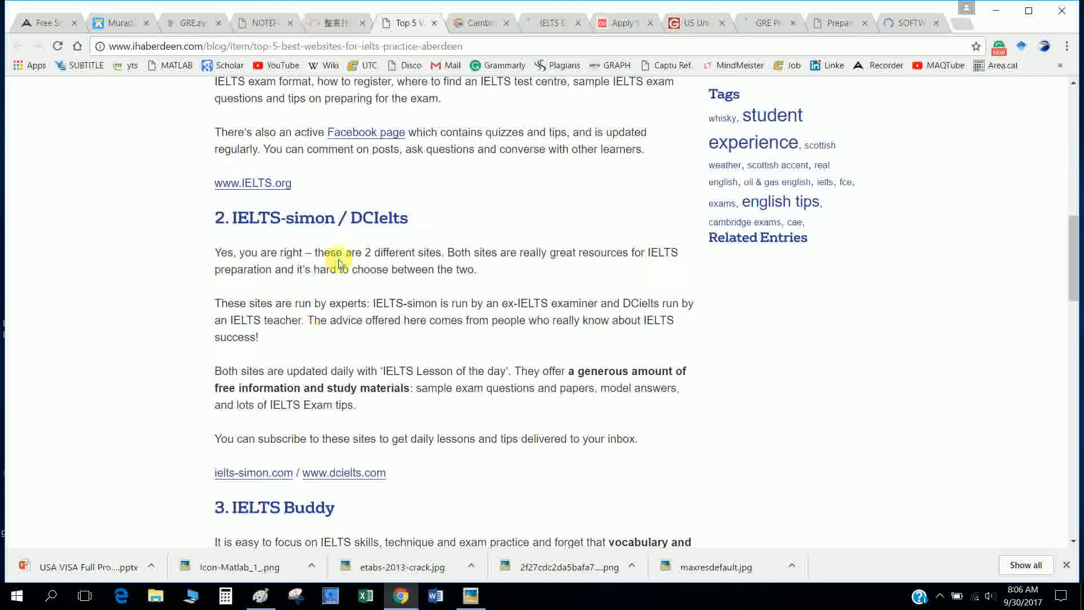
pyautogui.scroll(-3)
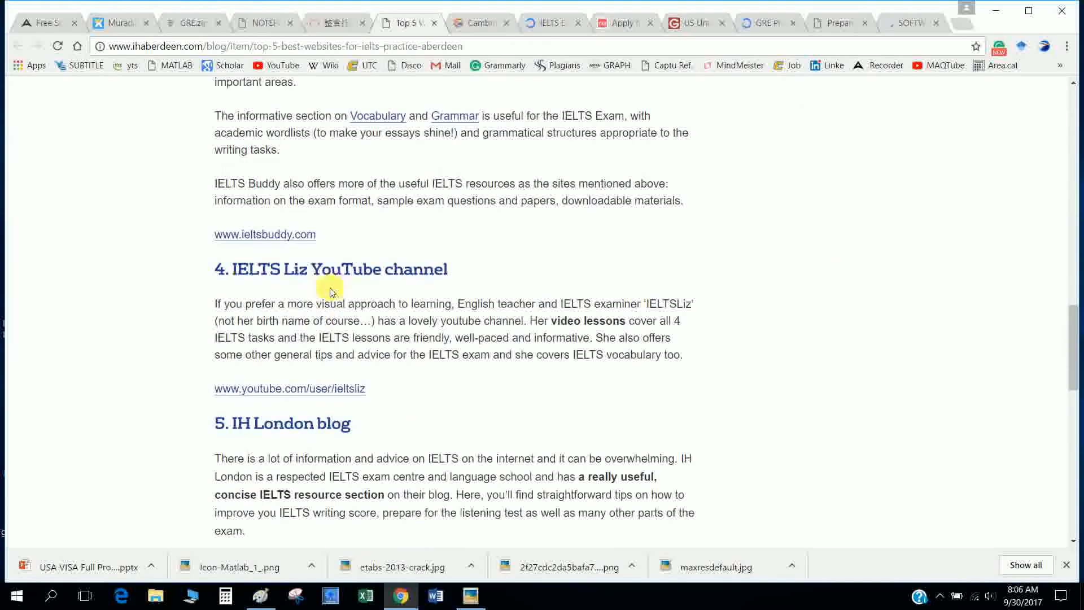
pyautogui.scroll(-3)
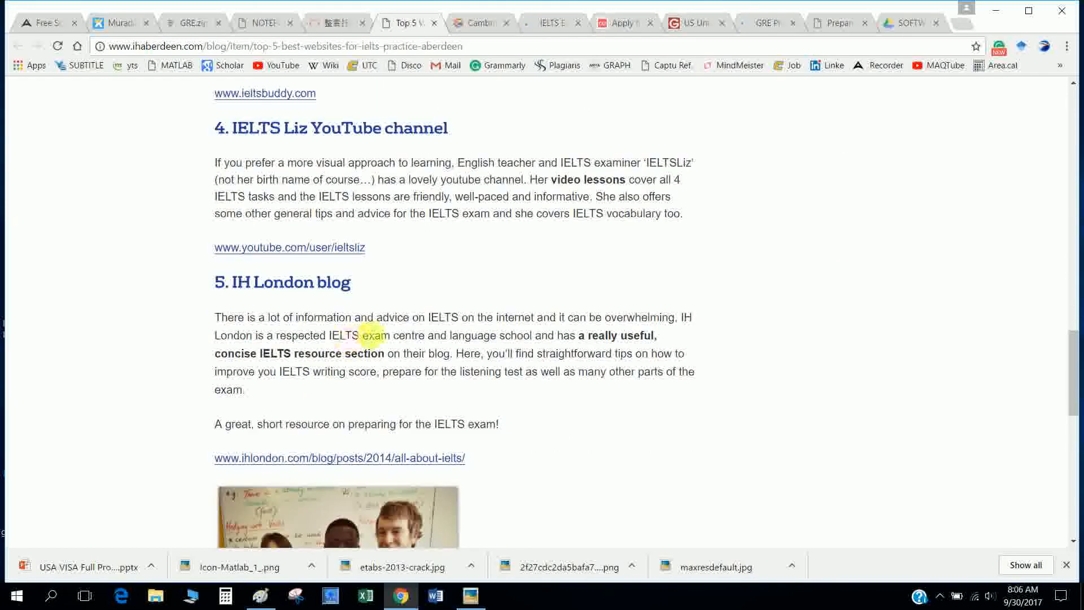
pyautogui.click(478, 23)
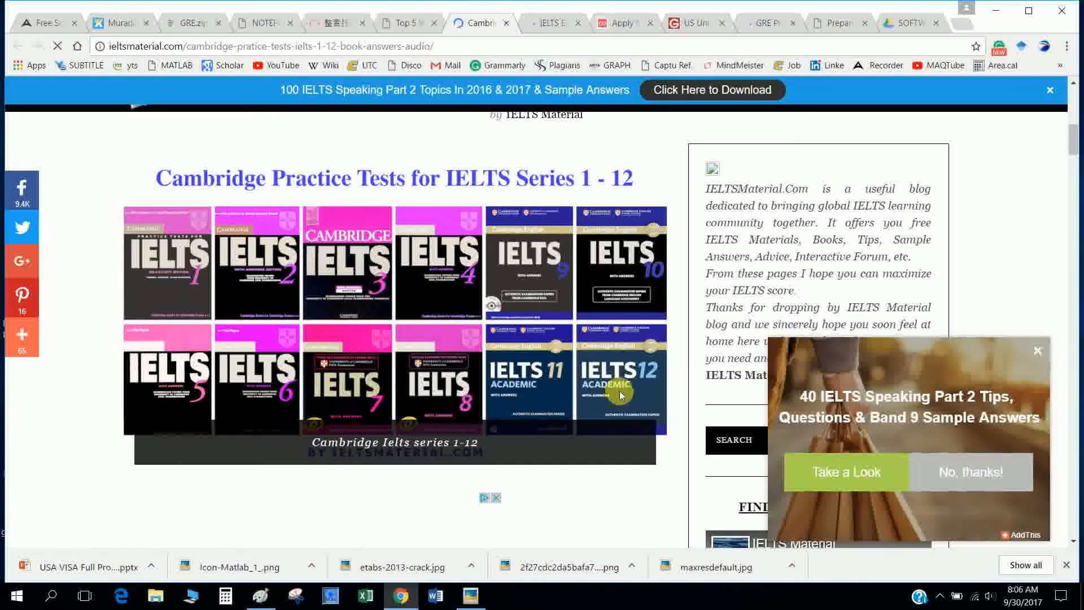
# Scroll the Cambridge IELTS 1–12 page down to the Cambridge IELTS 01–09 download list.
pyautogui.scroll(-3)
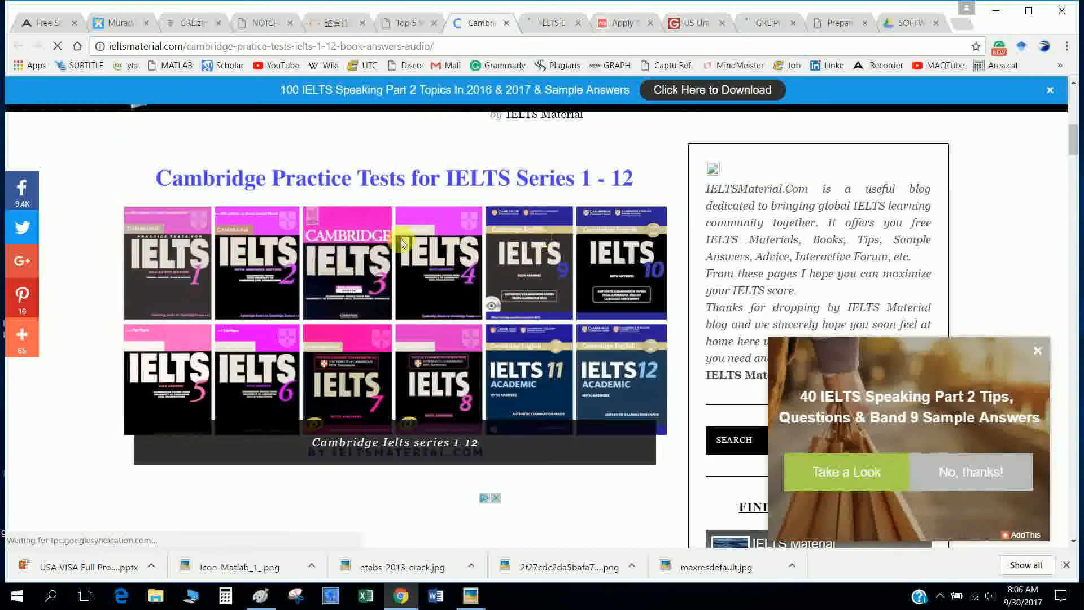
pyautogui.scroll(-3)
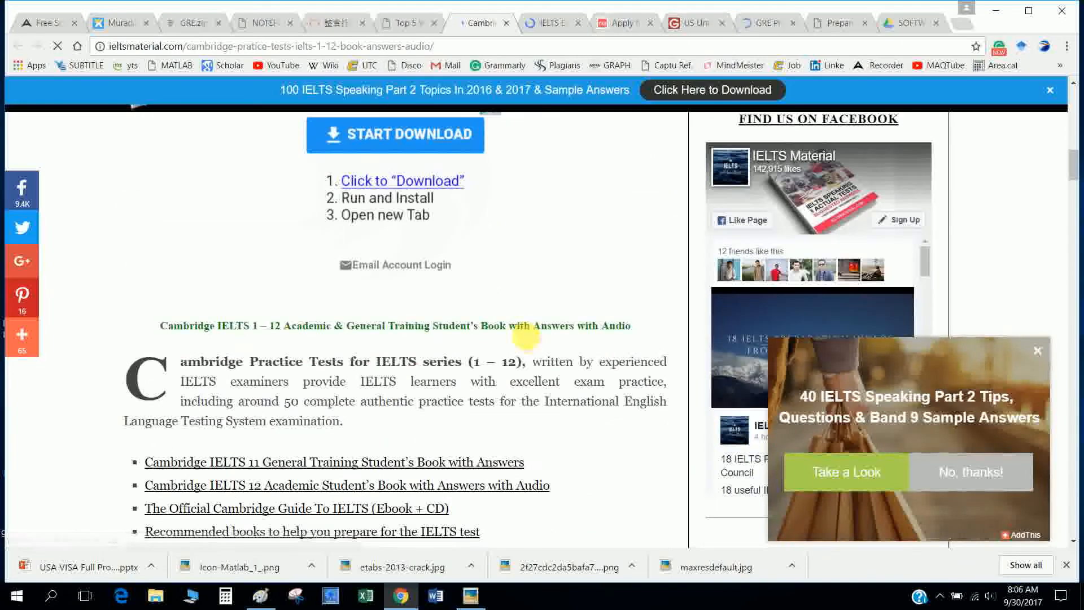
pyautogui.scroll(-3)
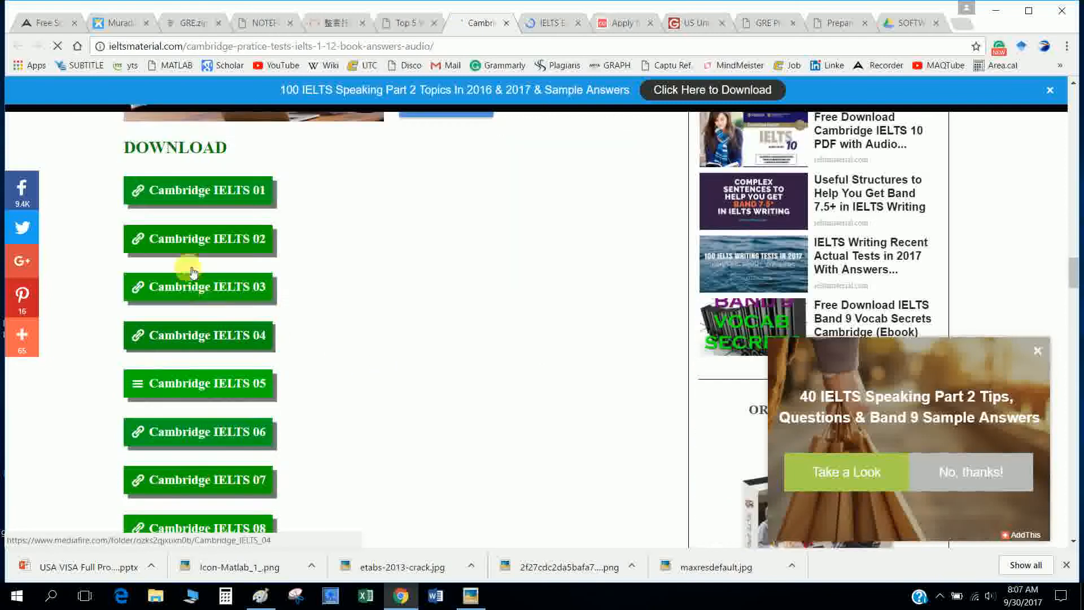
pyautogui.scroll(-3)
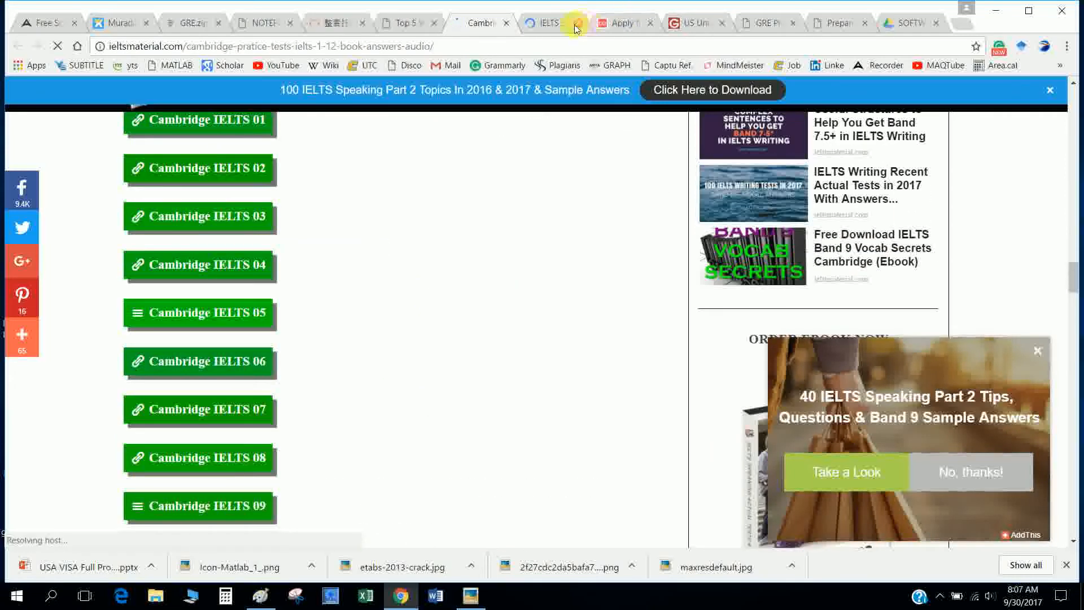
# Browse the IELTS Online Tests mock test catalogue in the IELTS Exam Library.
pyautogui.click(546, 22)
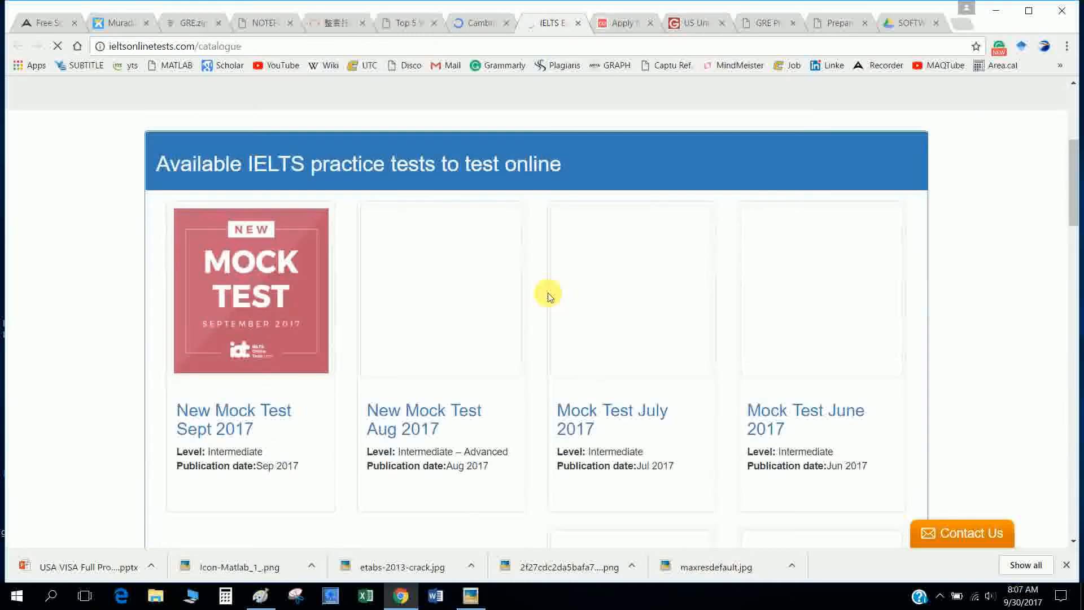
pyautogui.scroll(3)
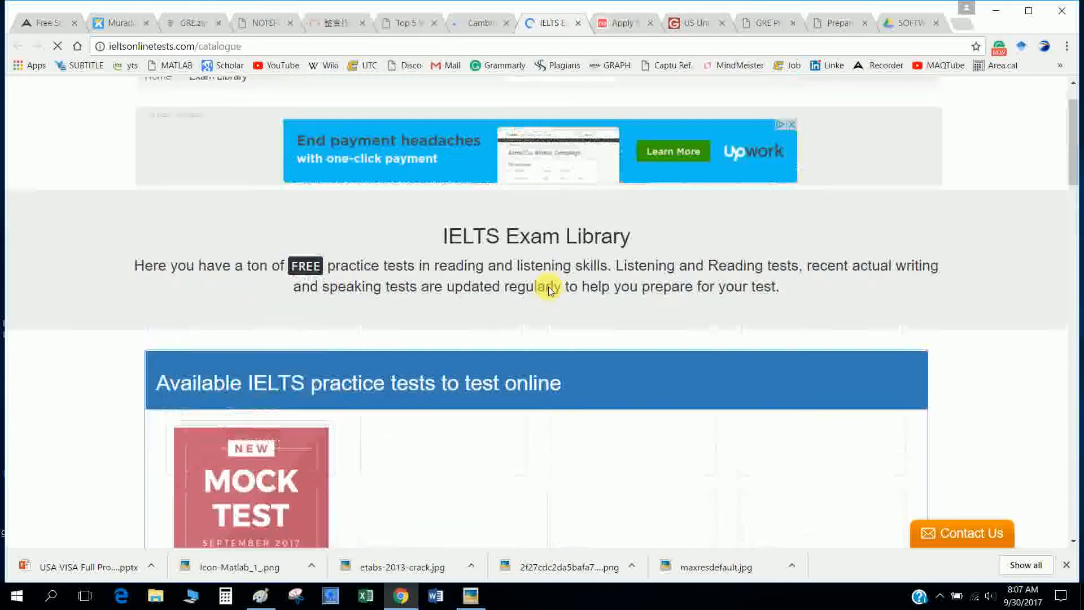
pyautogui.scroll(-3)
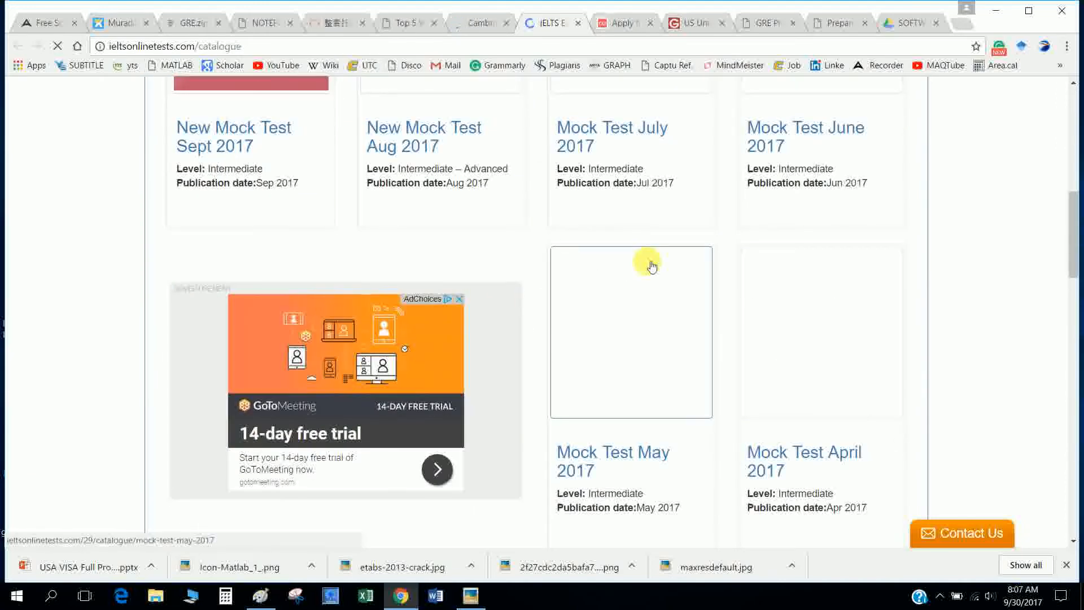
pyautogui.scroll(-3)
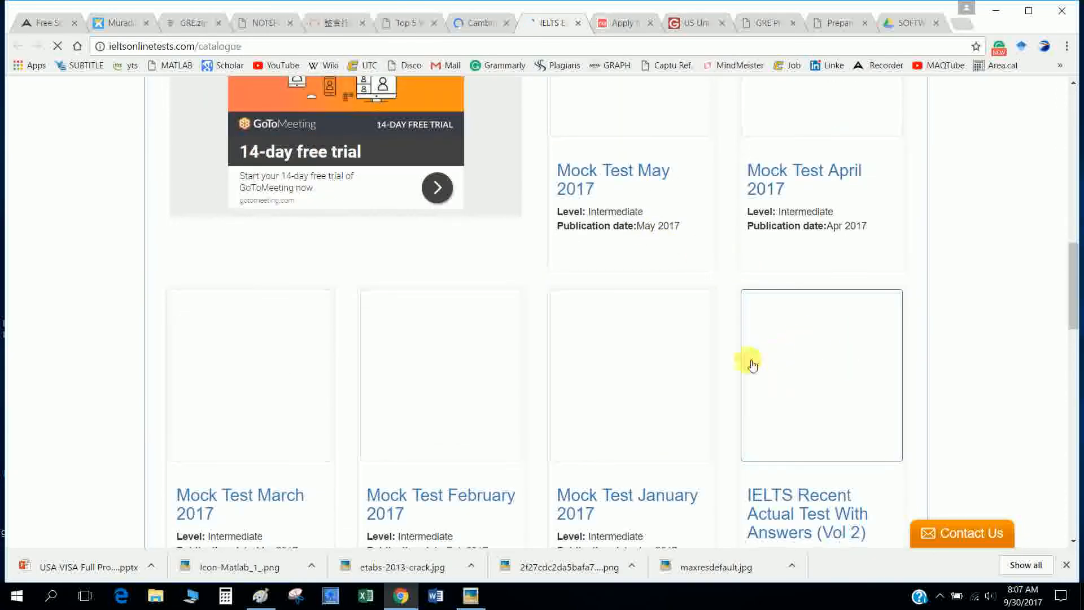
pyautogui.scroll(-3)
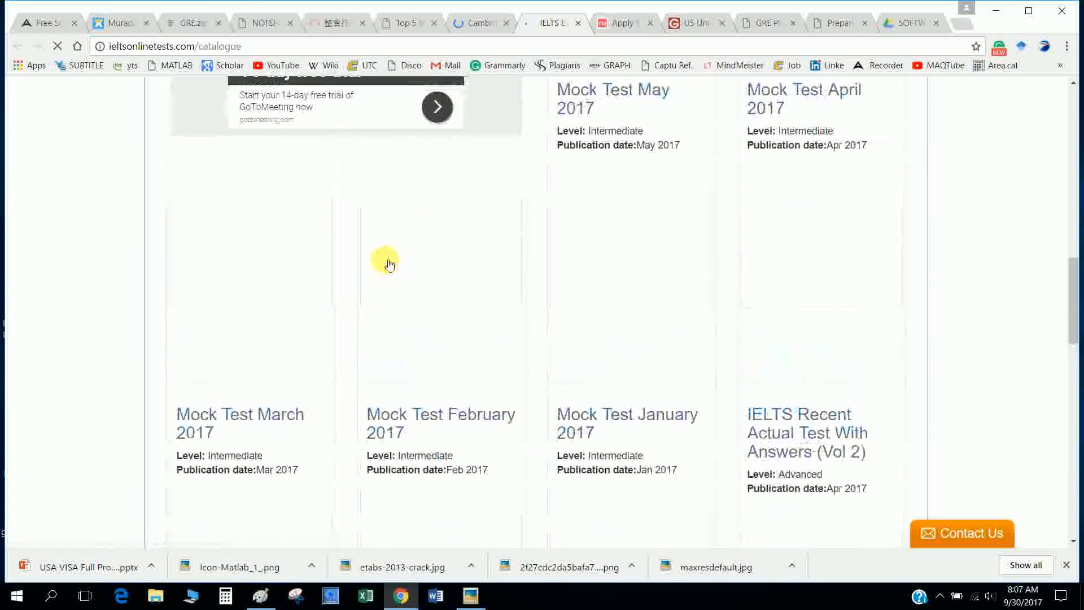
# Look over the US visa passport-tracking page, then move to the US universities-by-state list.
pyautogui.click(620, 22)
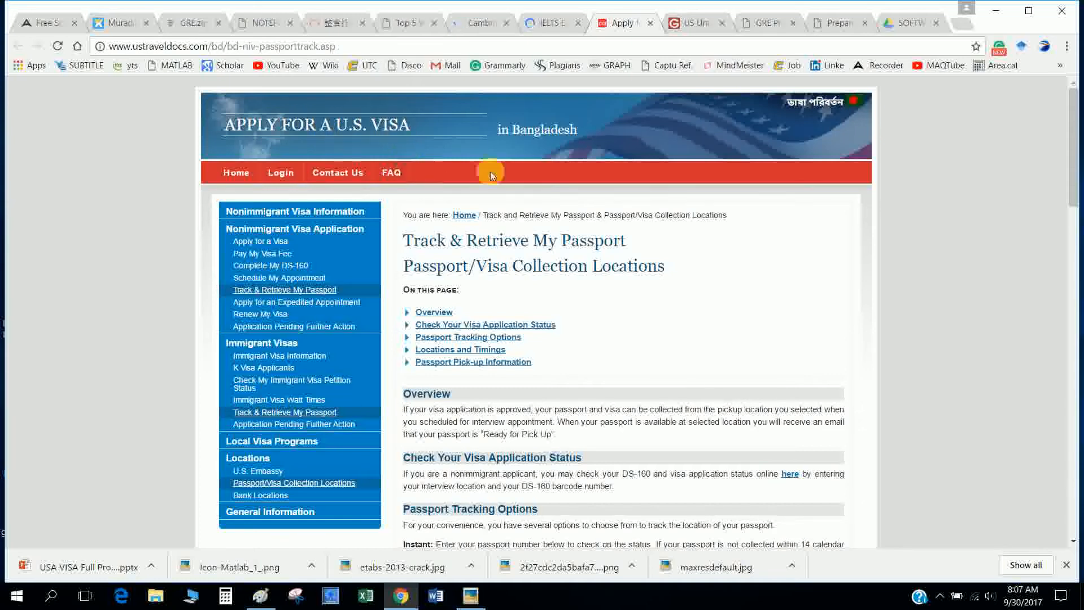
pyautogui.scroll(-3)
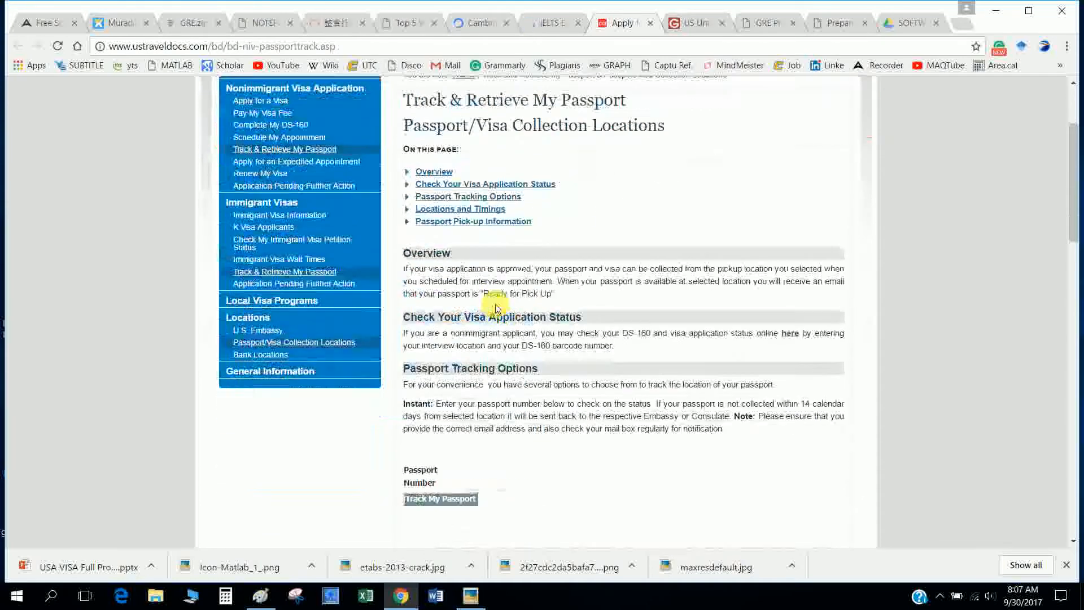
pyautogui.click(694, 23)
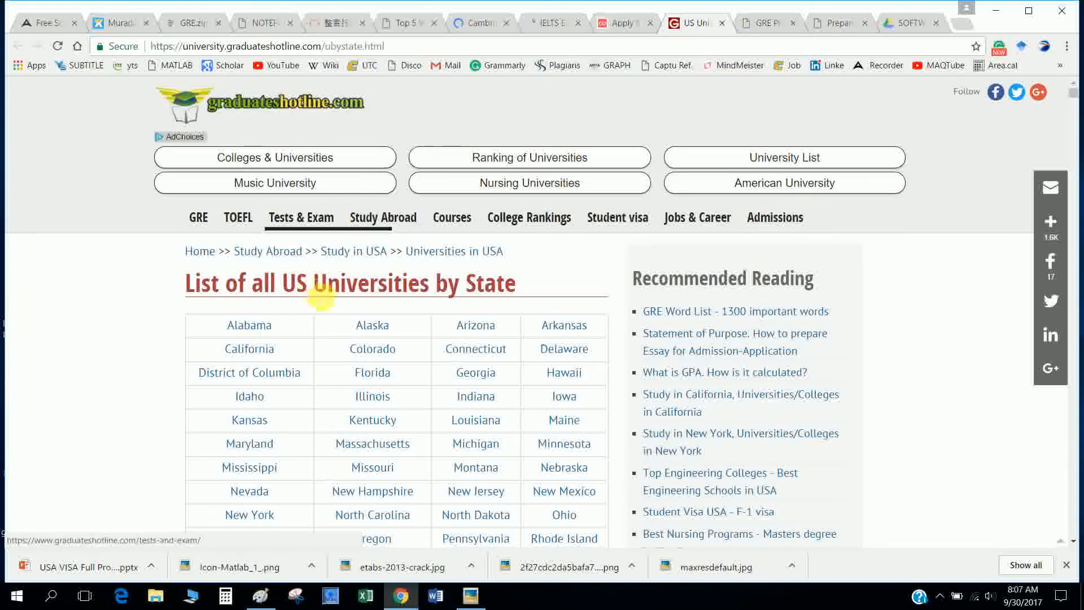
# Bring up and scroll through graduateshotline's Alabama universities list, then move to GRE Guide's practice tests.
pyautogui.scroll(-3)
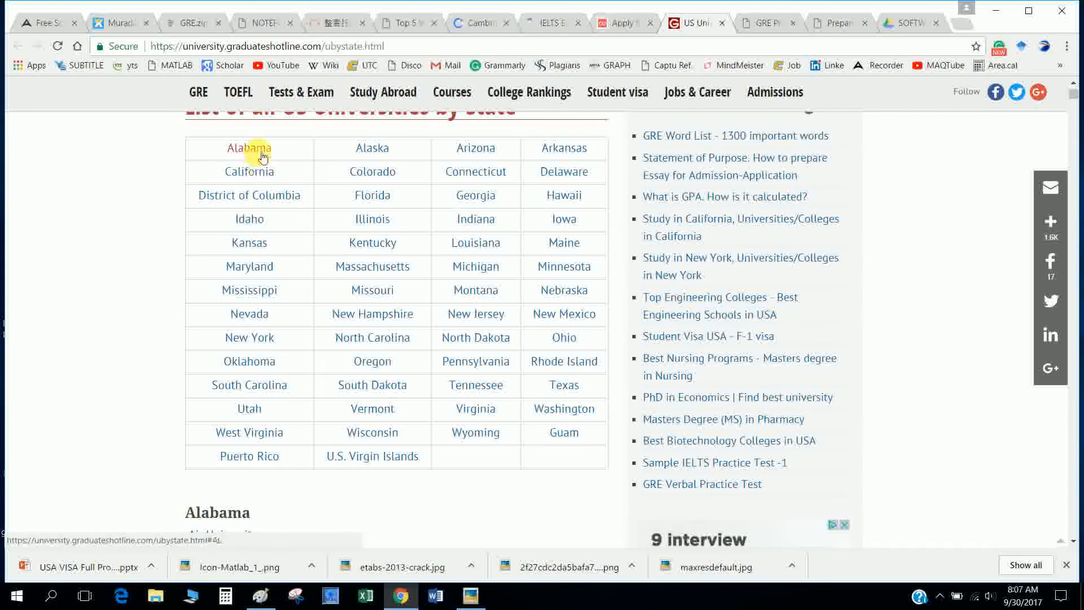
pyautogui.click(247, 147)
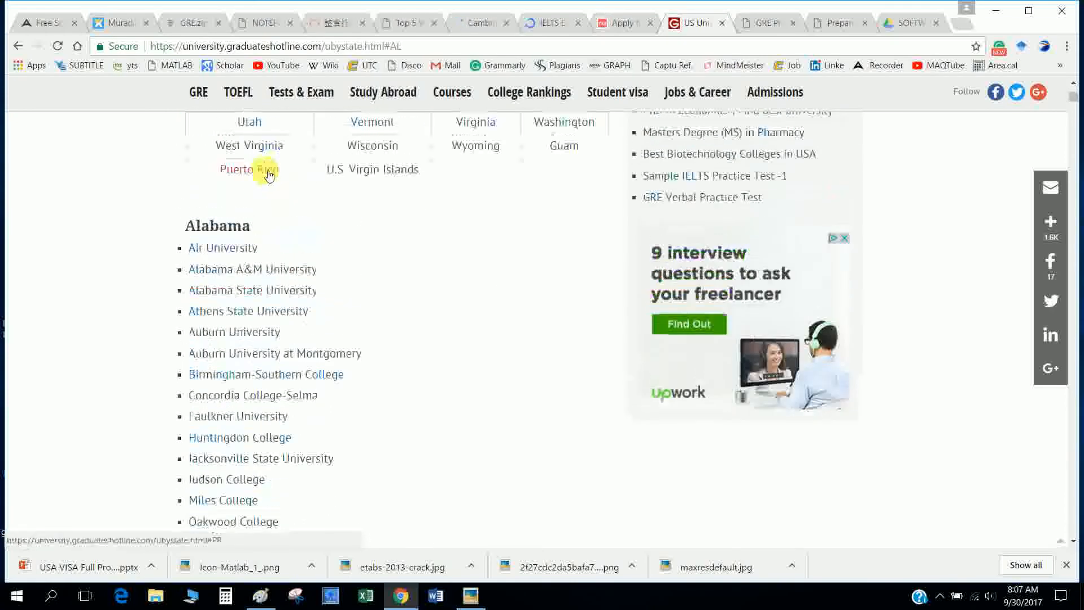
pyautogui.scroll(-3)
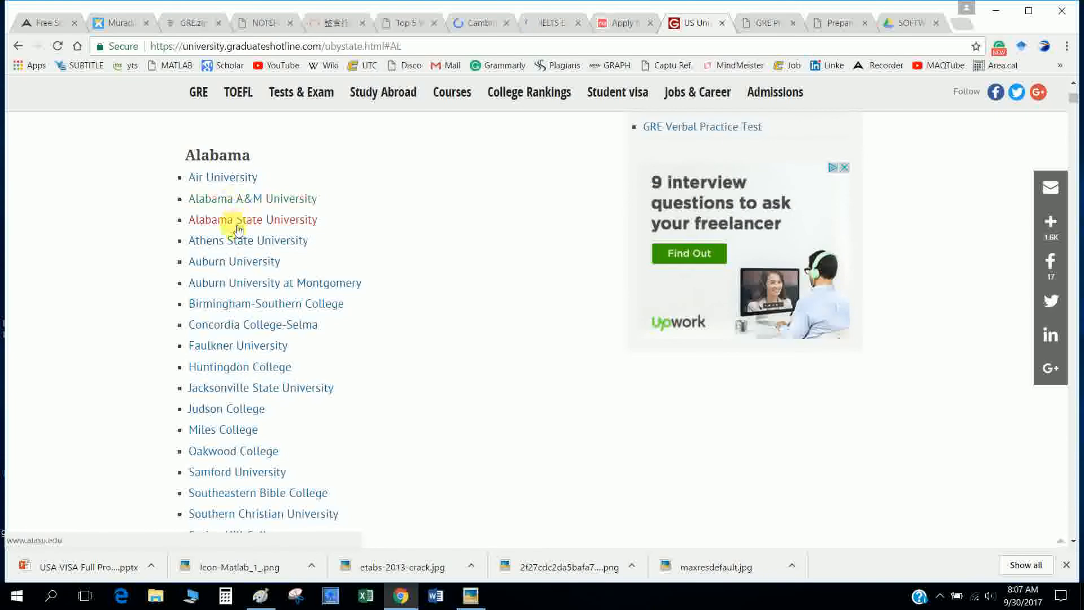
pyautogui.scroll(-3)
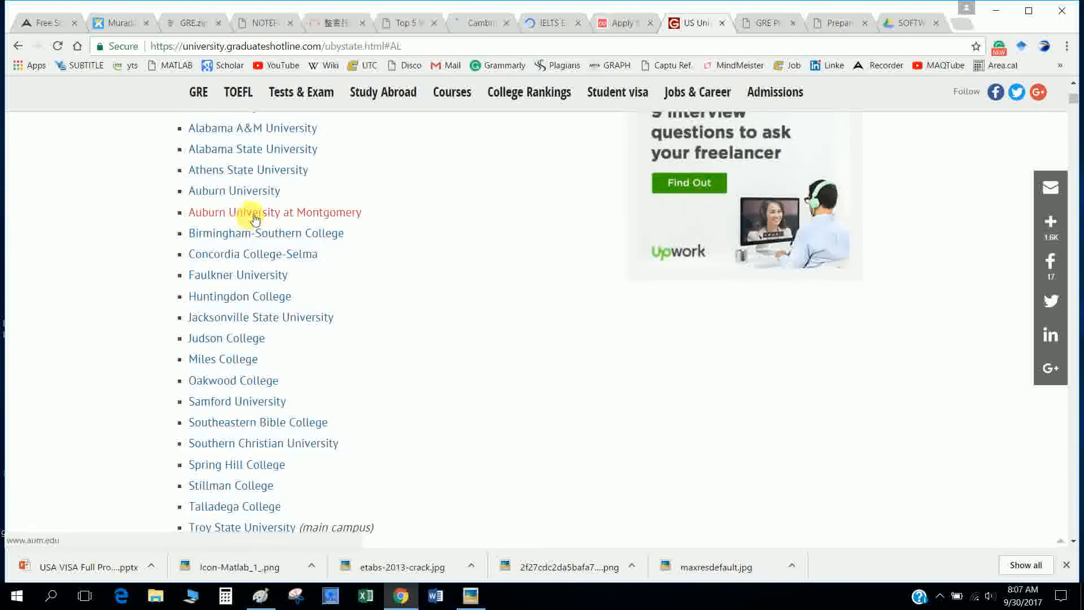
pyautogui.click(274, 212)
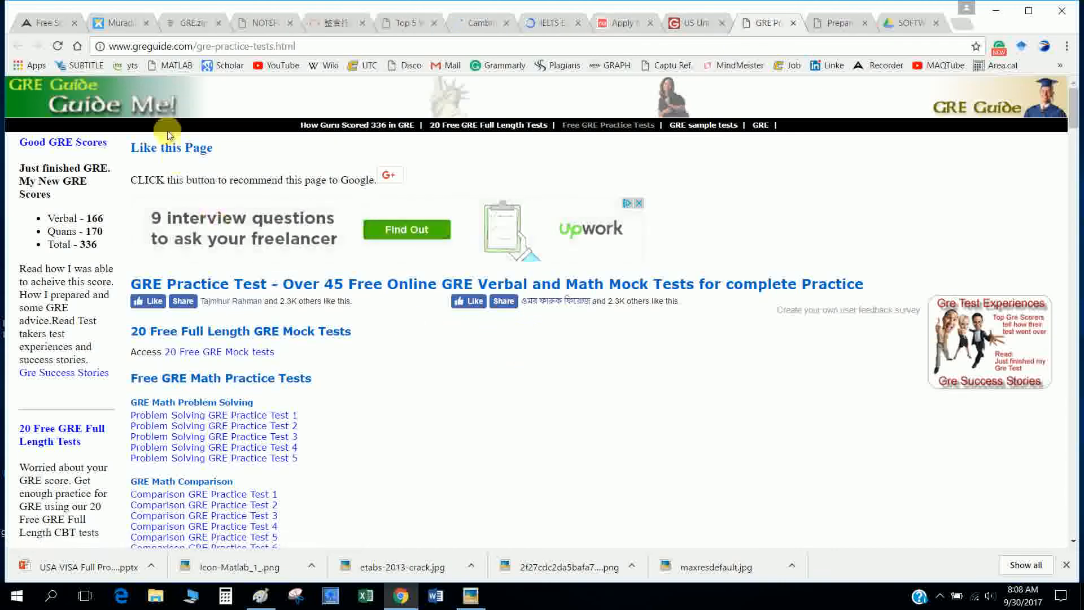
# Browse GRE Guide's math and verbal practice test listings, then move to ETS's Prepare for the GRE page.
pyautogui.scroll(-3)
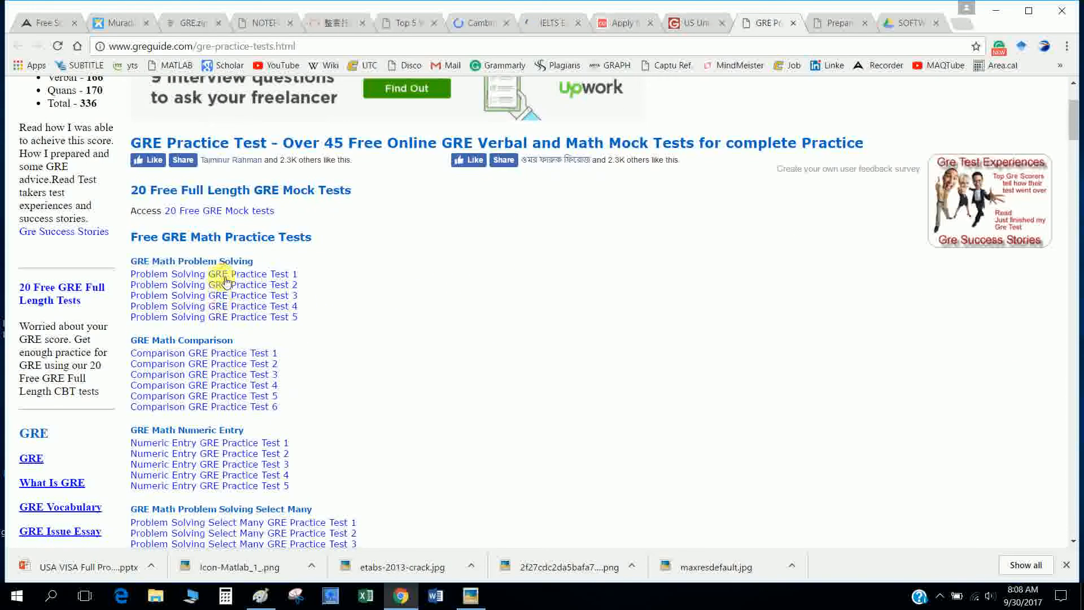
pyautogui.moveTo(273, 285)
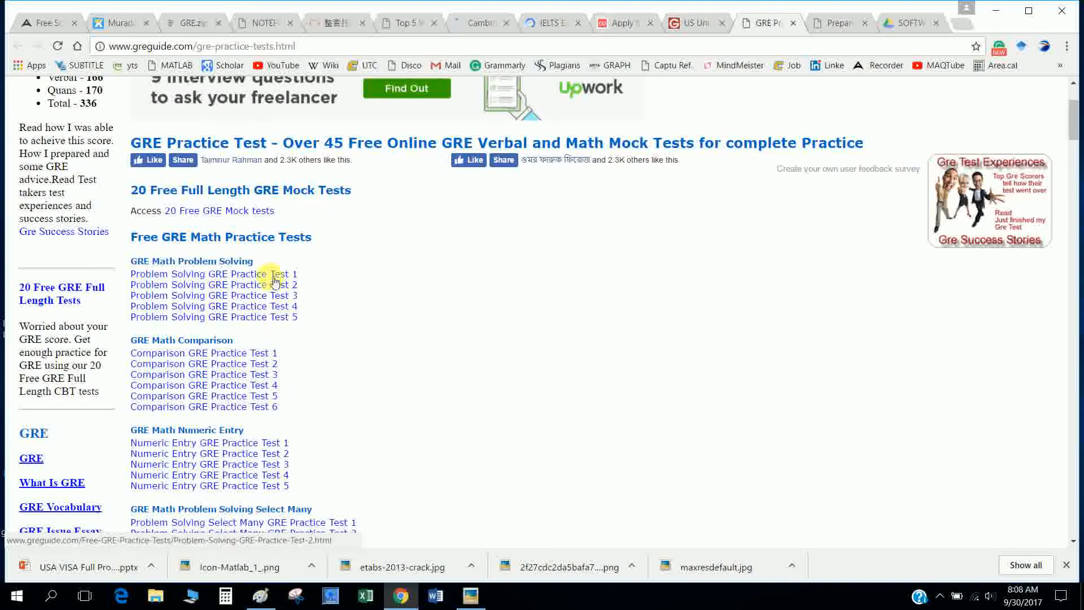
pyautogui.scroll(-3)
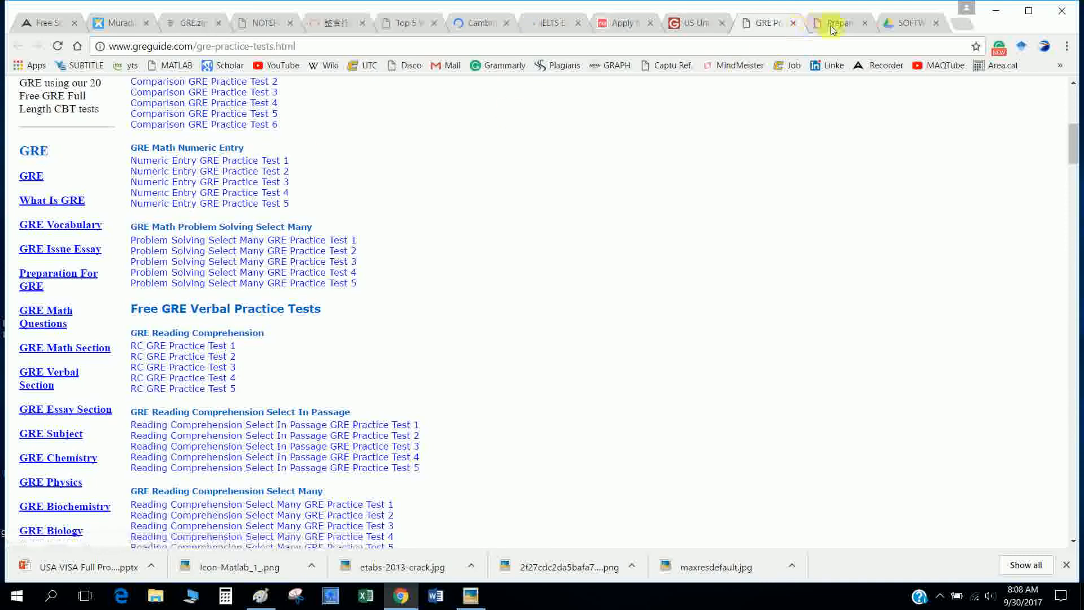
pyautogui.click(837, 23)
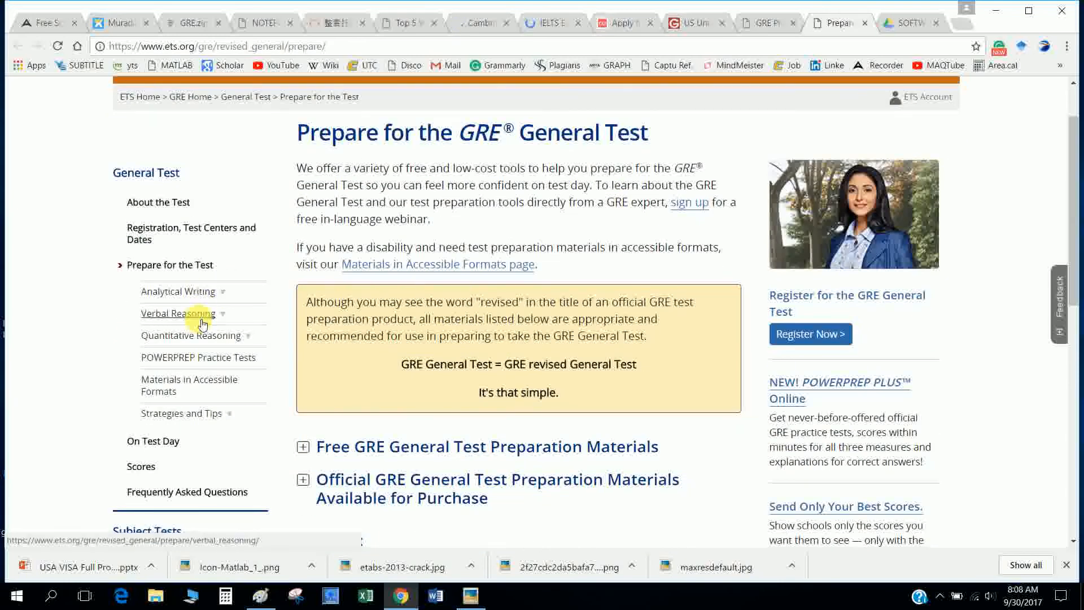
pyautogui.moveTo(213, 365)
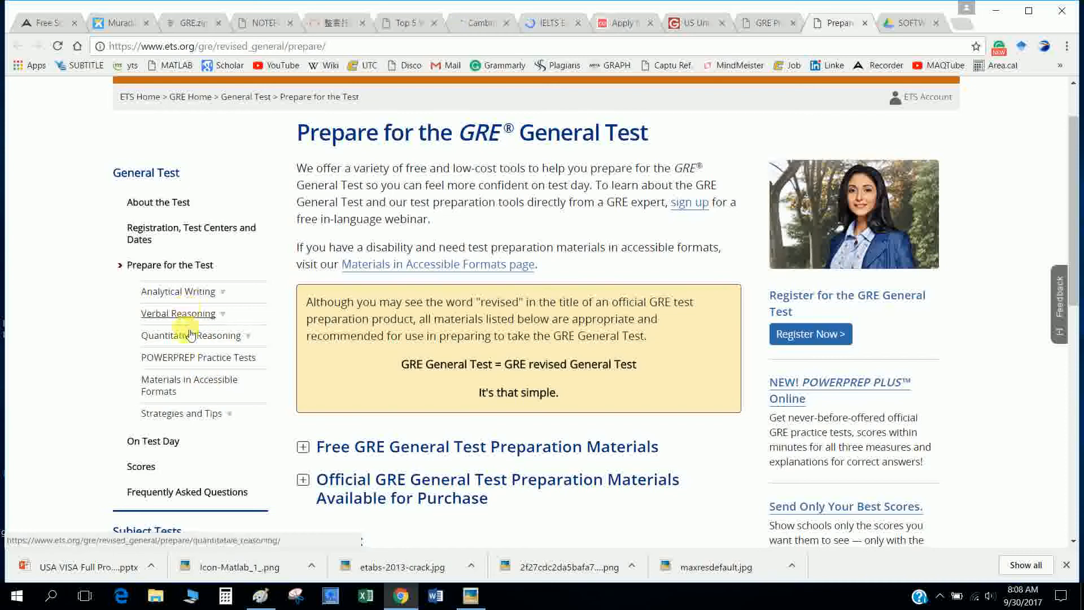
# View ETS's Verbal Reasoning overview and Text Completion page, then show the GRE software Drive folder.
pyautogui.click(178, 312)
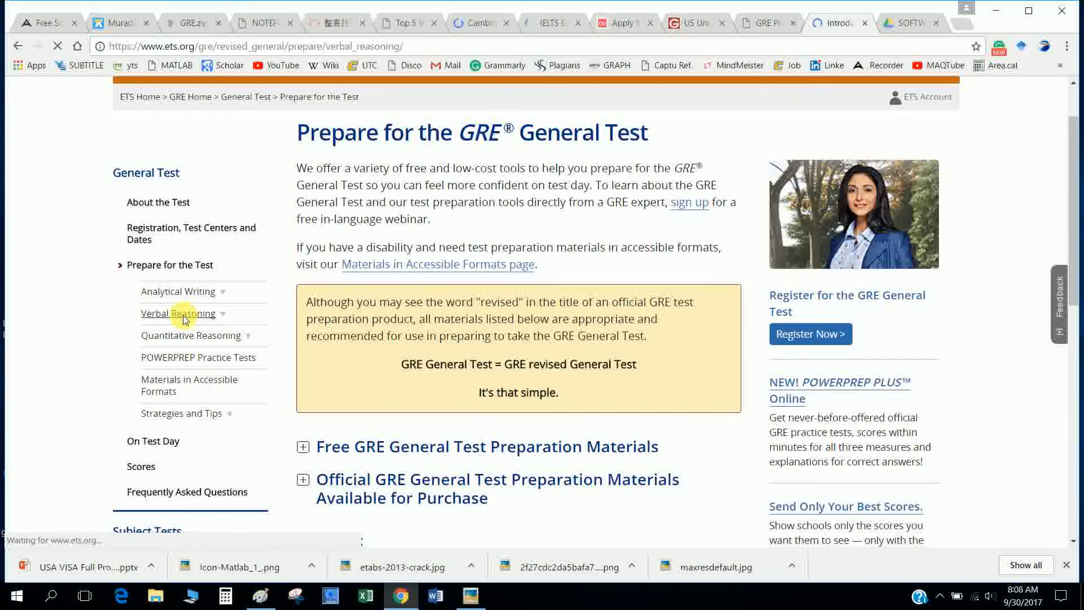
pyautogui.click(179, 313)
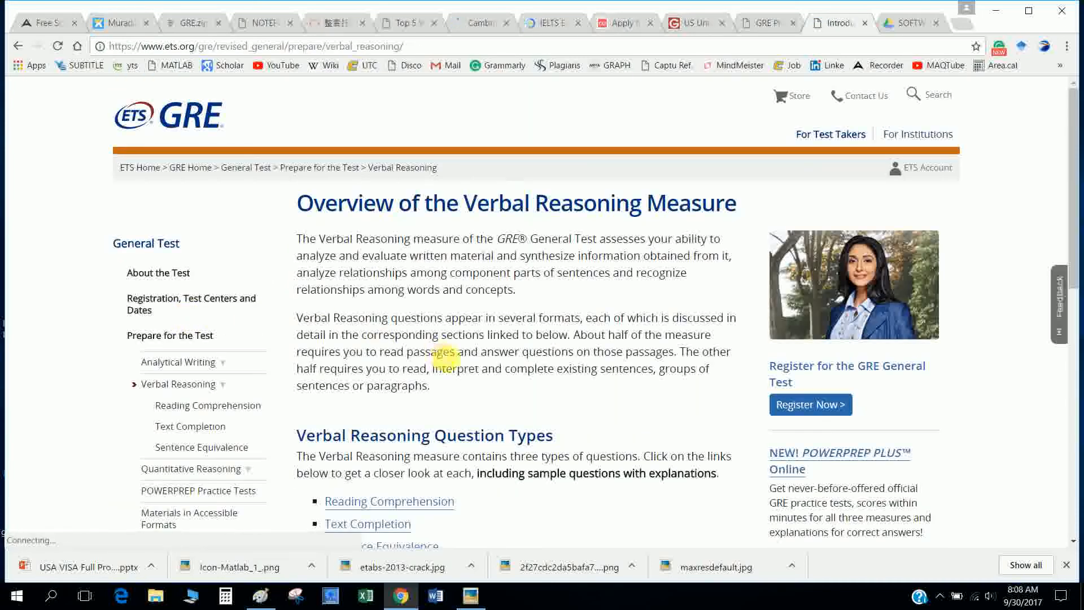
pyautogui.scroll(-3)
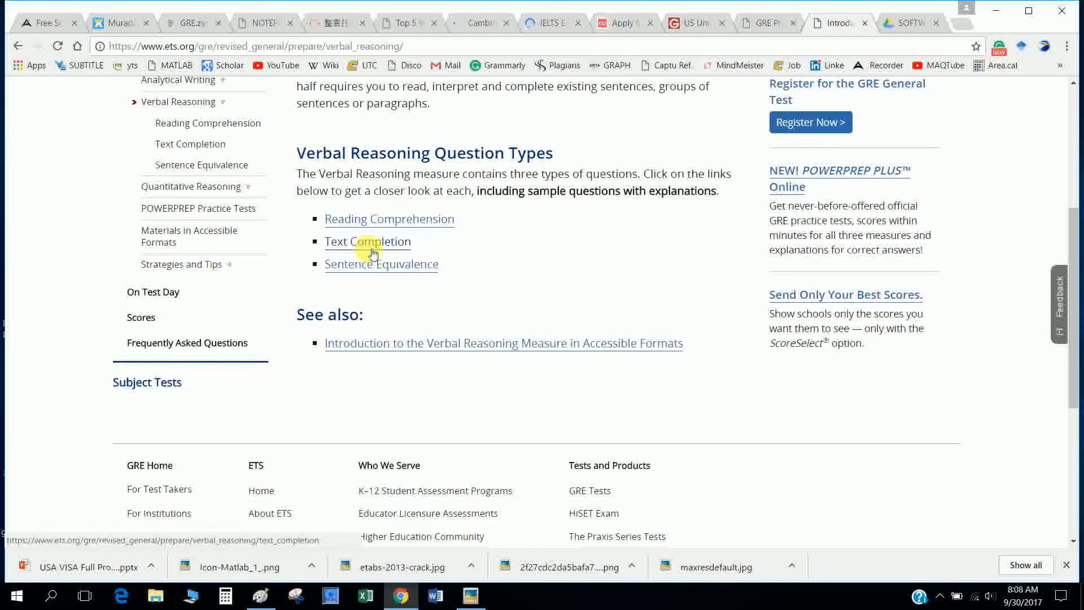
pyautogui.click(368, 241)
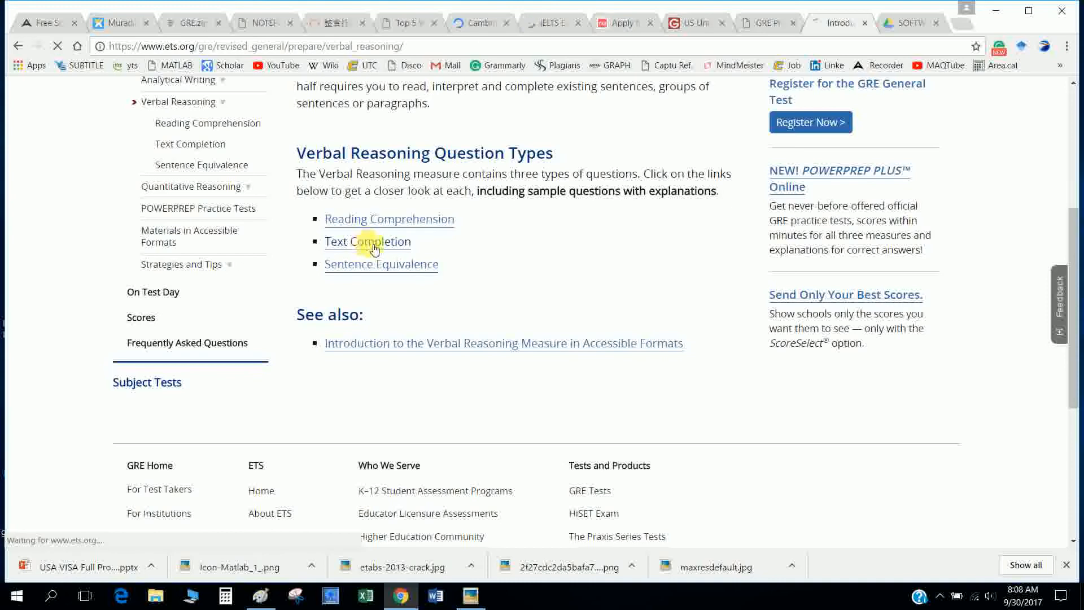
pyautogui.click(367, 242)
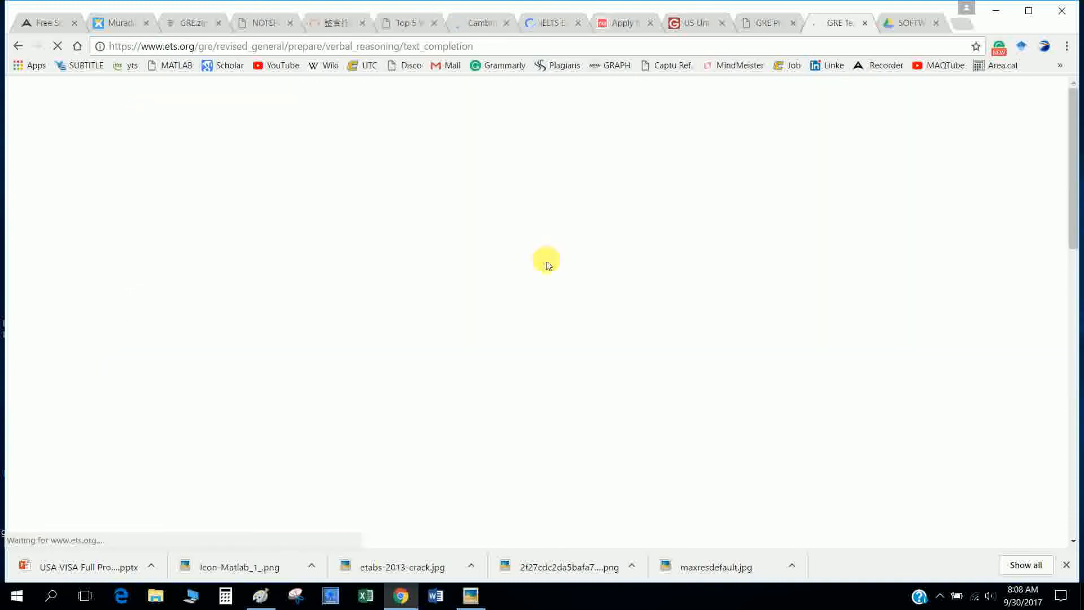
pyautogui.moveTo(551, 249)
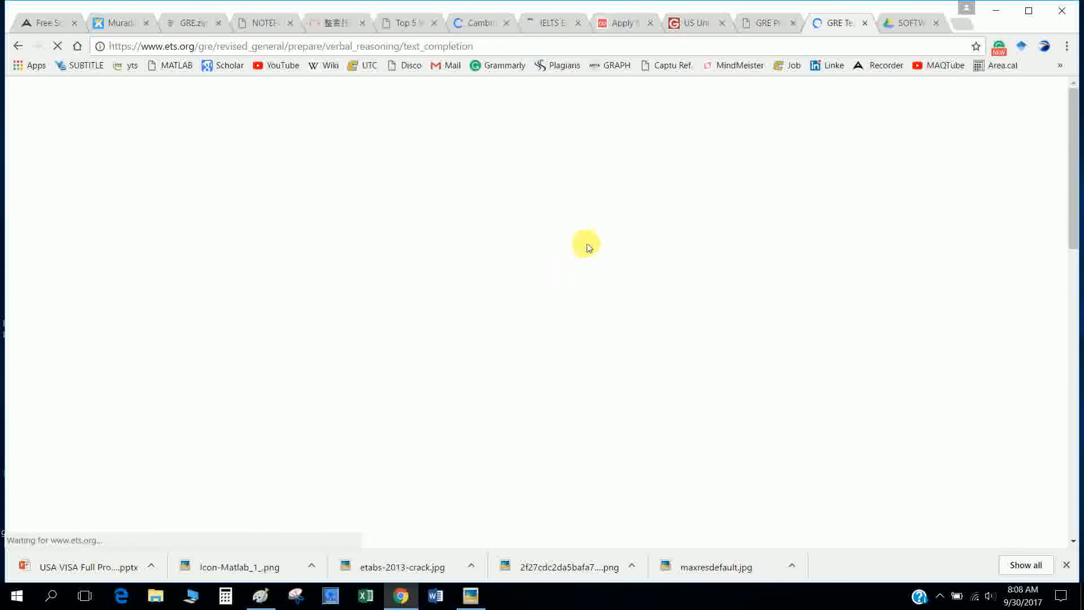
pyautogui.click(909, 23)
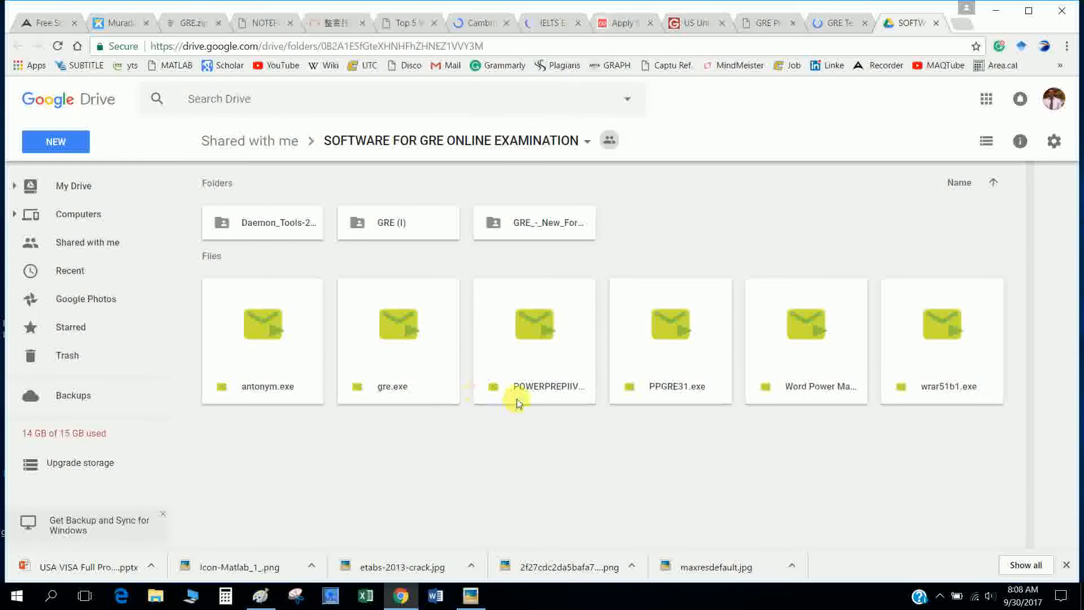
pyautogui.moveTo(883, 341)
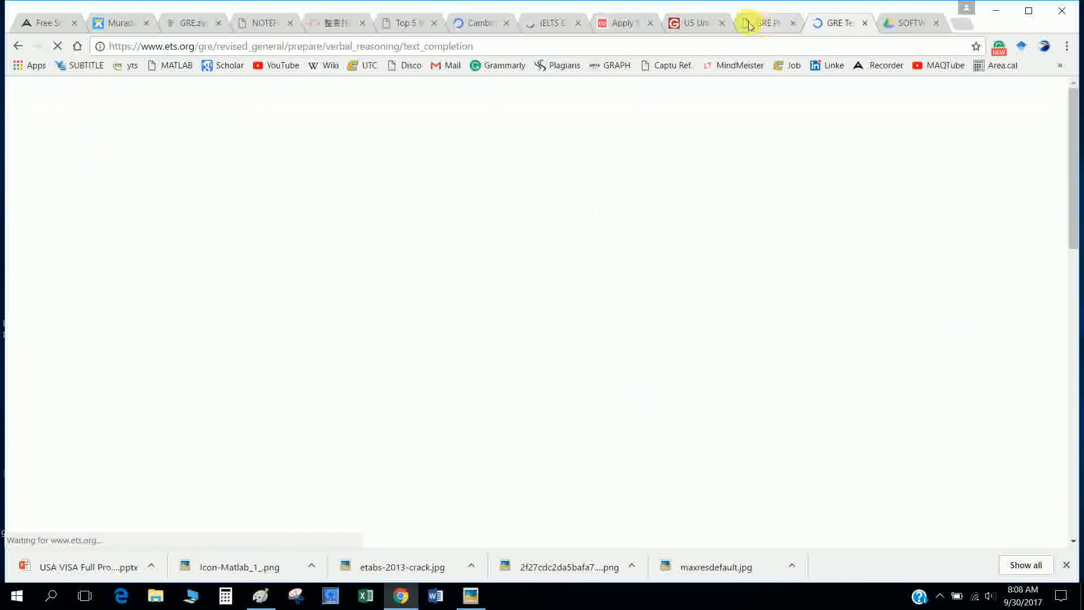
# Return from the Drive folder through the GRE tabs to the Wix site's Higher Study Materials page.
pyautogui.click(118, 23)
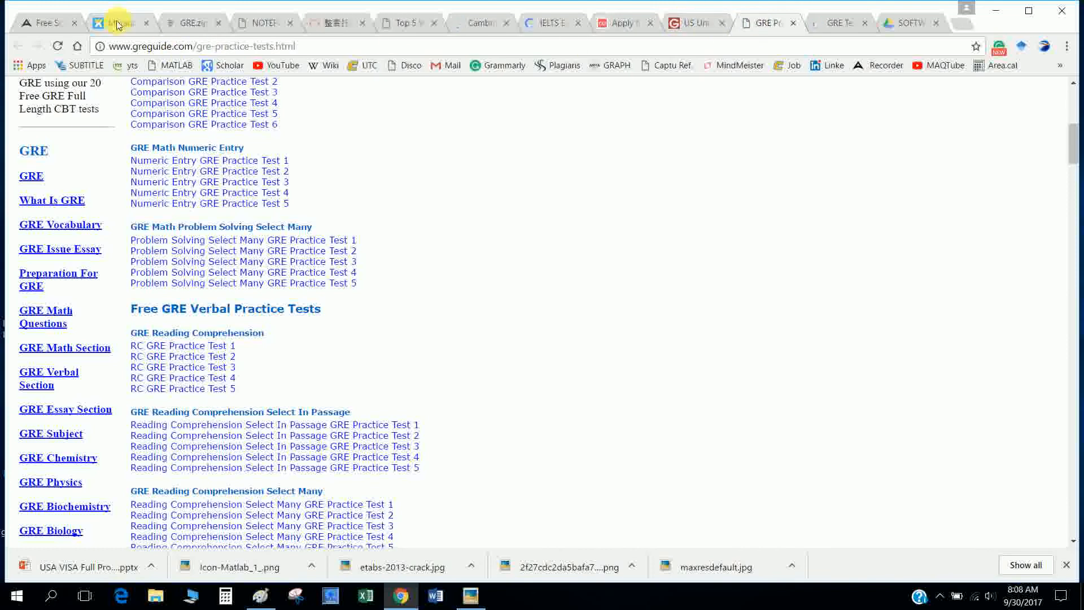
pyautogui.click(117, 22)
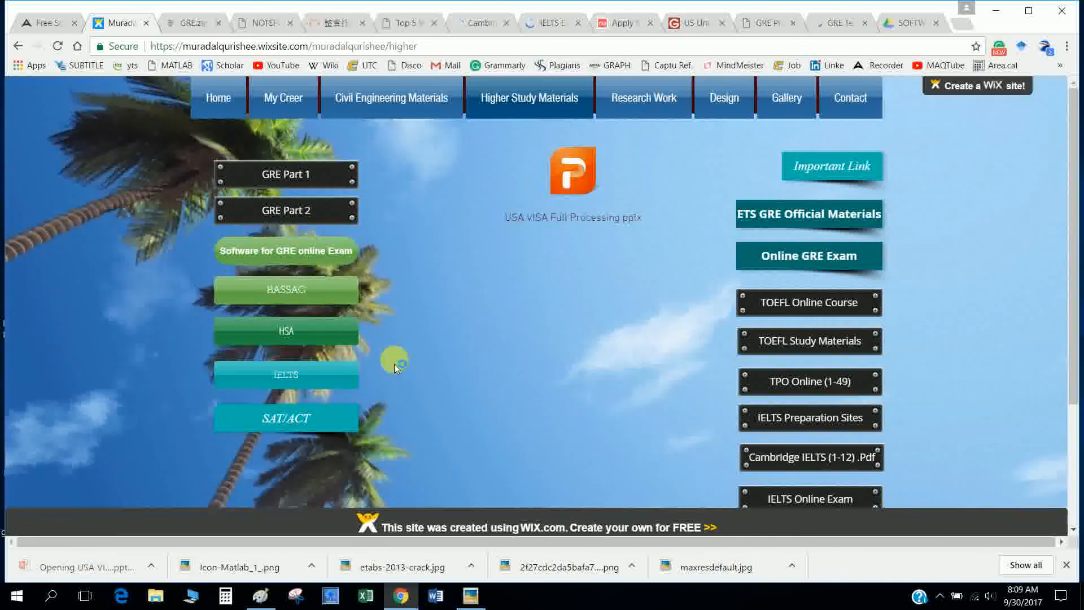
# Open the downloaded USA VISA Full Processing.pptx presentation in PowerPoint.
pyautogui.click(573, 170)
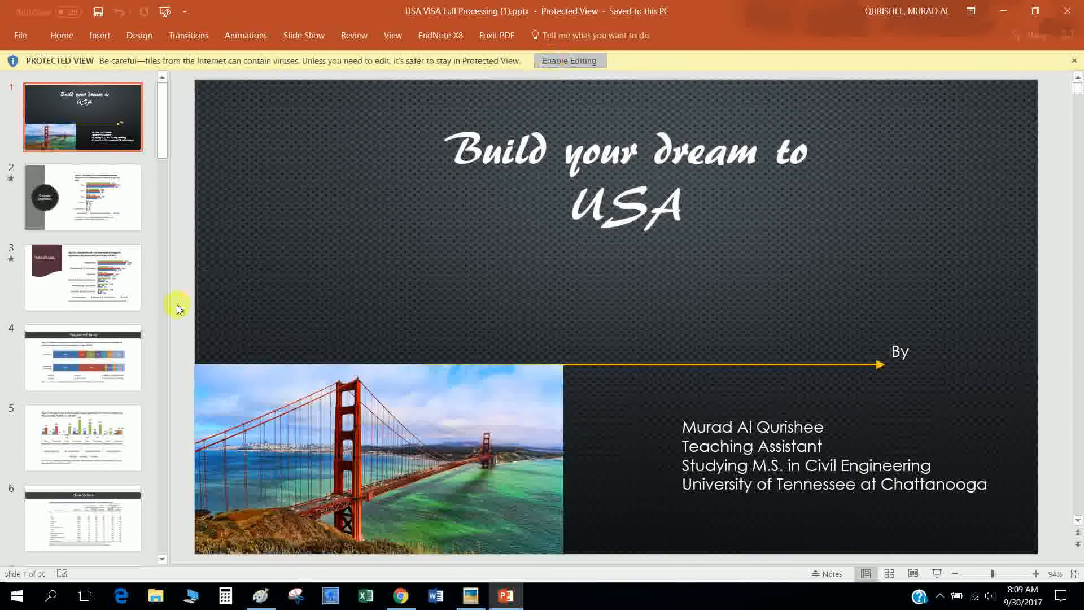
# Enable editing on the visa presentation, skim its slides to the final 'Go to USA' slide, and close PowerPoint.
pyautogui.click(567, 61)
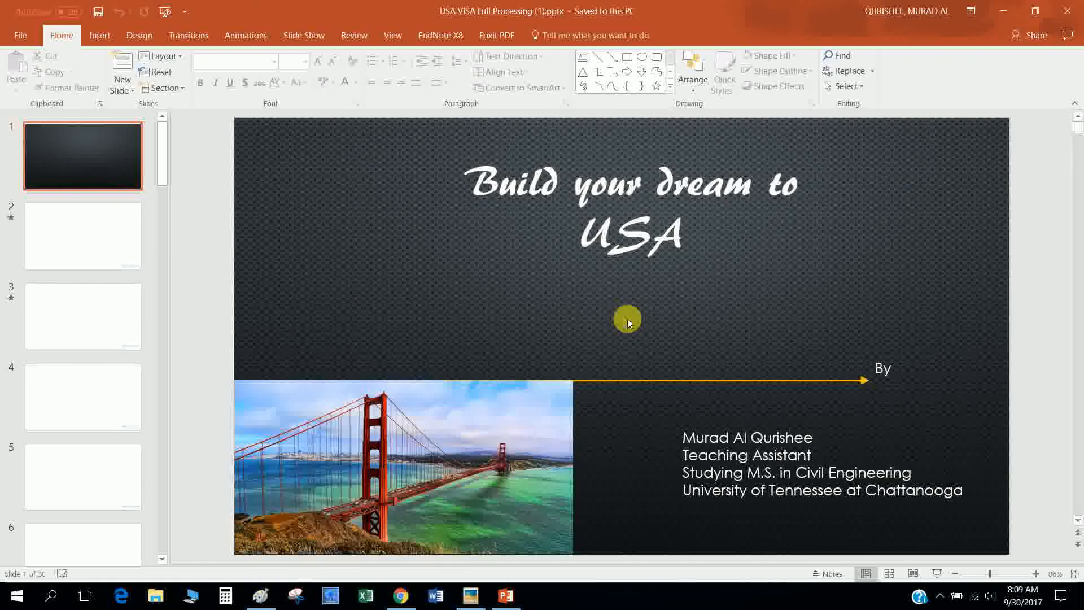
pyautogui.click(82, 235)
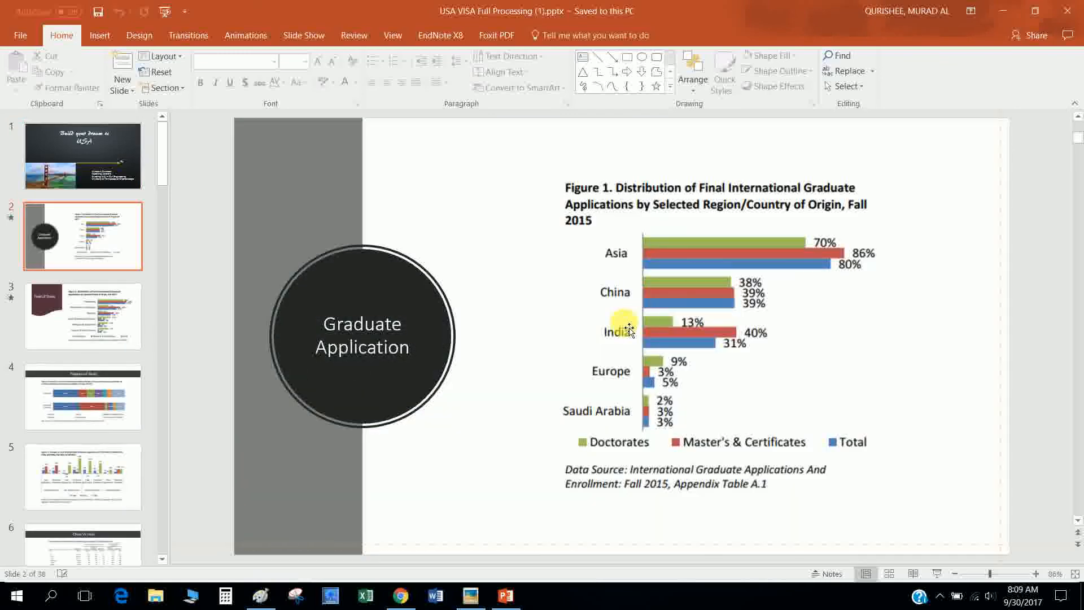
pyautogui.click(83, 512)
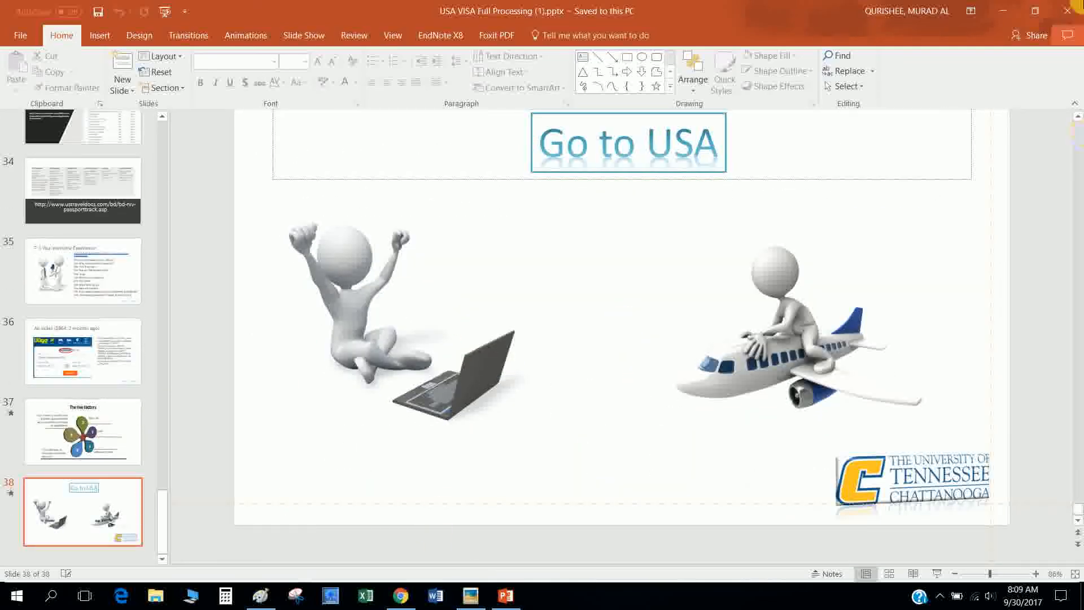
pyautogui.click(399, 595)
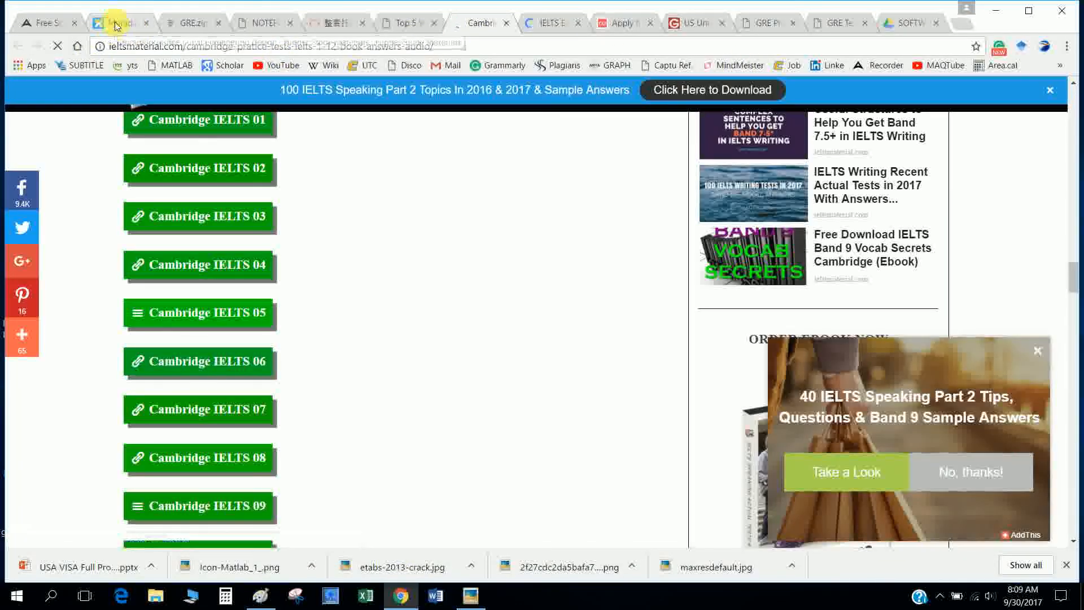
# View the Wix site's Research Work page down to the journal papers, conference paper and publication certificates.
pyautogui.click(118, 23)
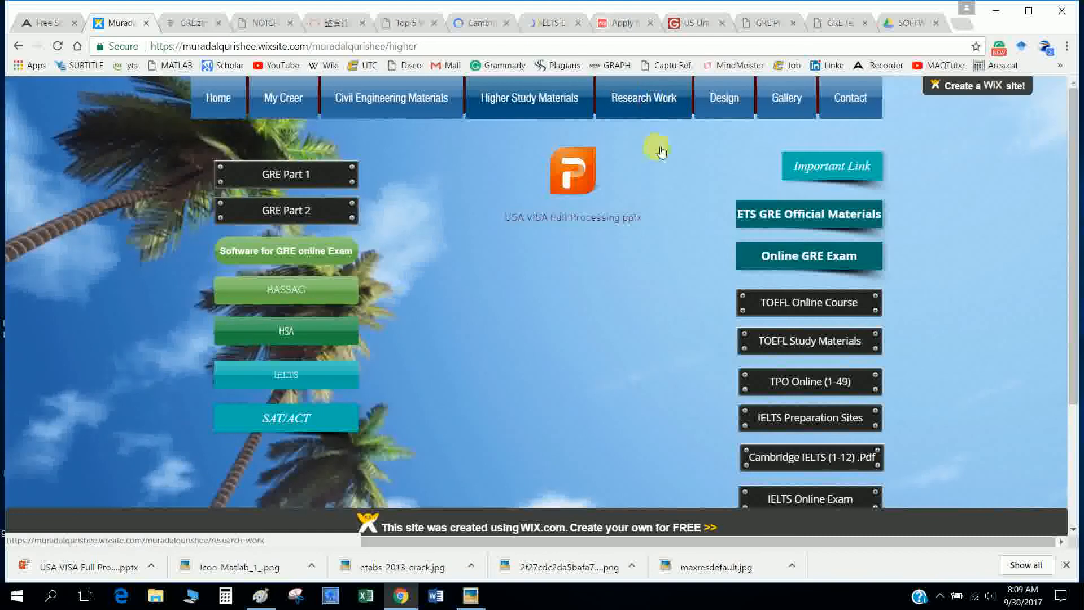
pyautogui.click(643, 98)
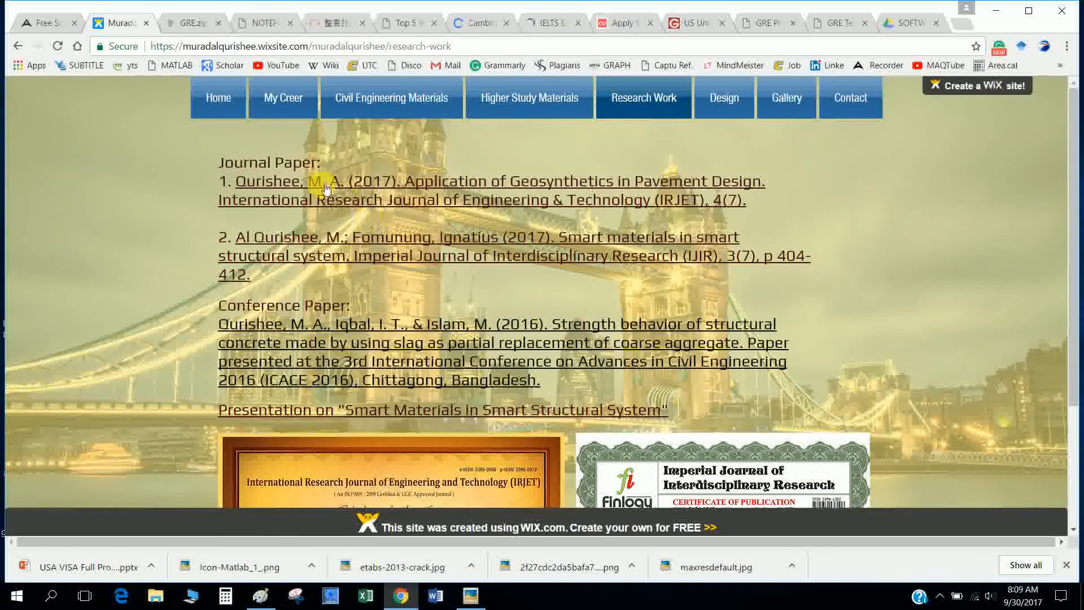
pyautogui.moveTo(429, 196)
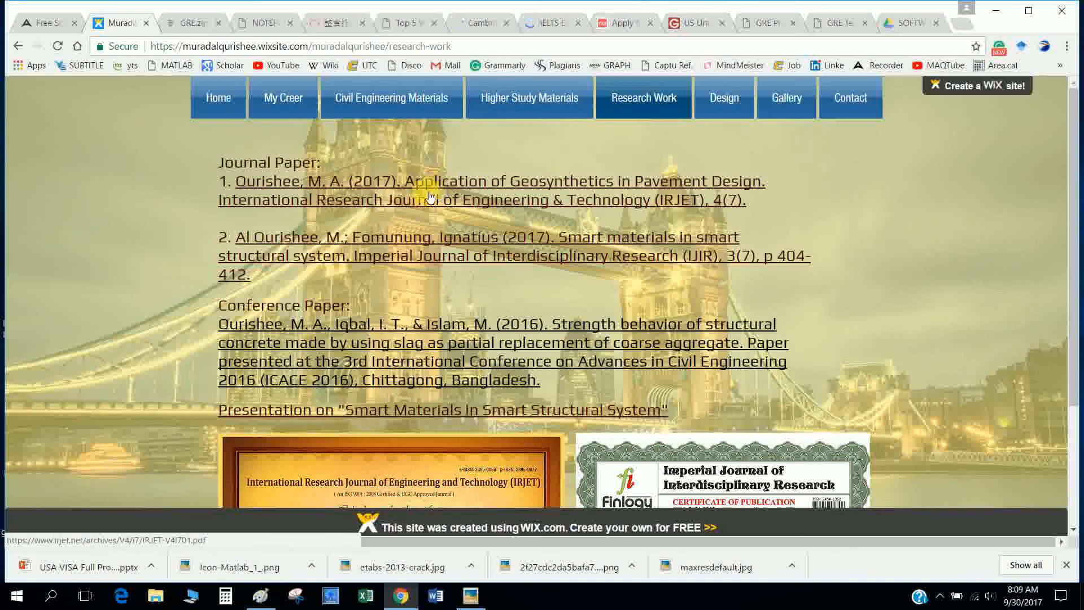
pyautogui.moveTo(487, 248)
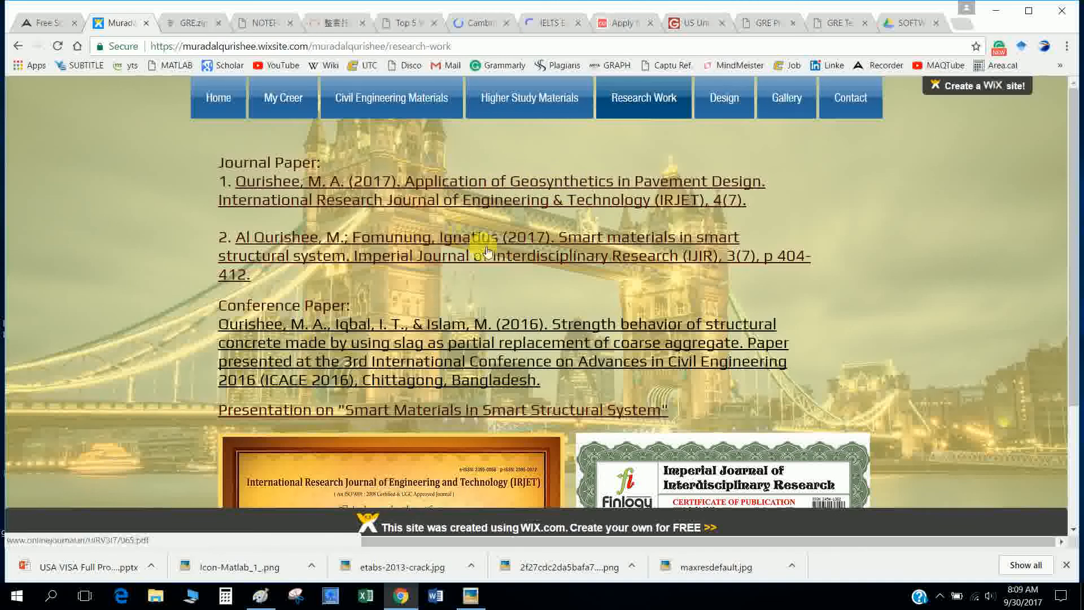
pyautogui.moveTo(587, 245)
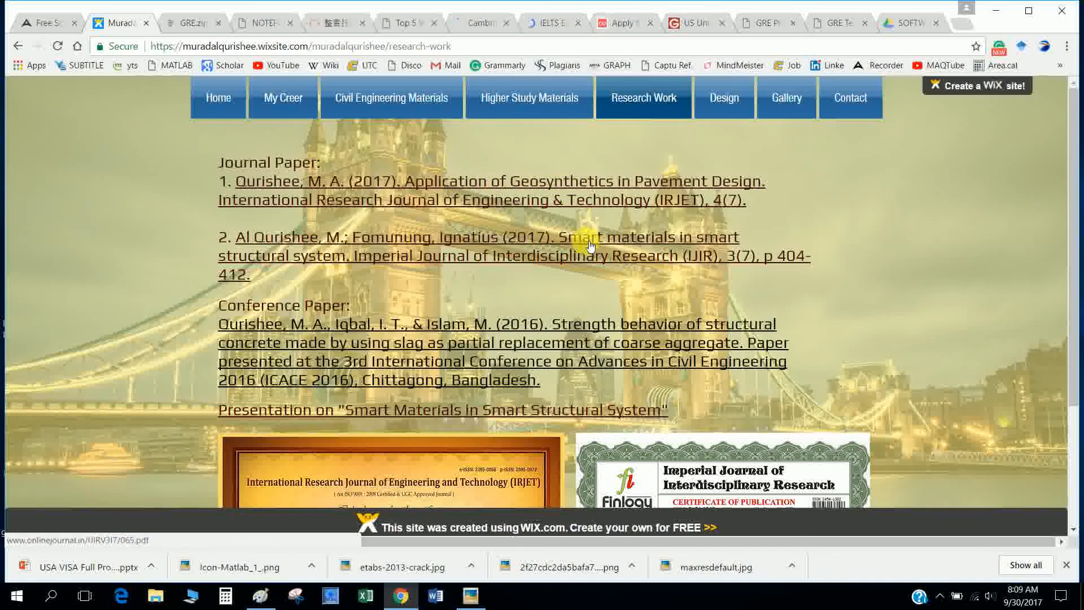
pyautogui.moveTo(456, 315)
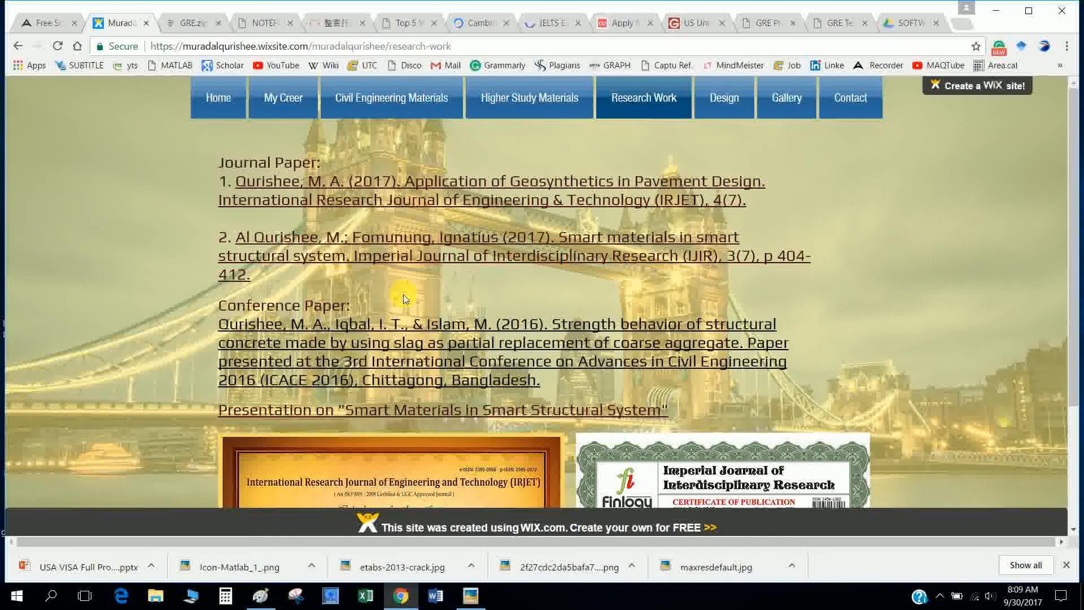
pyautogui.scroll(-3)
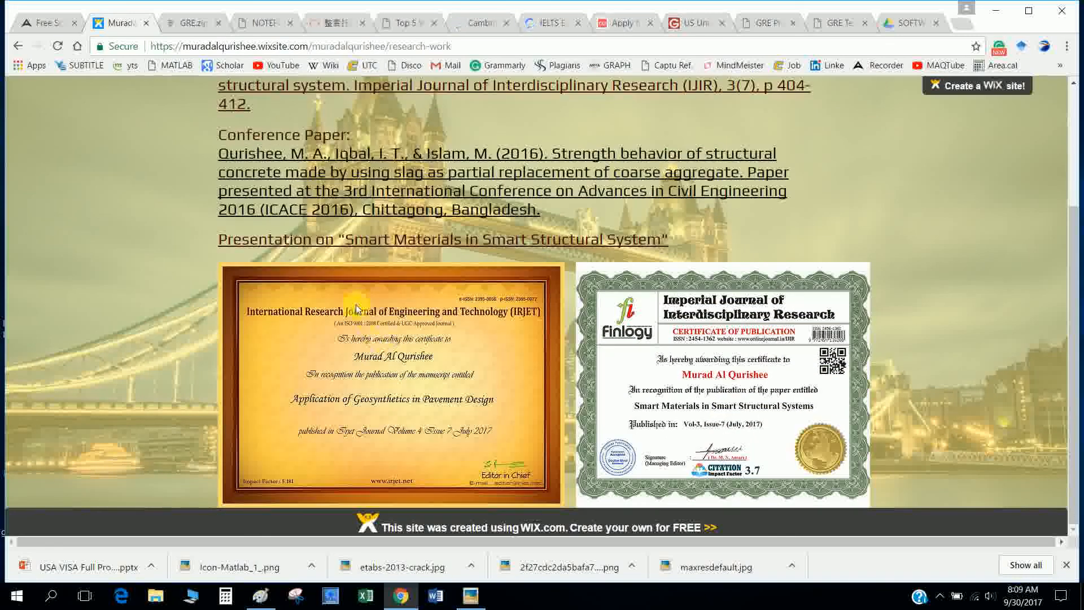
pyautogui.moveTo(495, 300)
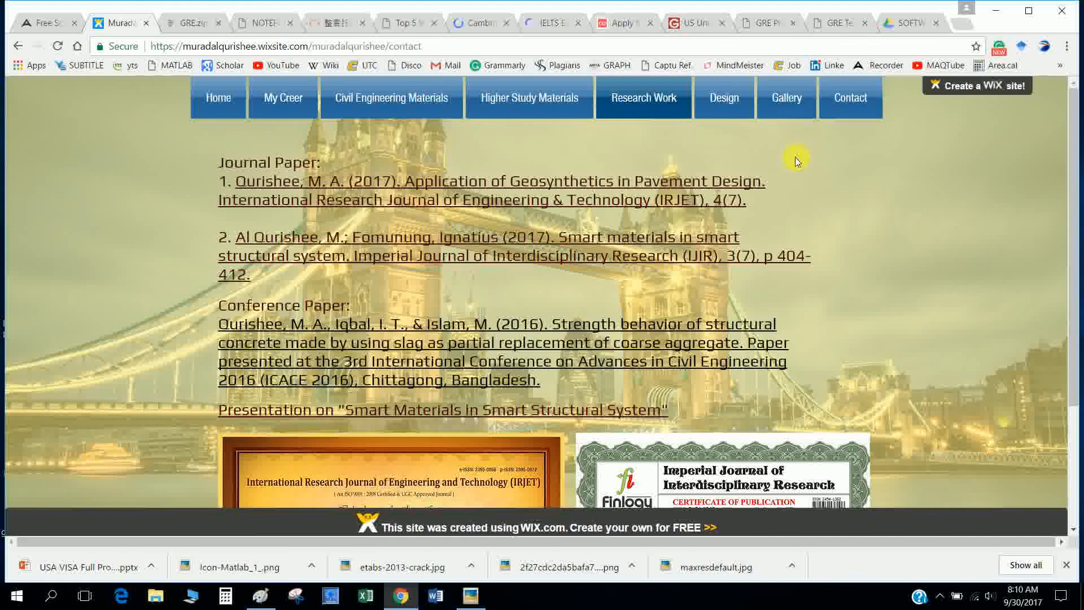
# Review the site's Contact page with its map and message form, then move to the Cambridge IELTS tests tab.
pyautogui.click(849, 97)
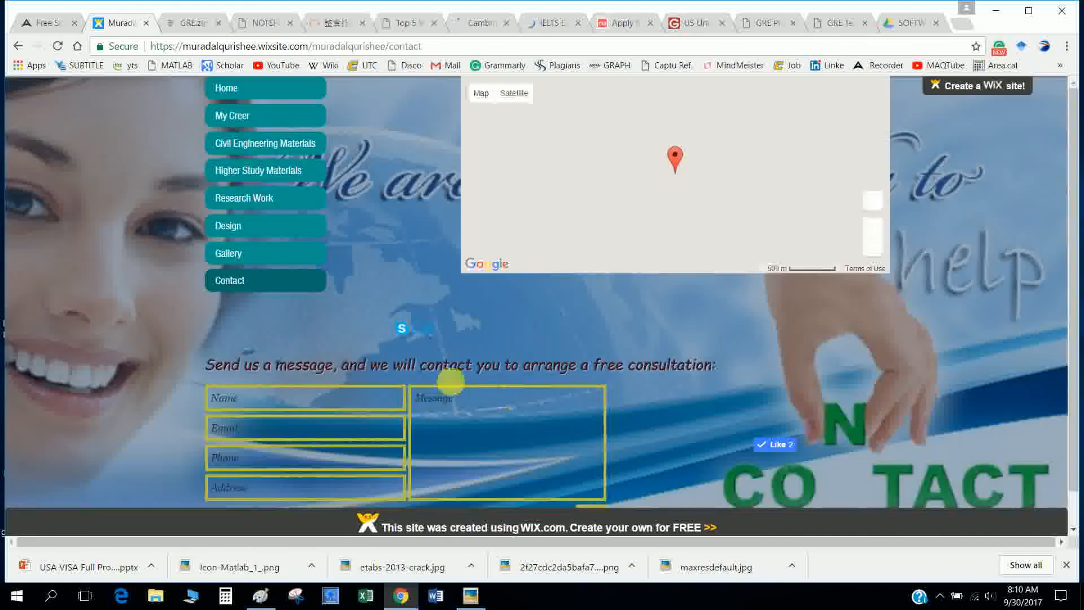
pyautogui.scroll(-3)
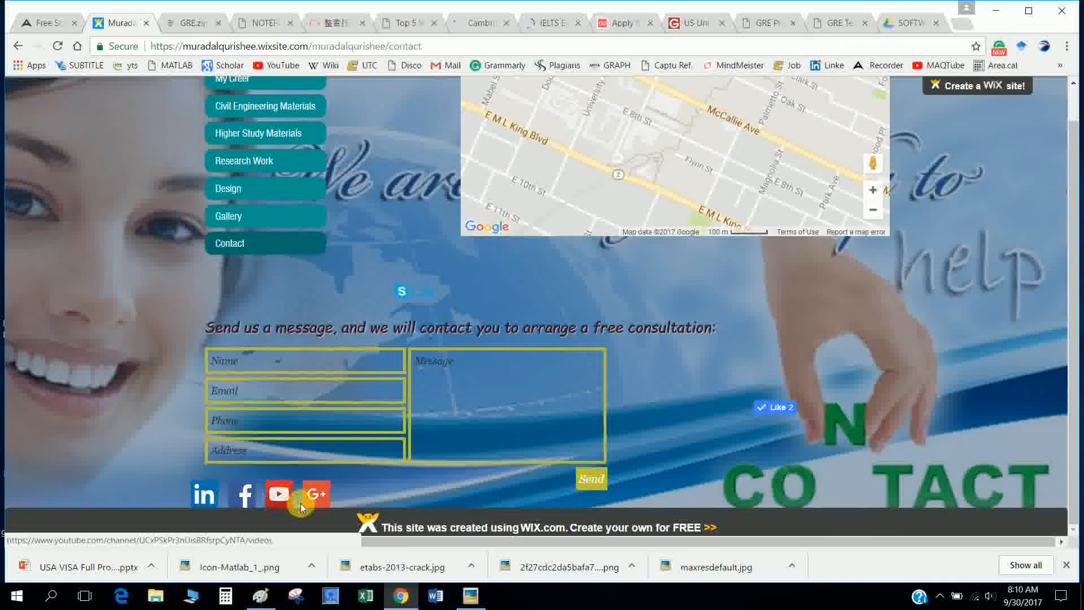
pyautogui.moveTo(202, 493)
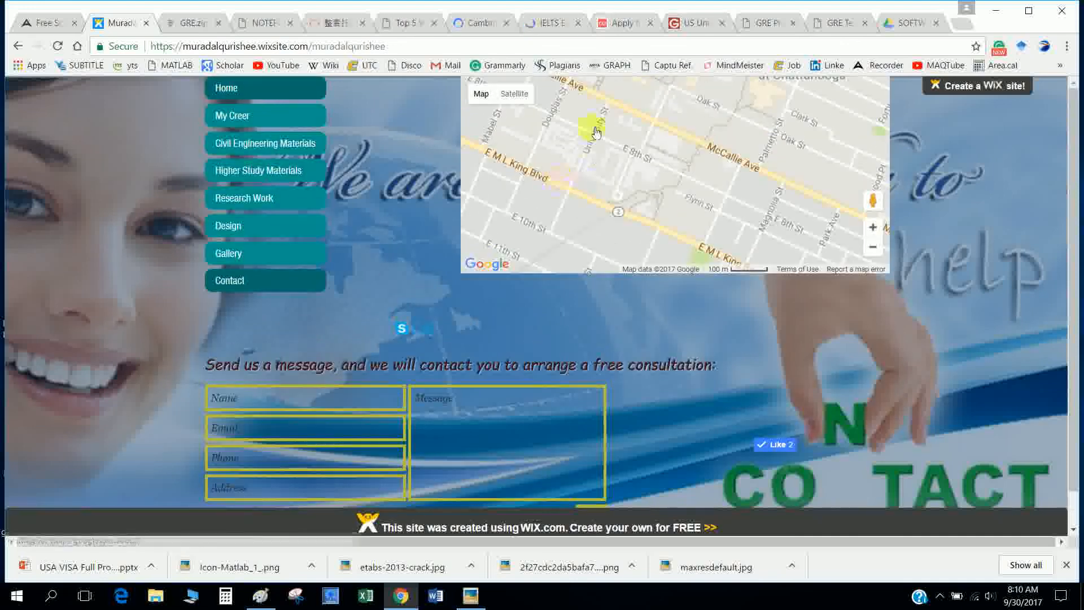
pyautogui.click(475, 23)
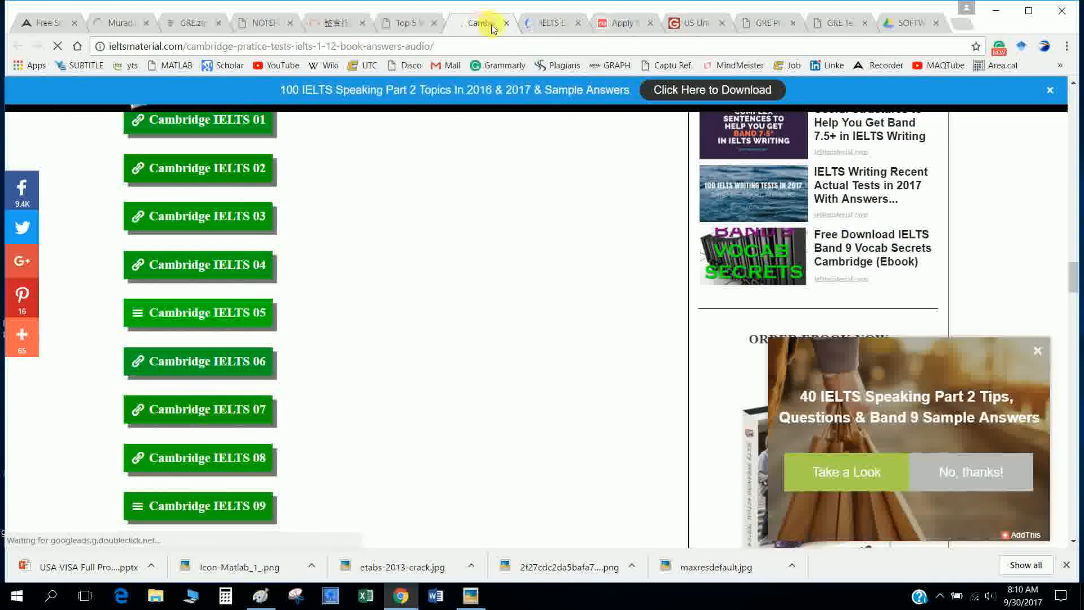
# Cycle through the IELTS mock tests, US visa passport tracking and GRE practice tabs to the ETS Text Completion page.
pyautogui.click(546, 23)
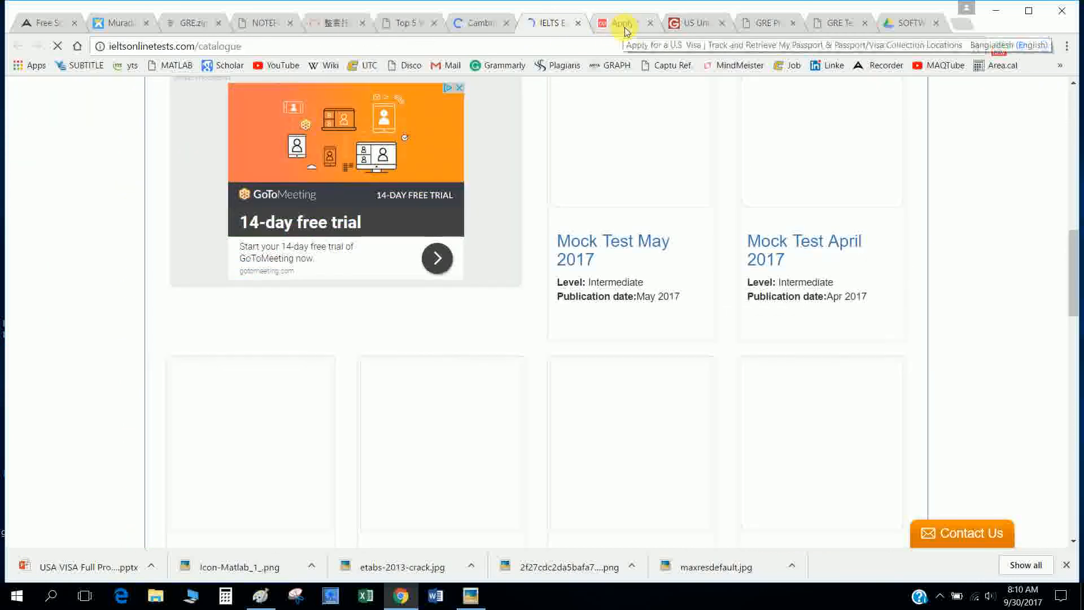
pyautogui.click(620, 22)
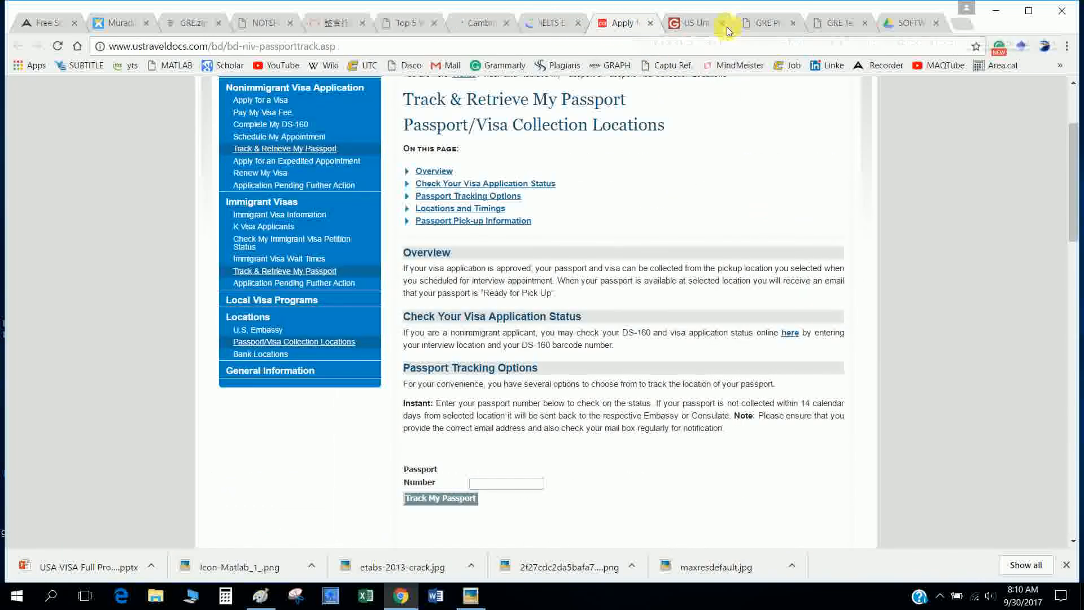
pyautogui.click(765, 23)
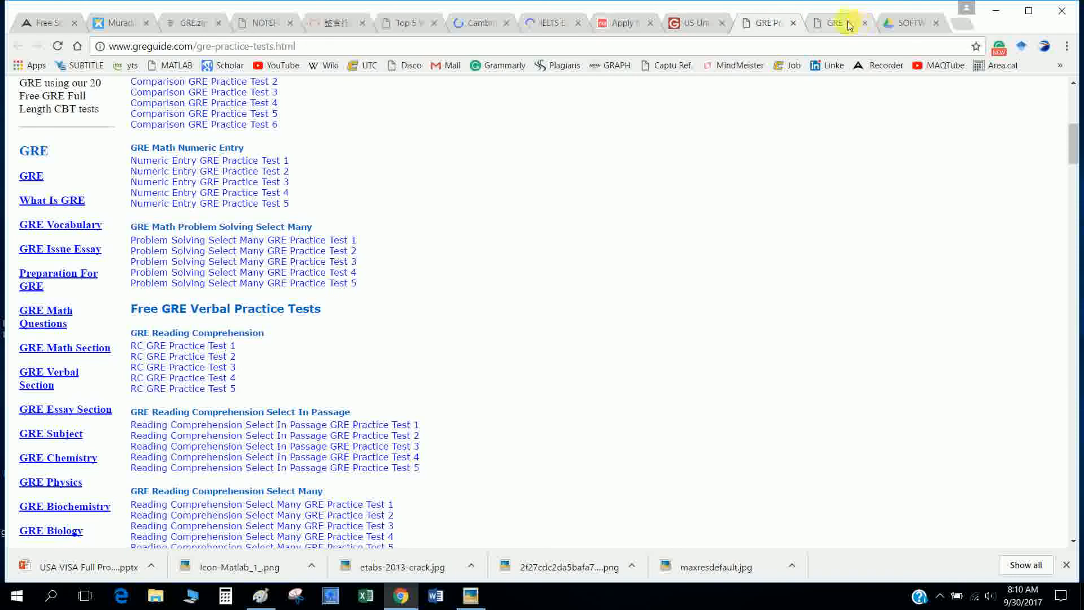
pyautogui.click(837, 23)
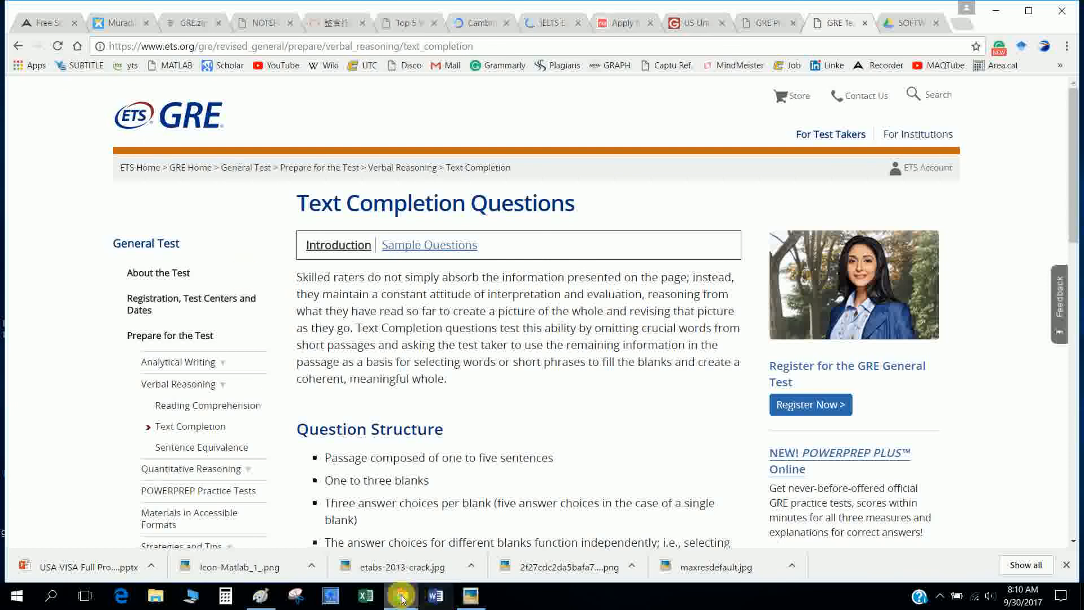
pyautogui.moveTo(400, 595)
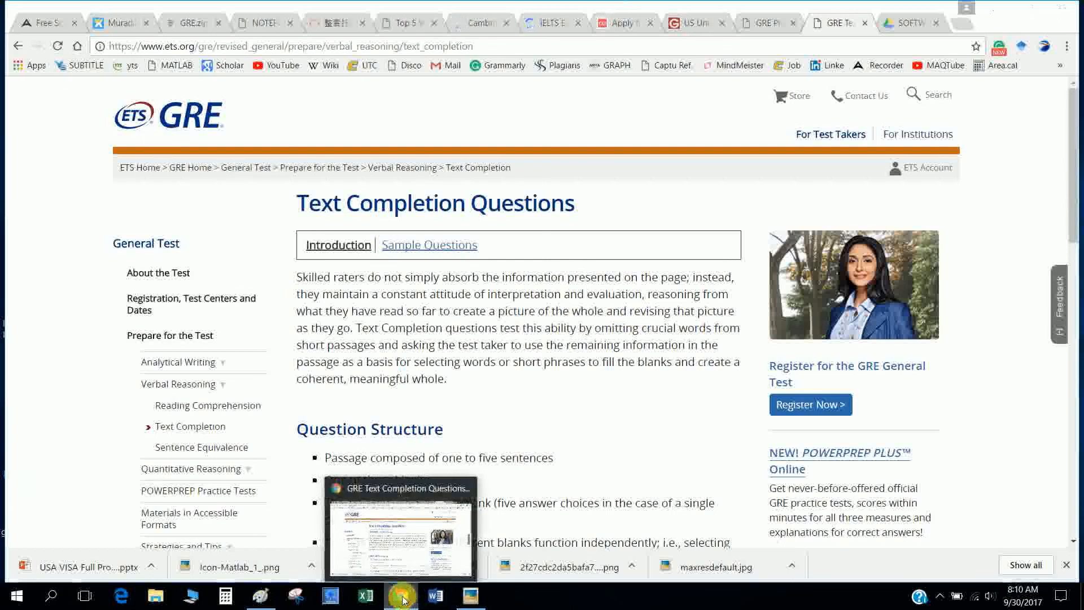